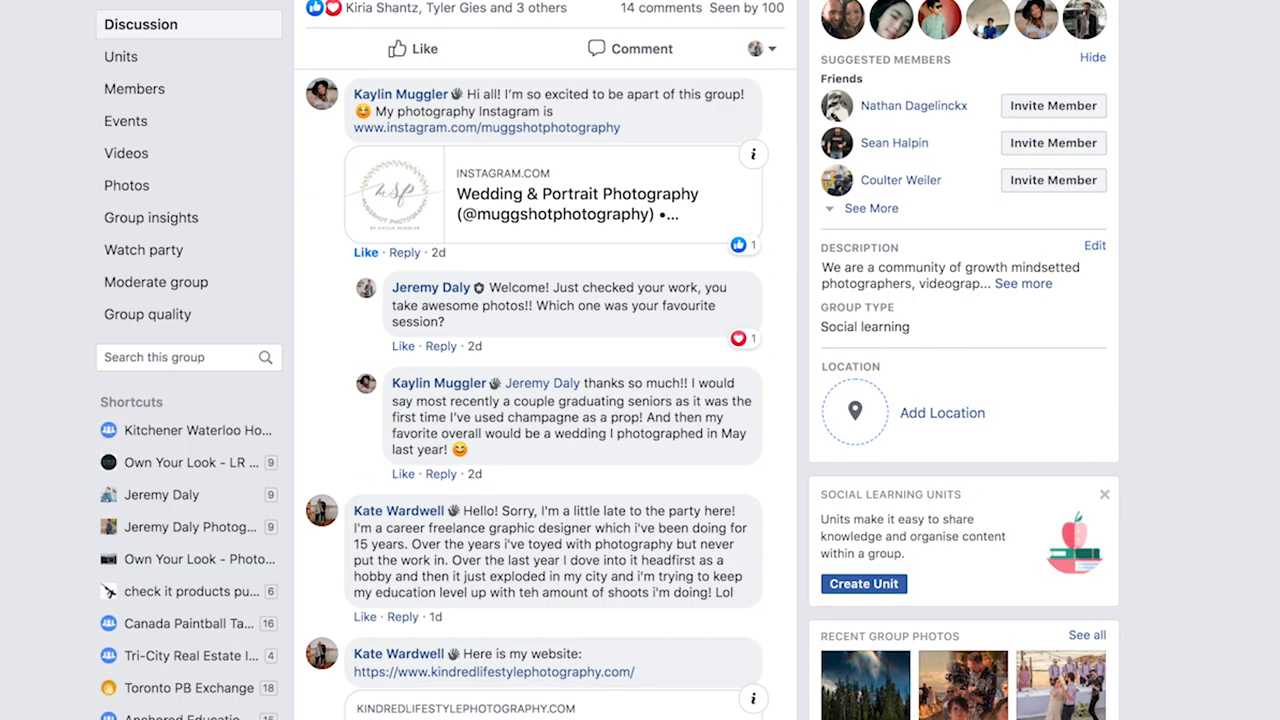
Scroll down through the group discussion and the photographer's grid of family portrait posts.
scroll("down", 3)
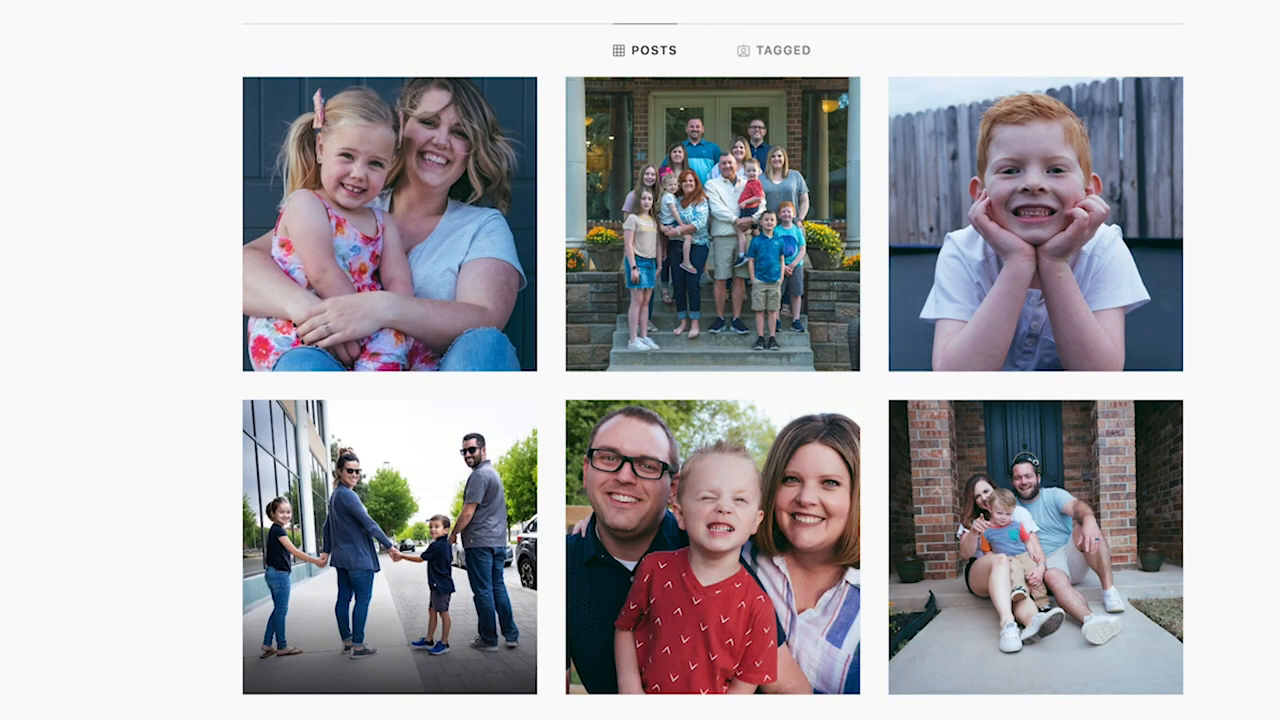
scroll("down", 3)
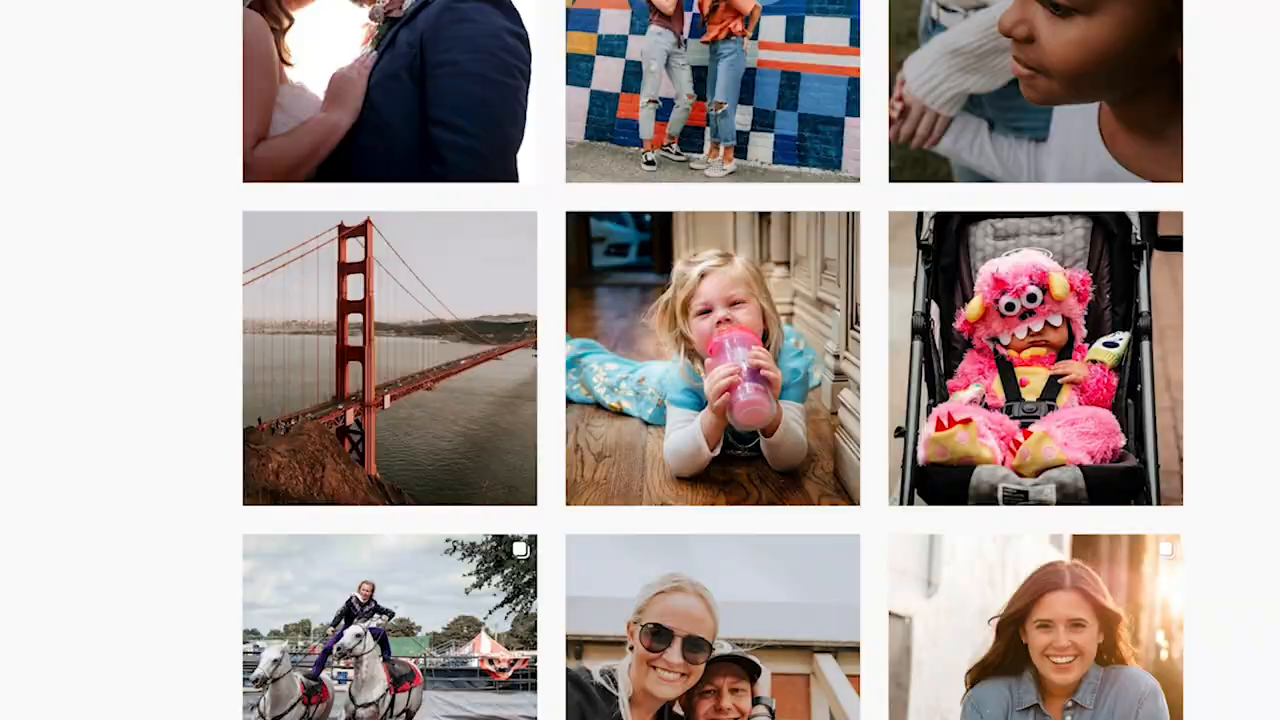
scroll("down", 3)
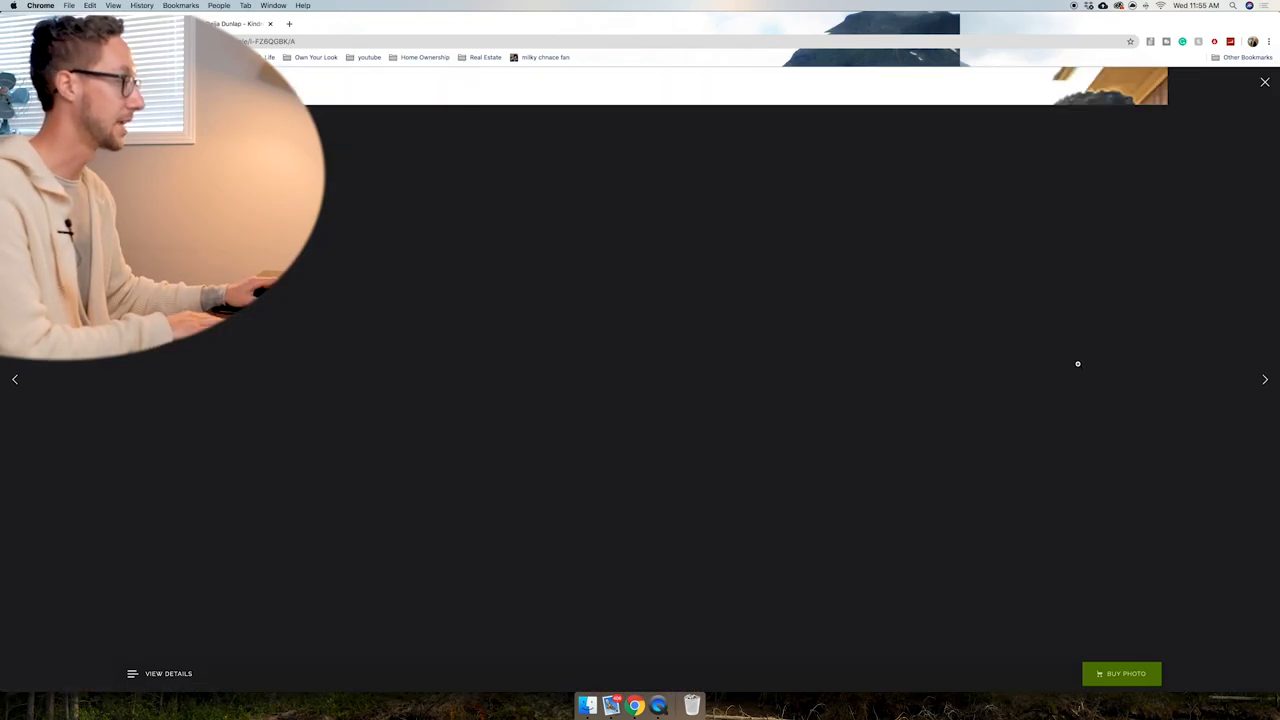
Return to the gallery grid, view the backlit kiss photo full-size, then go back to the grid.
left_click(1264, 380)
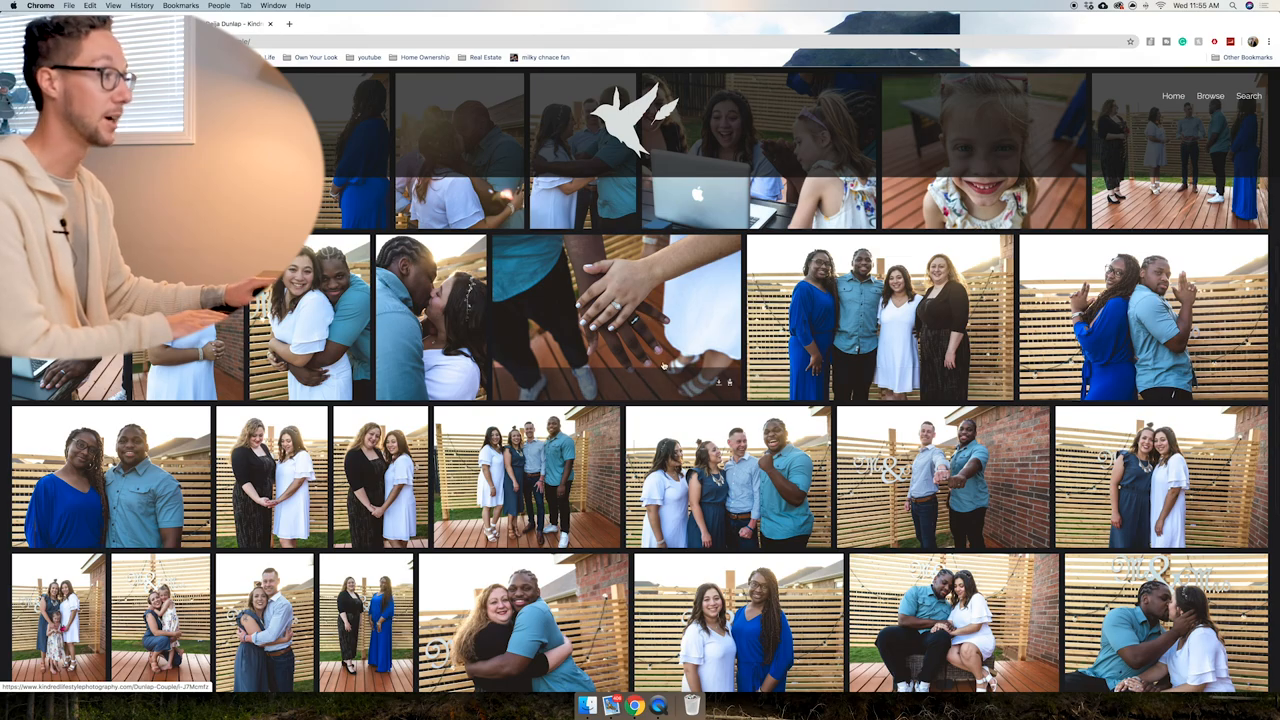
scroll("down", 3)
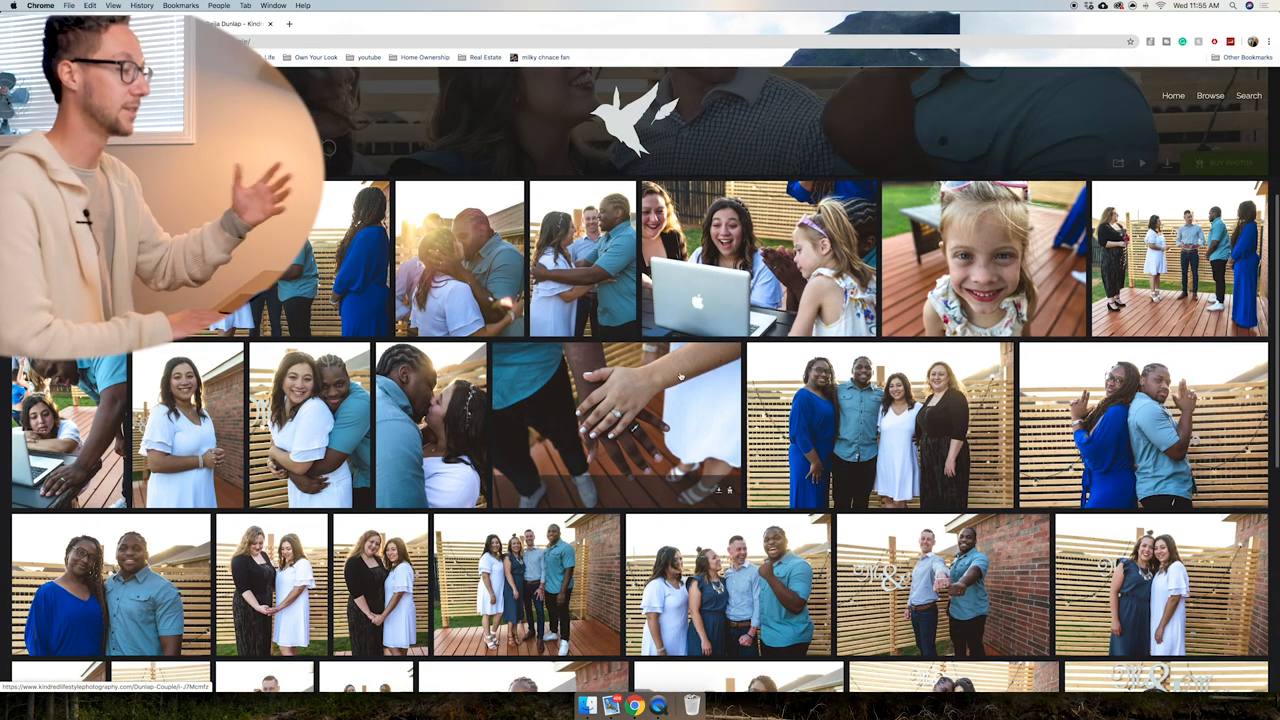
left_click(616, 424)
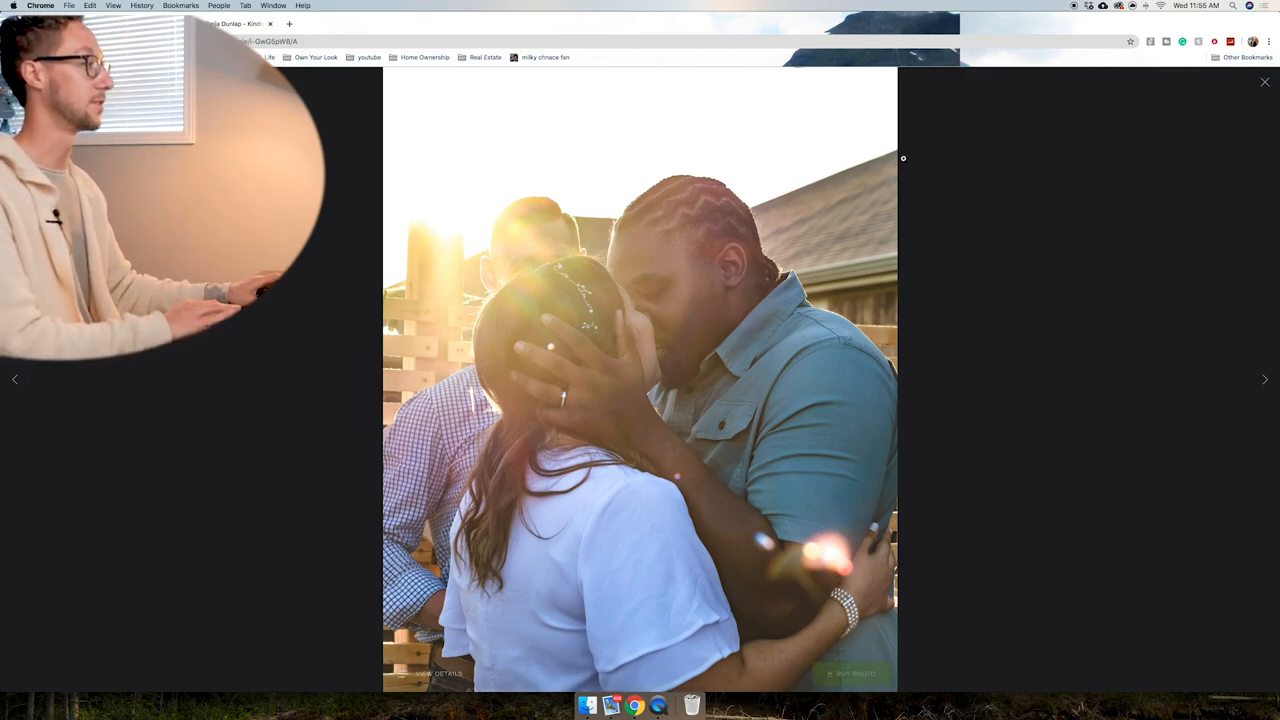
left_click(1264, 82)
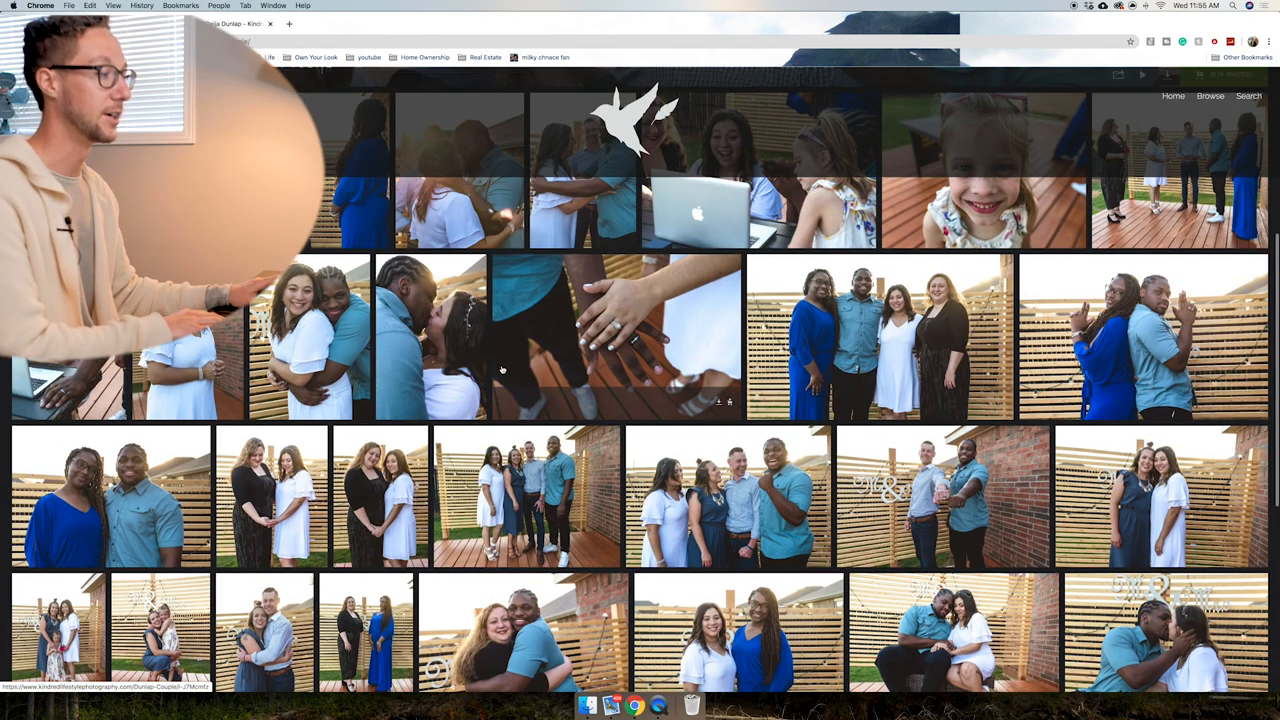
Scroll further down the couple's gallery to its cover page.
scroll("down", 3)
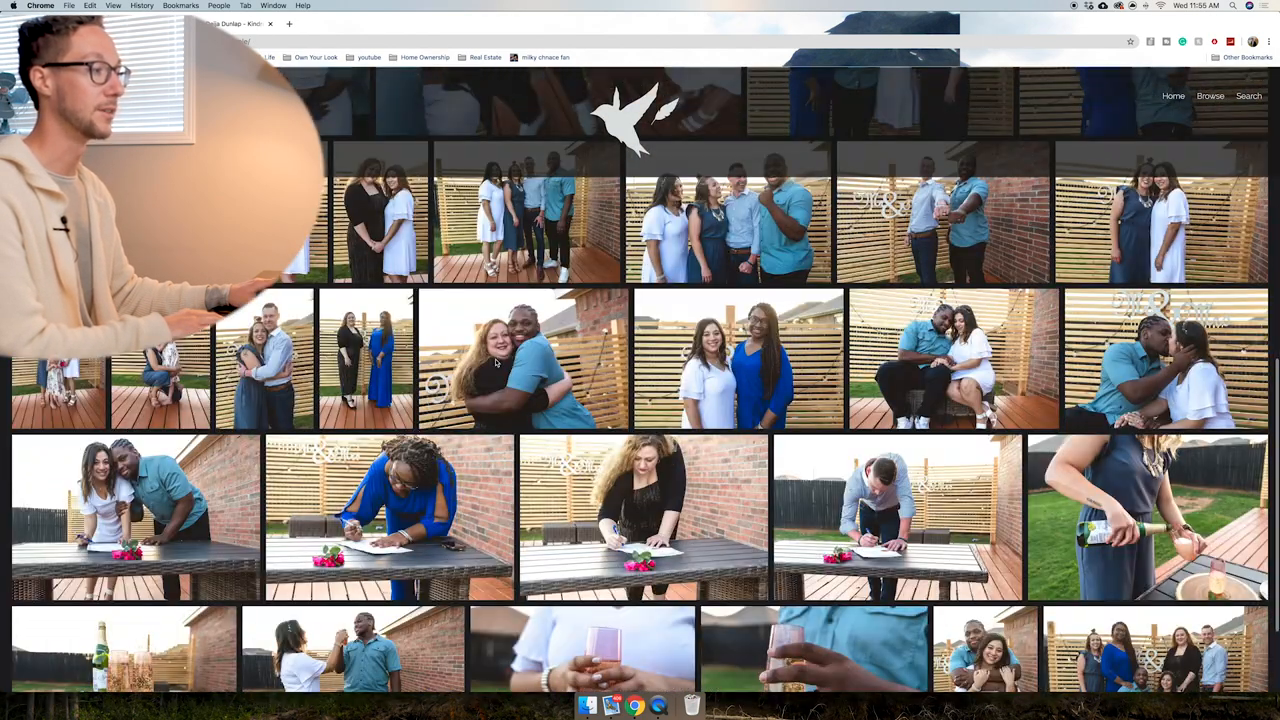
scroll("down", 3)
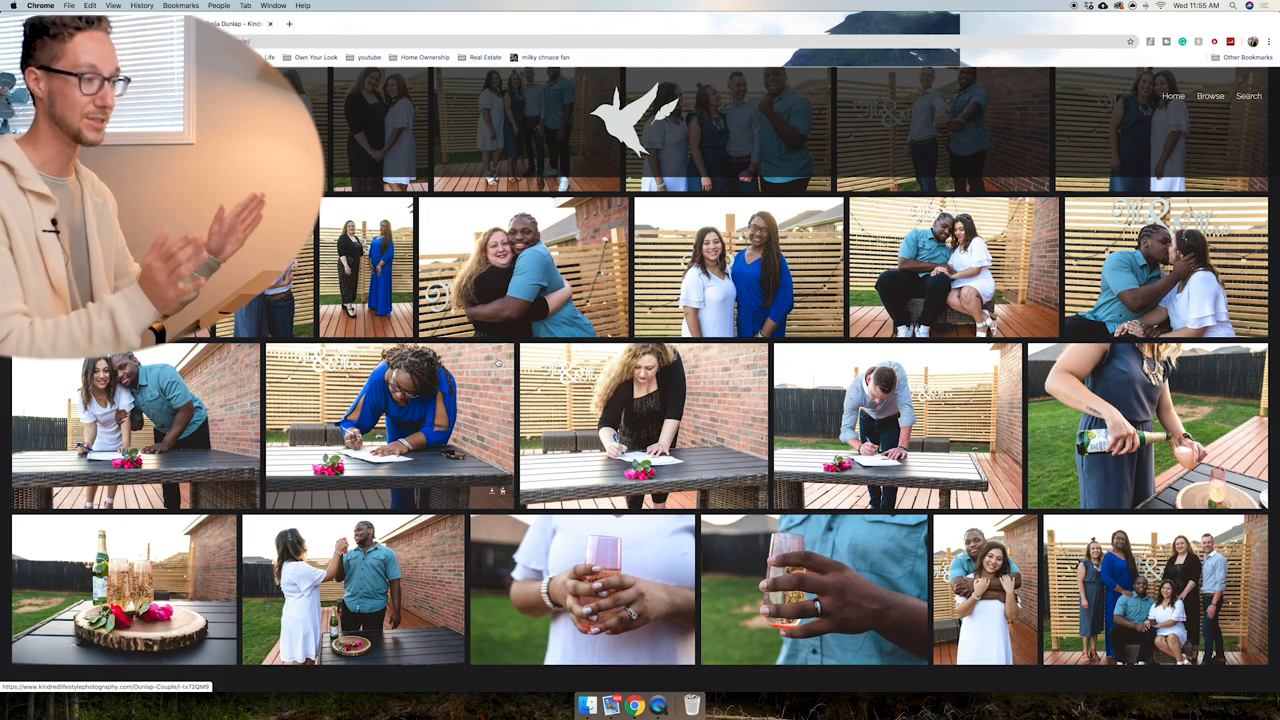
scroll("down", 3)
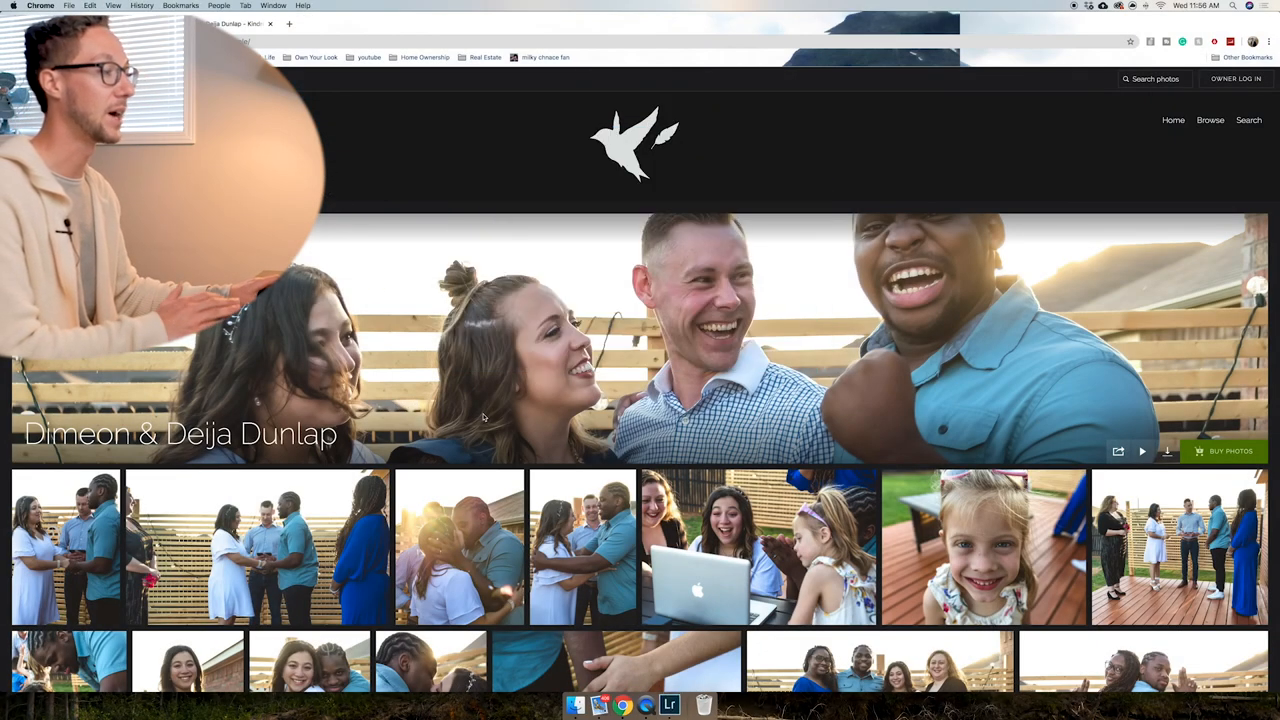
scroll("down", 3)
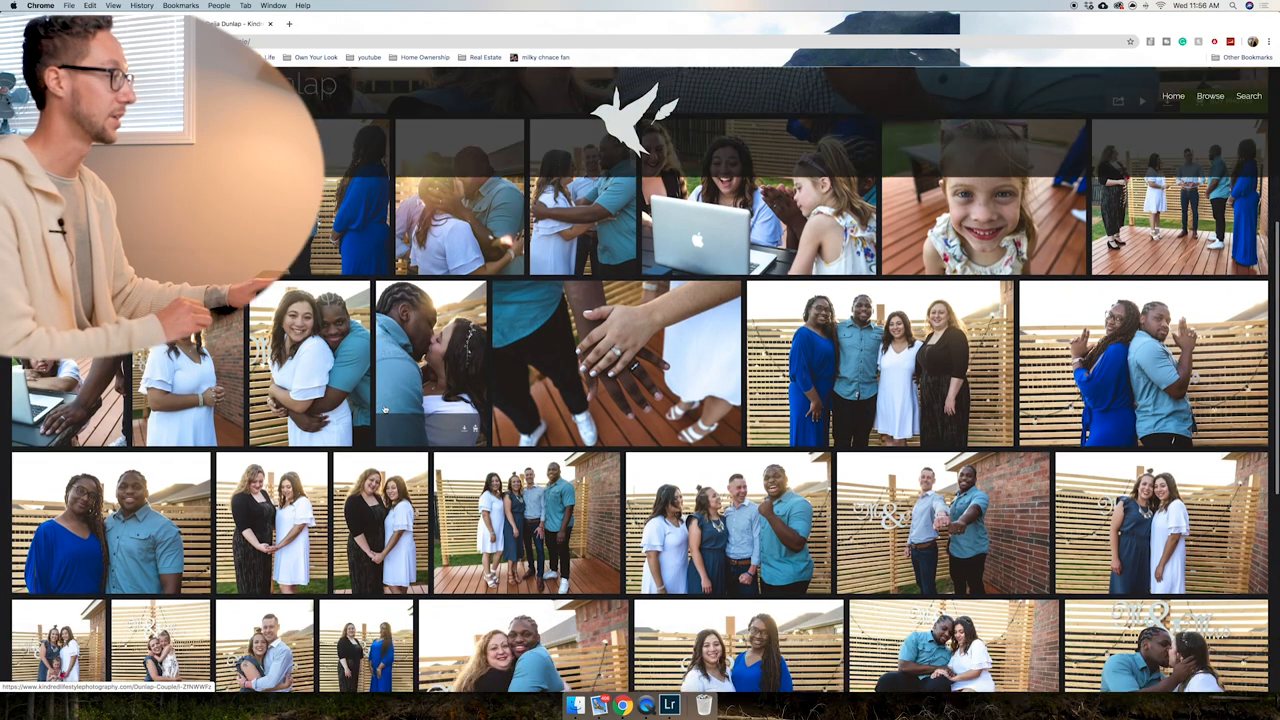
scroll("down", 3)
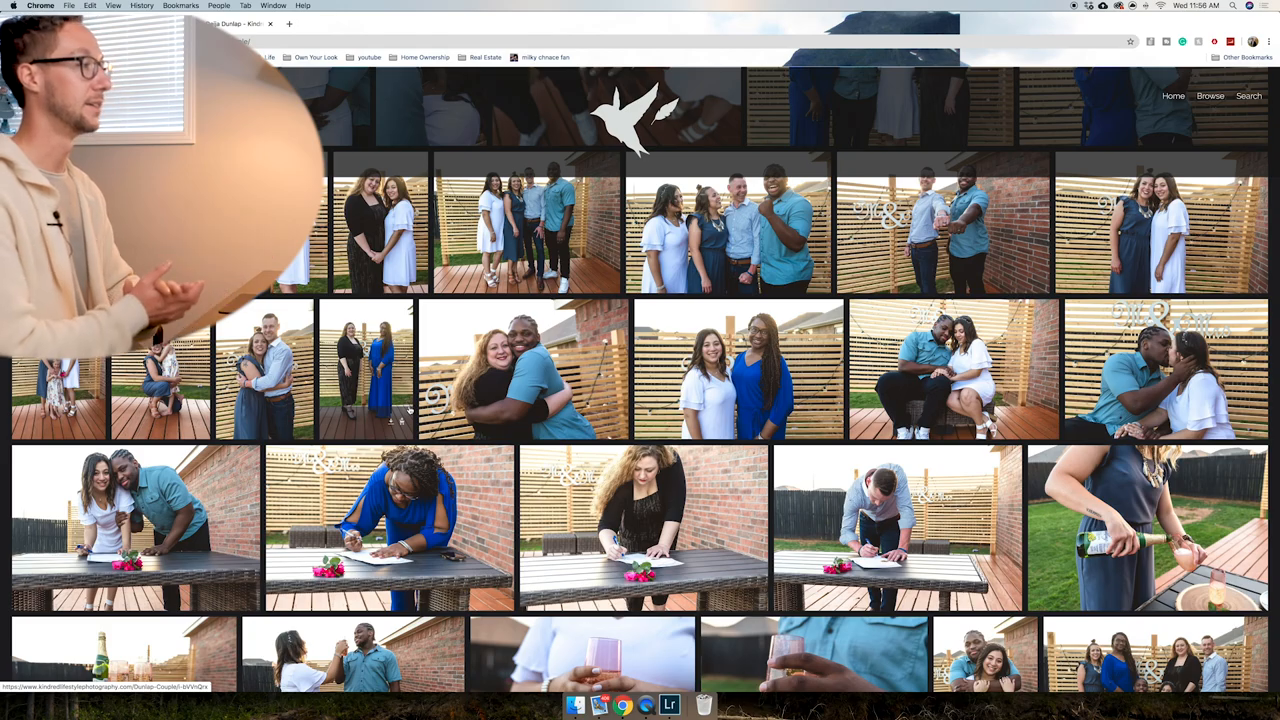
scroll("down", 3)
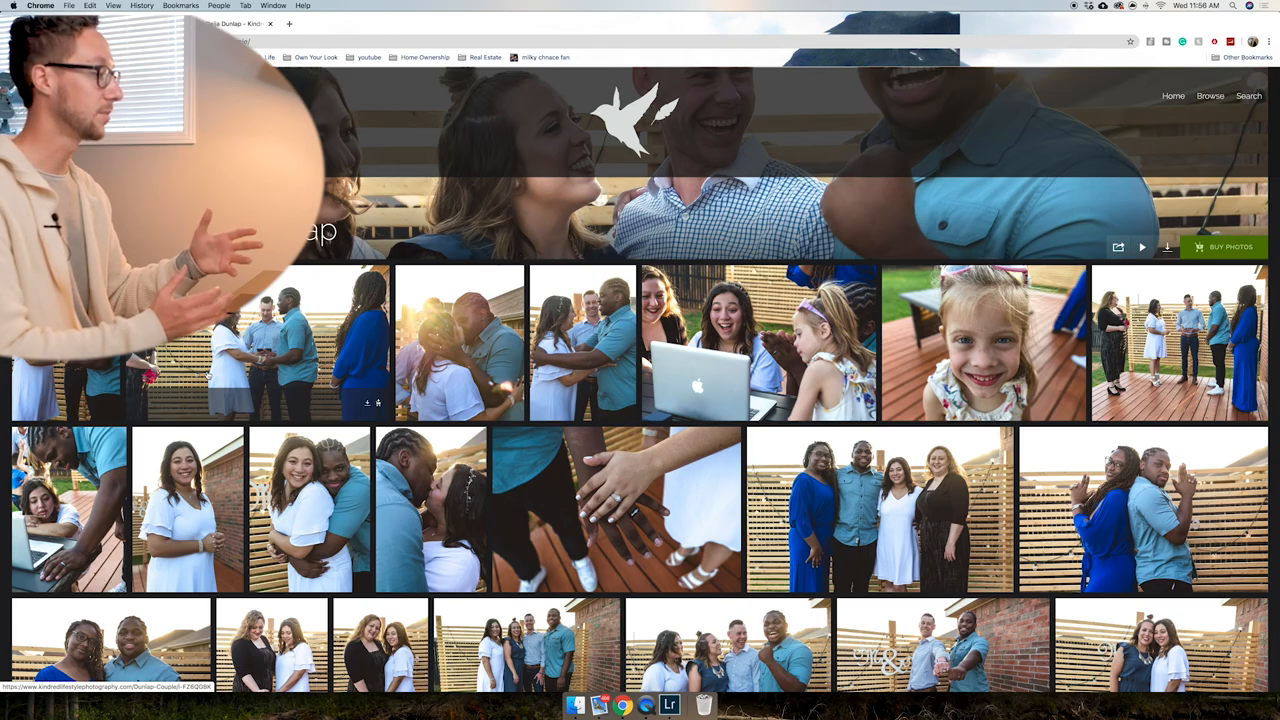
scroll("down", 3)
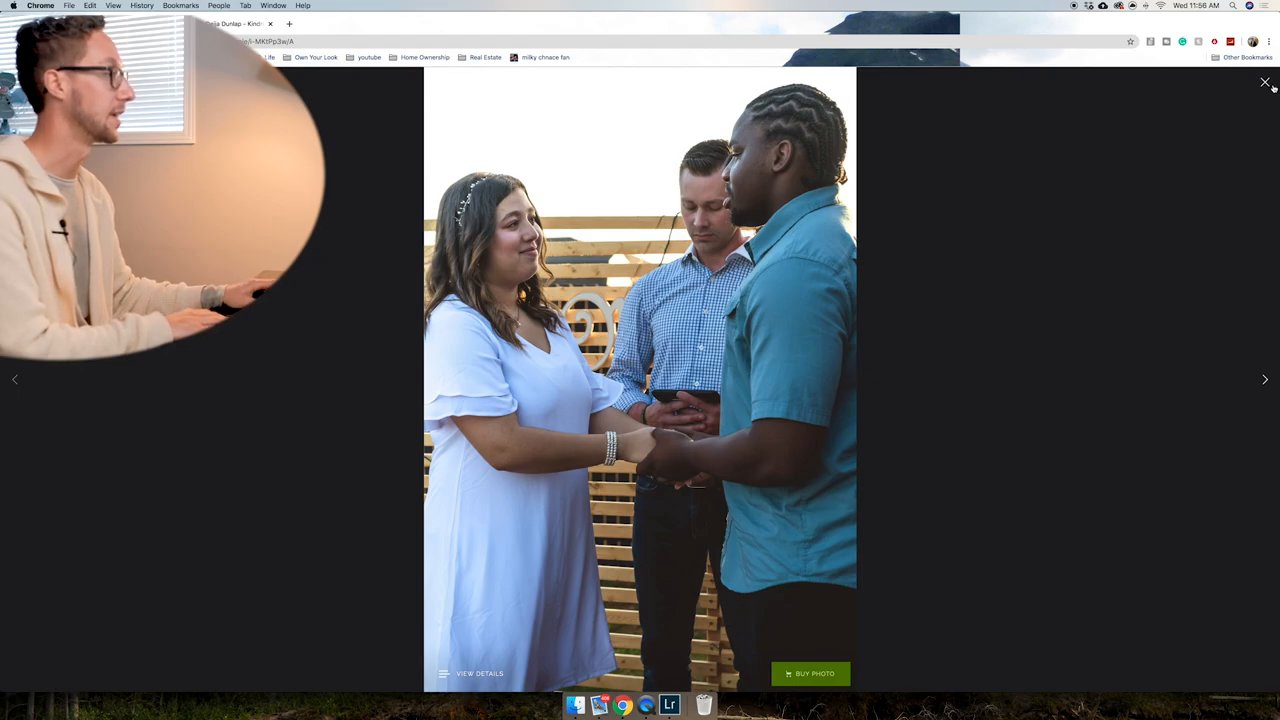
left_click(1264, 82)
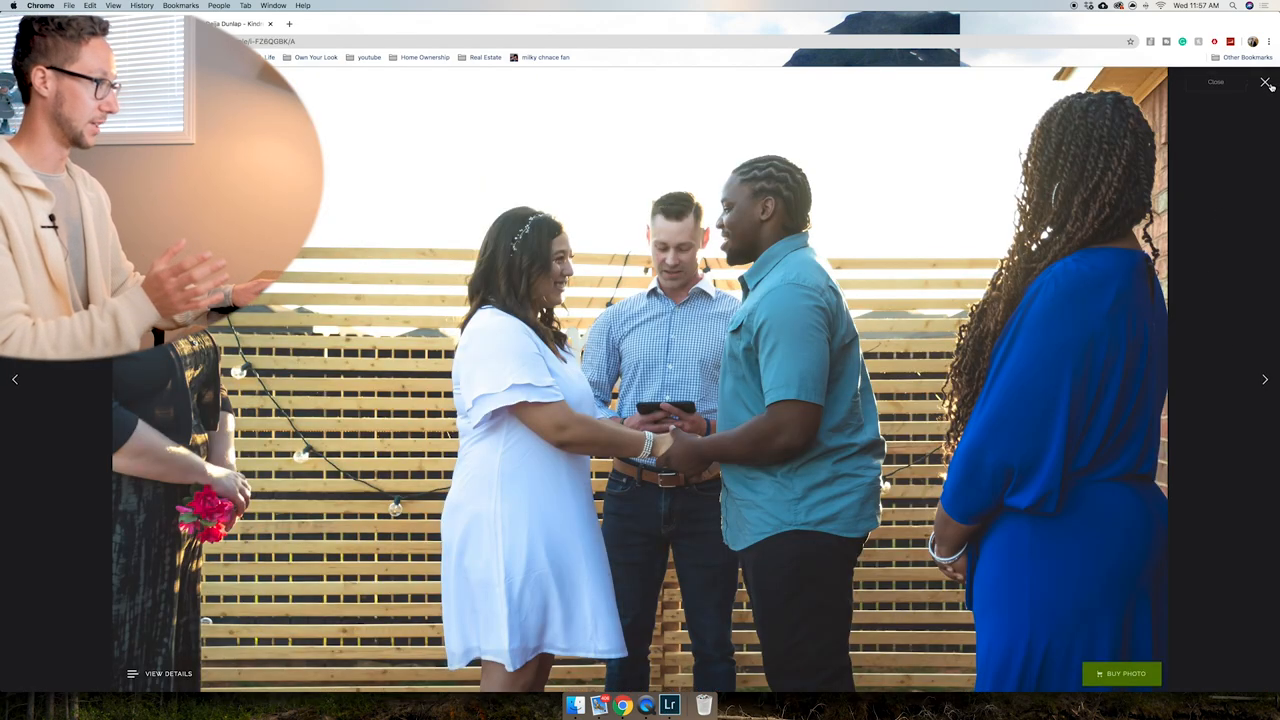
left_click(1264, 82)
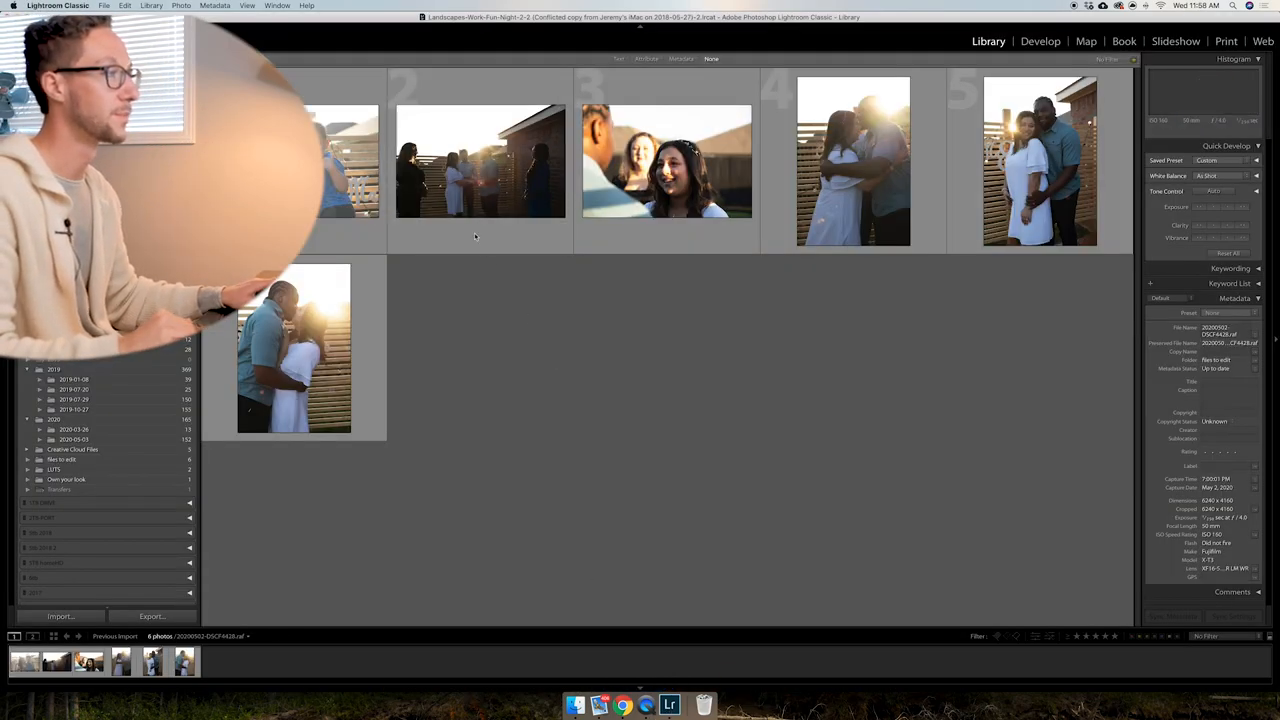
Select the backlit ceremony shot in the Library grid and switch to the Develop module.
left_click(480, 160)
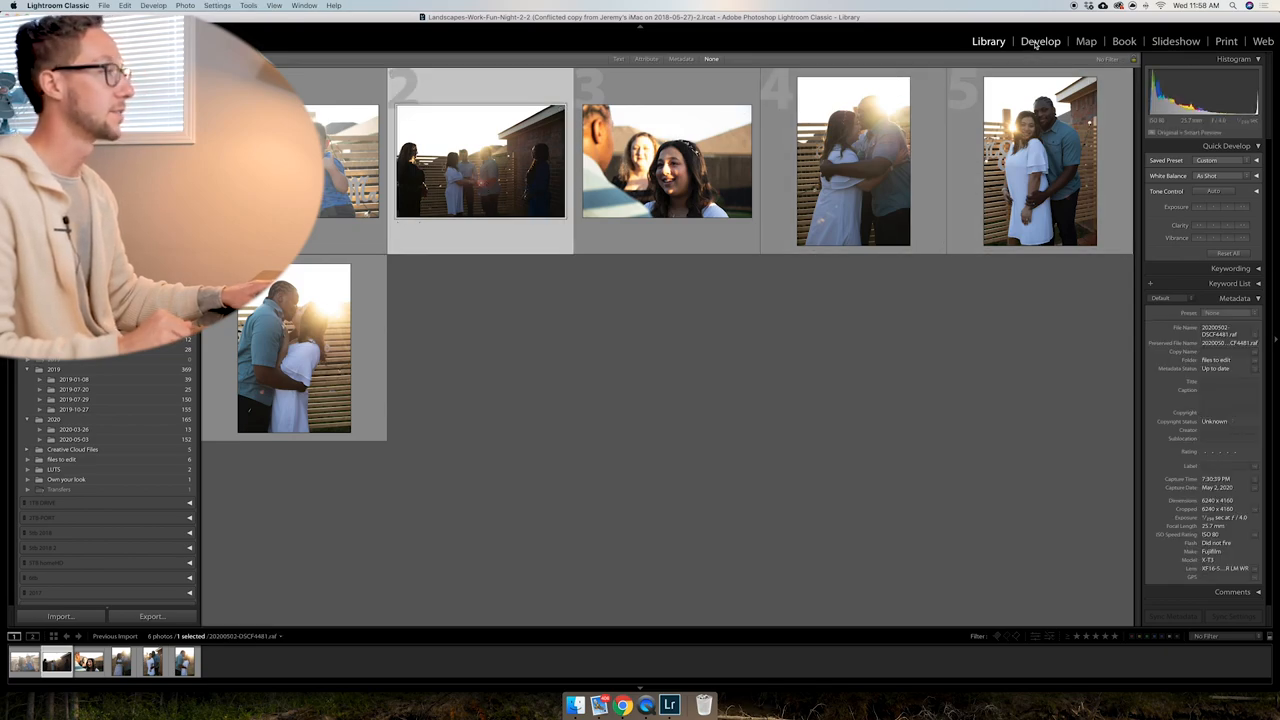
left_click(1040, 40)
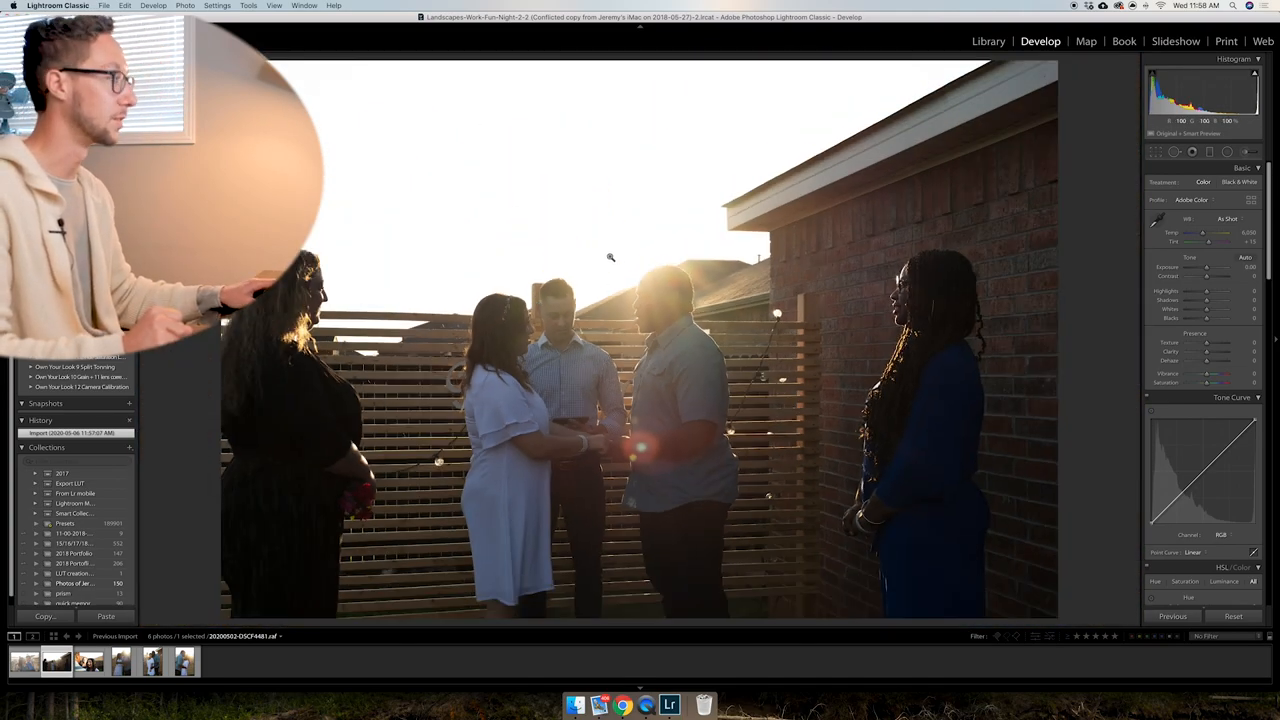
Lower exposure and highlights, lift shadows, and set white and black points to reveal the backlit figures.
left_click_drag(1220, 292, 1186, 292)
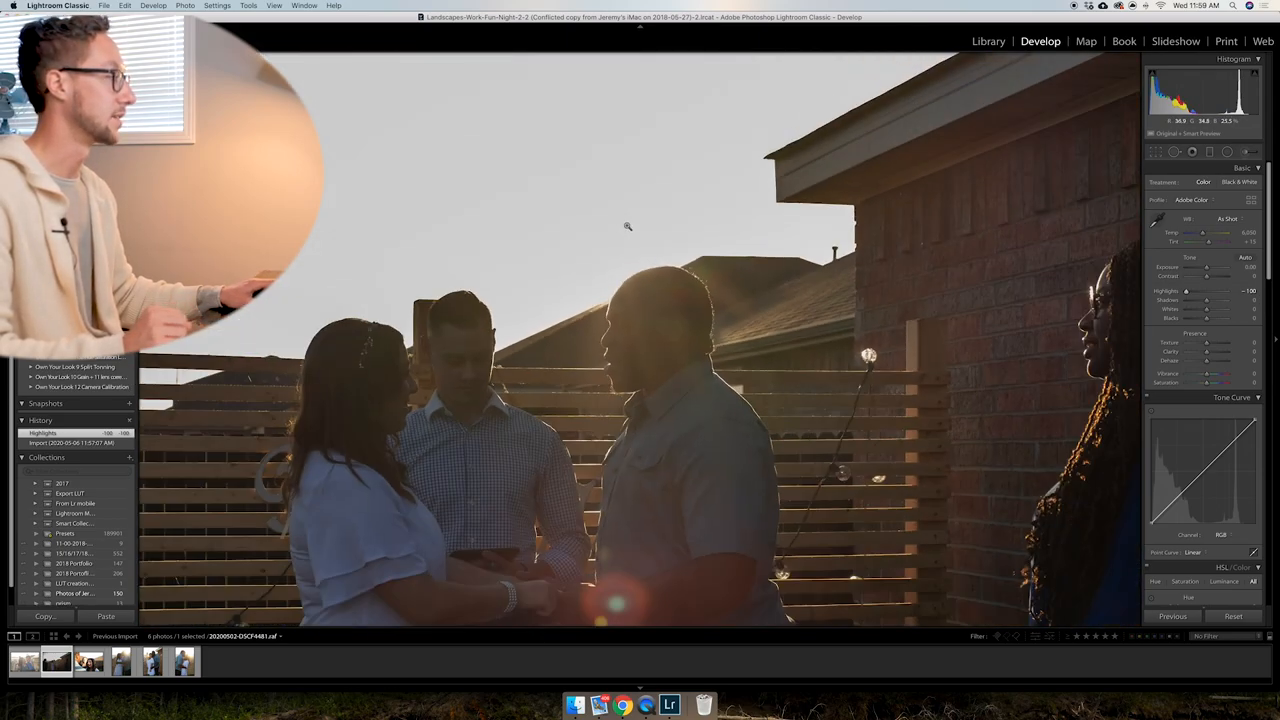
left_click_drag(1204, 268, 1212, 268)
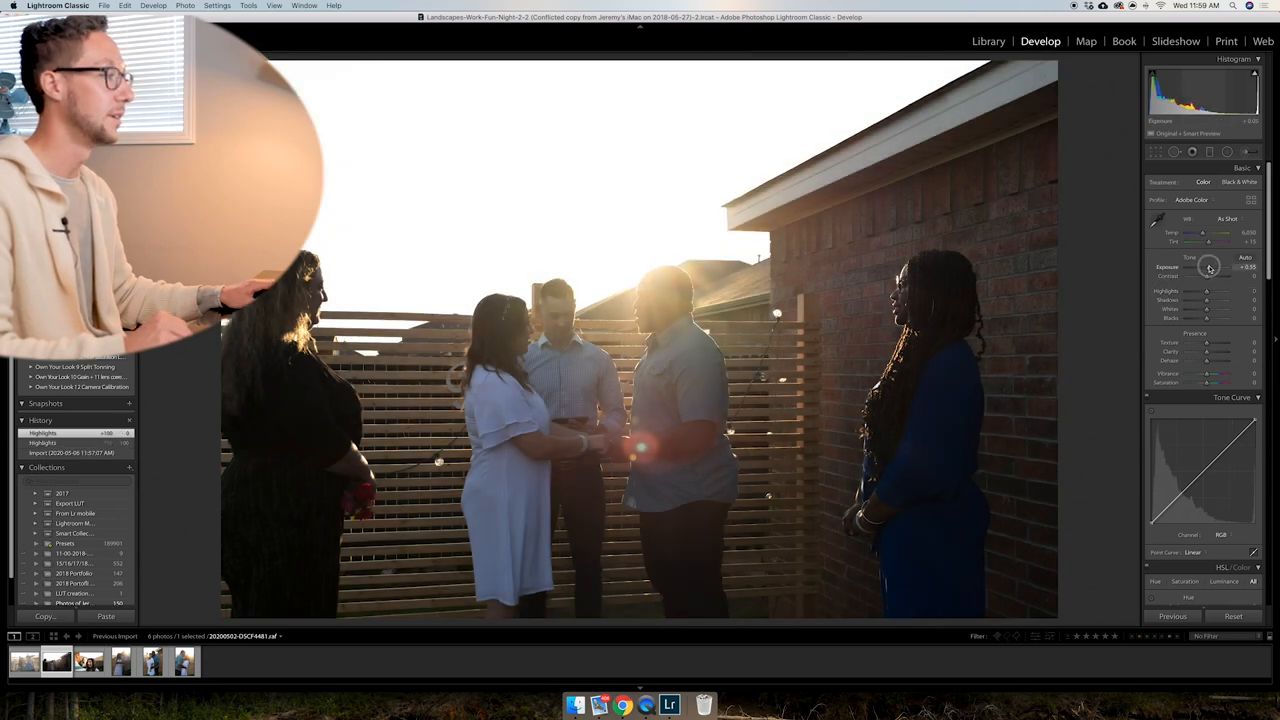
left_click_drag(1208, 292, 1192, 292)
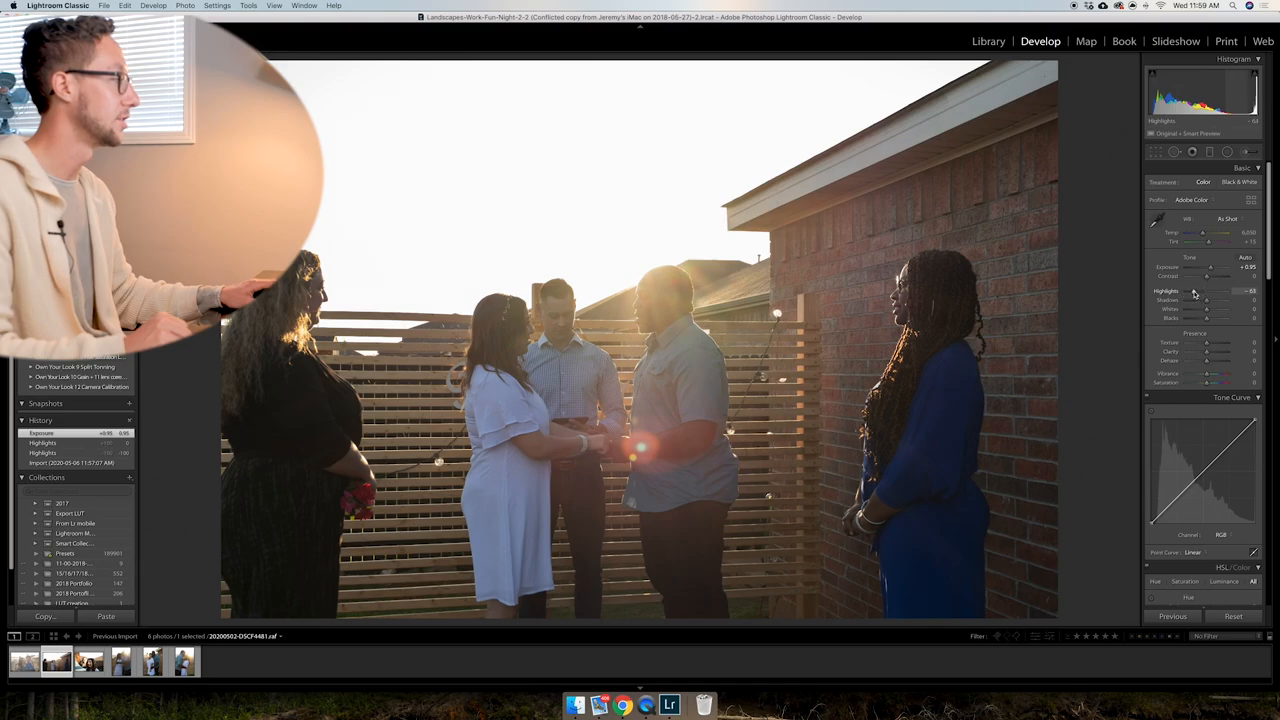
left_click_drag(1216, 268, 1208, 268)
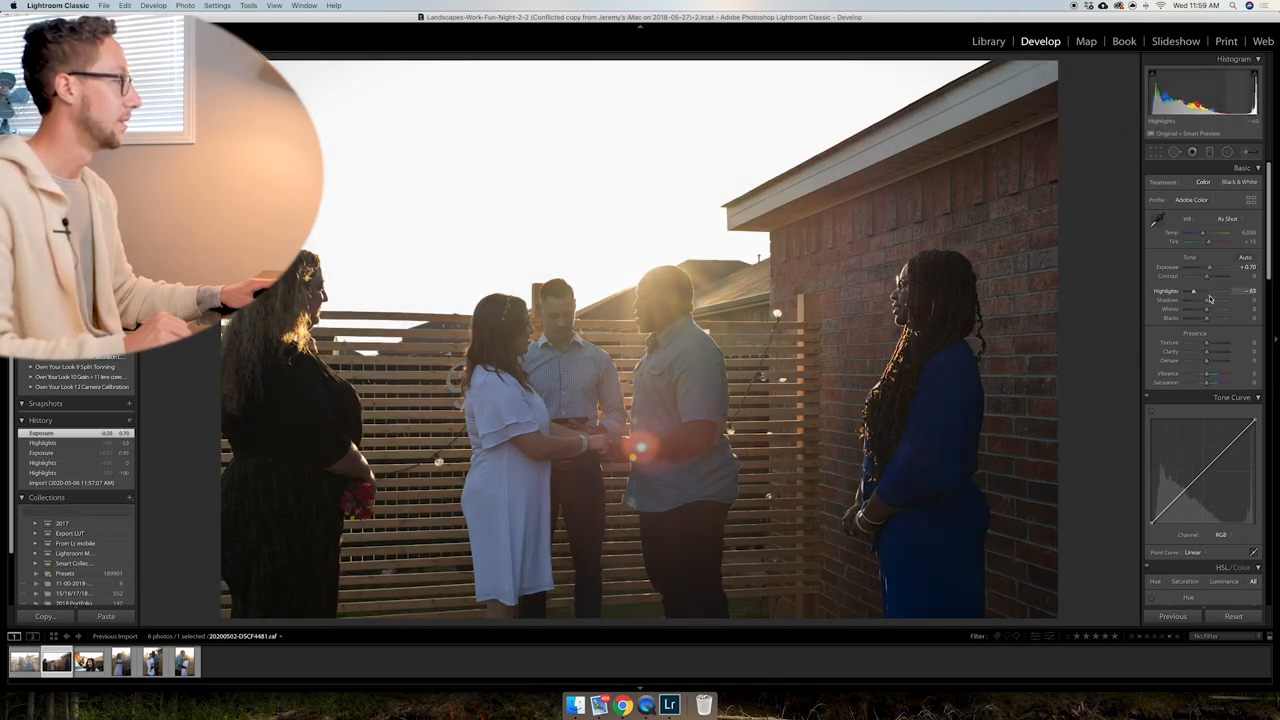
left_click_drag(1204, 300, 1218, 300)
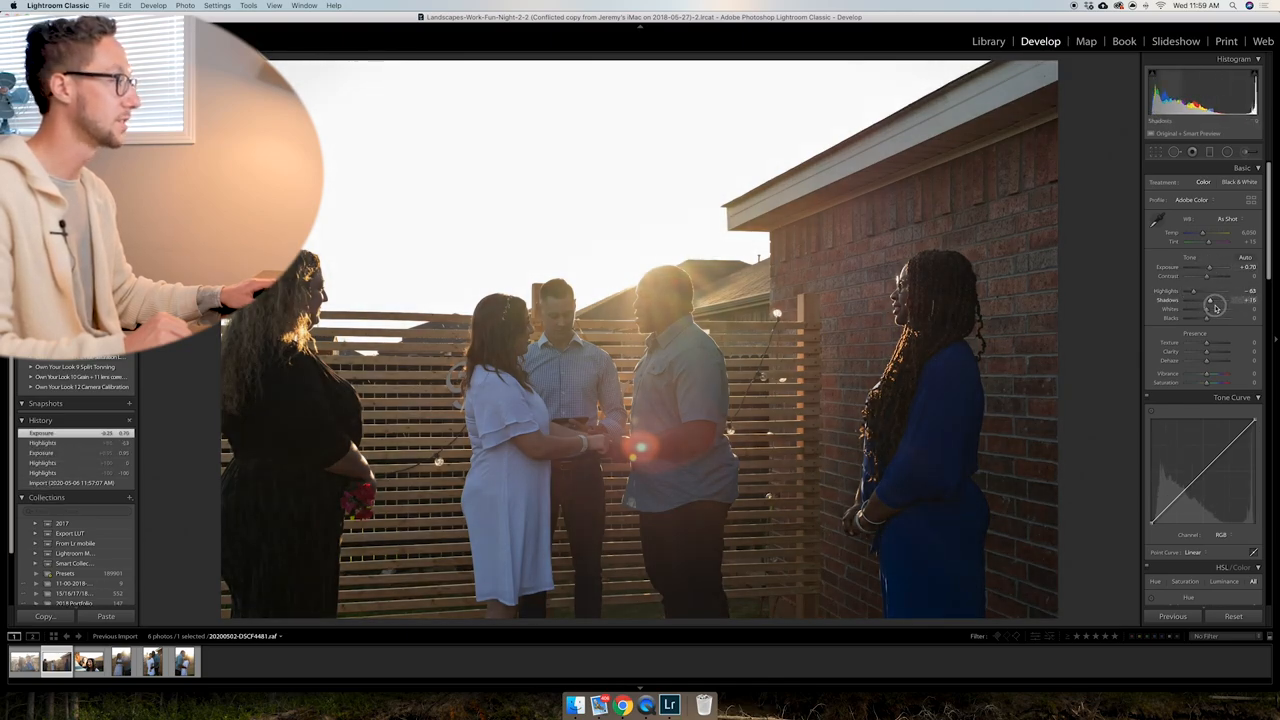
left_click_drag(1216, 300, 1220, 300)
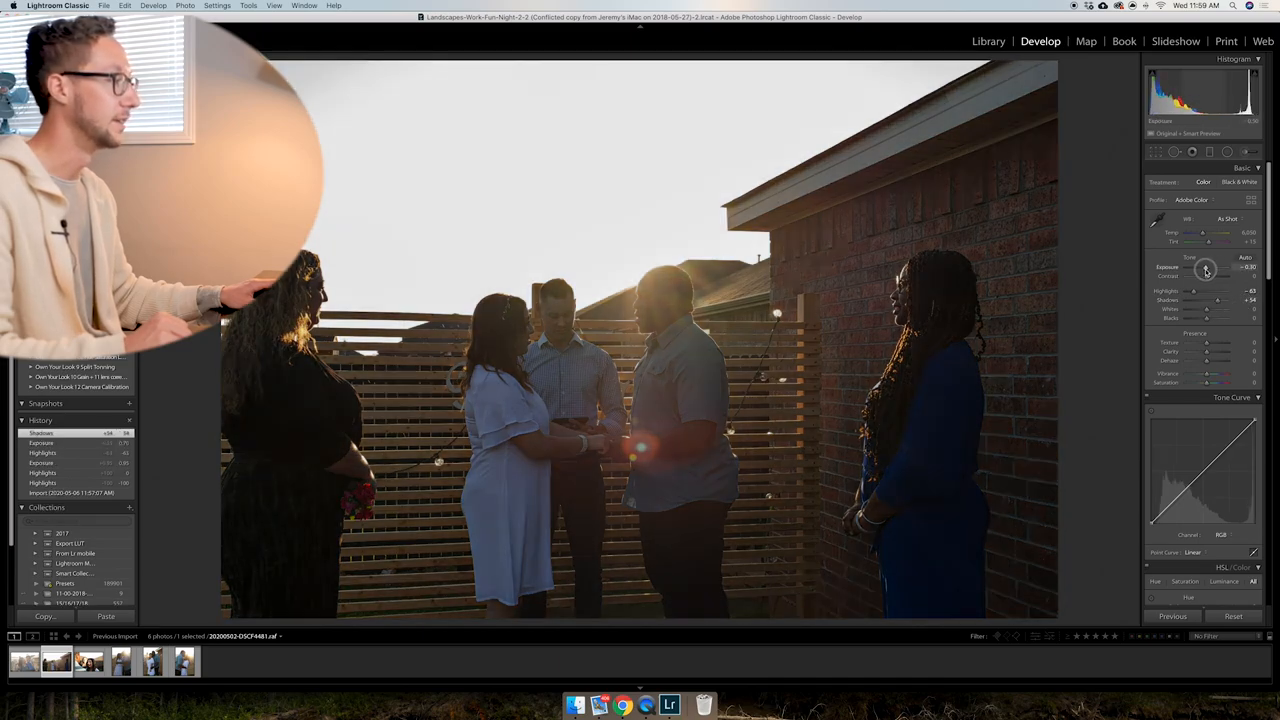
left_click_drag(1218, 308, 1204, 308)
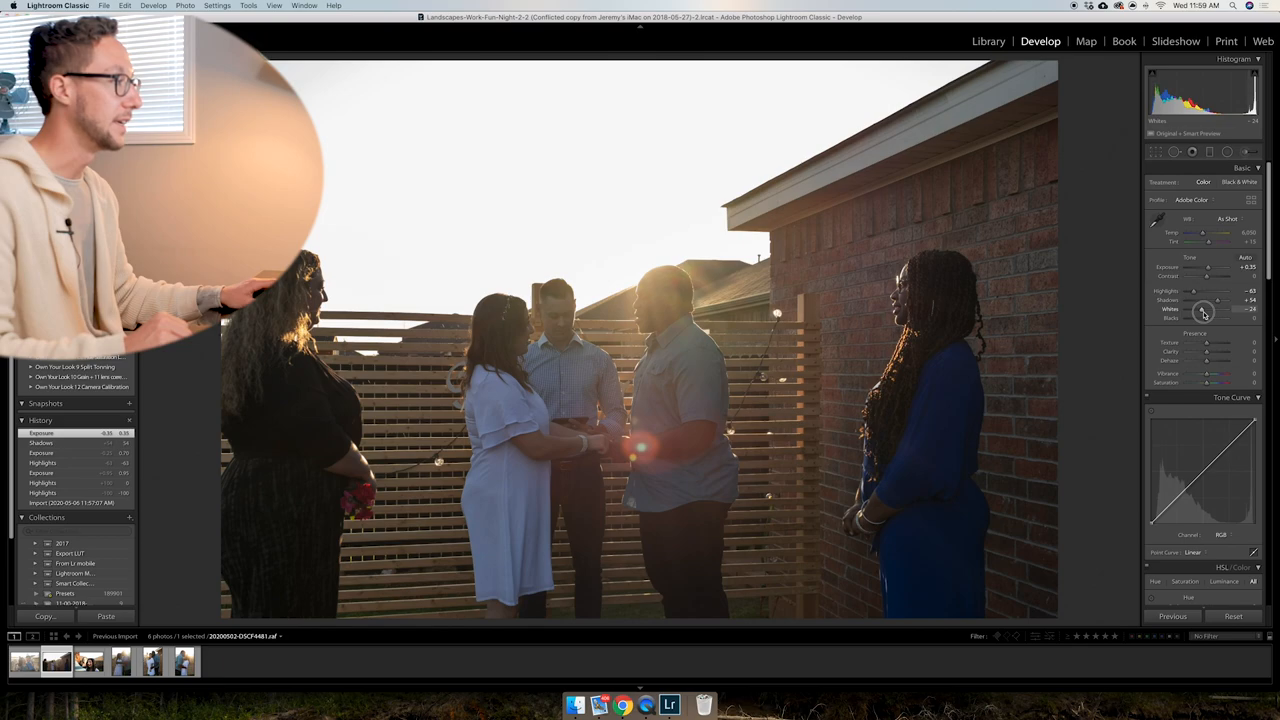
left_click_drag(1218, 310, 1204, 310)
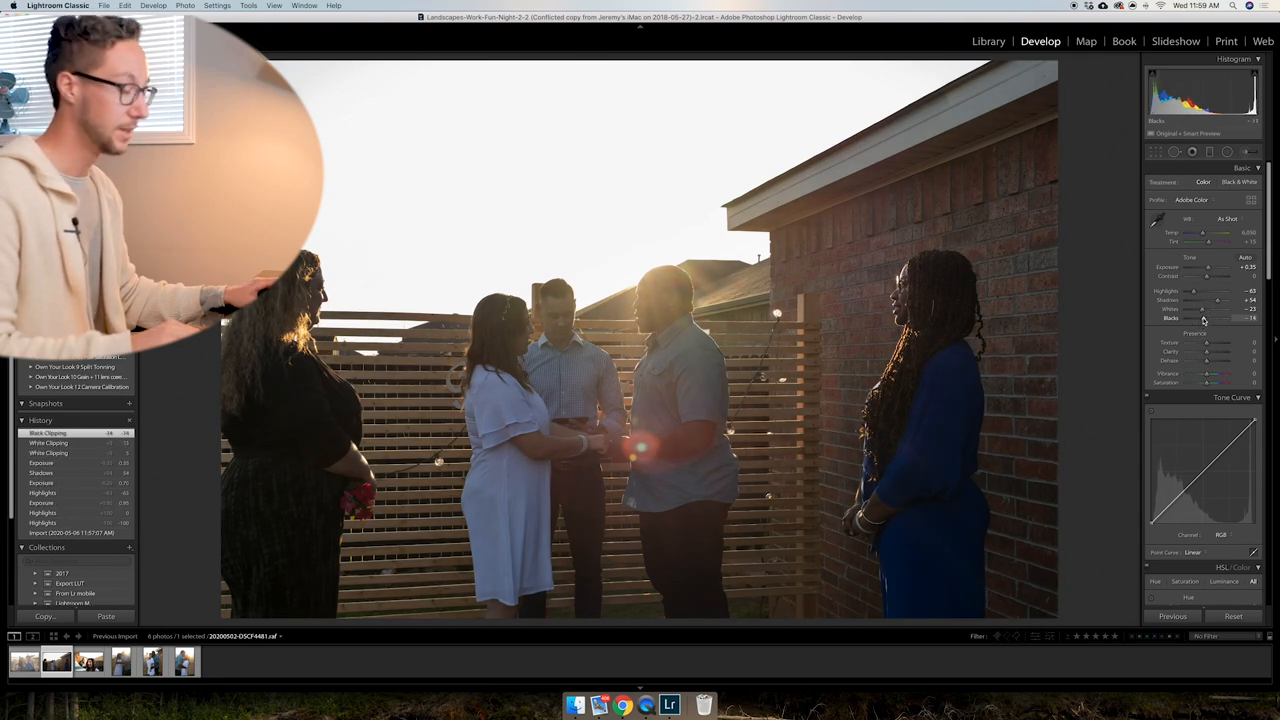
Warm up the white balance with higher Temp and a shifted Tint.
left_click_drag(1204, 232, 1210, 232)
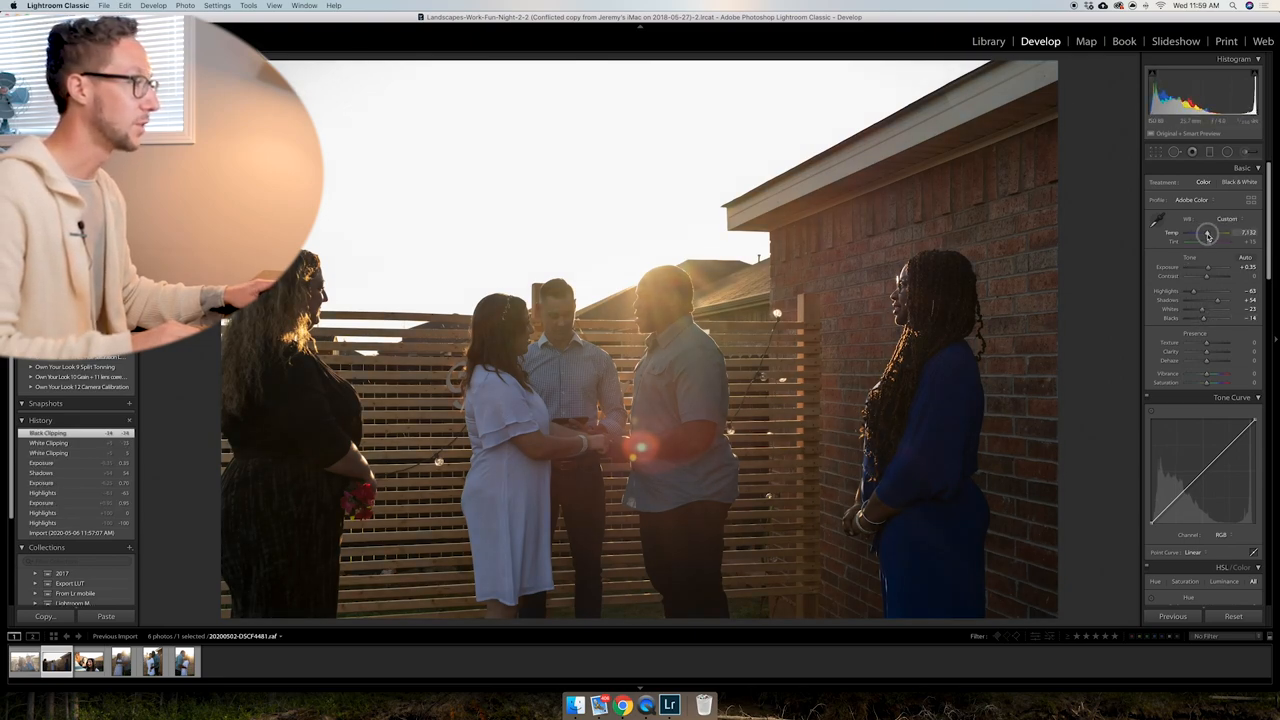
left_click_drag(1200, 236, 1208, 236)
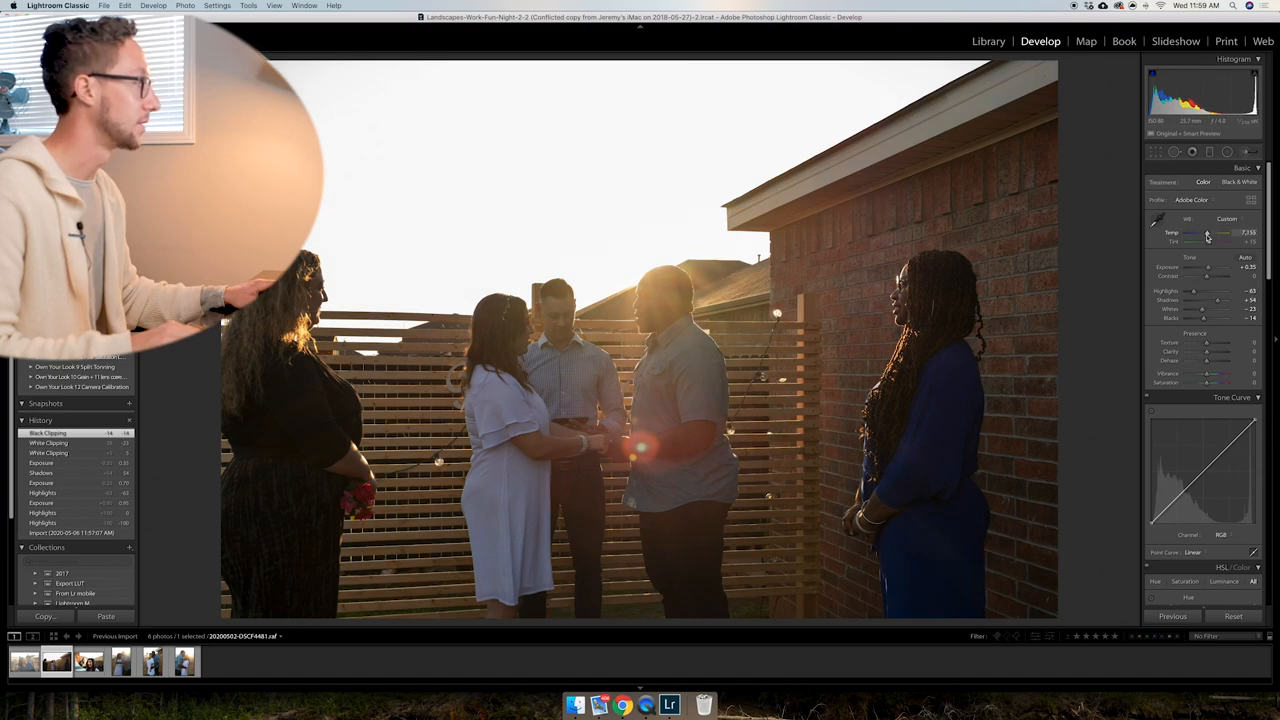
left_click_drag(1220, 242, 1208, 242)
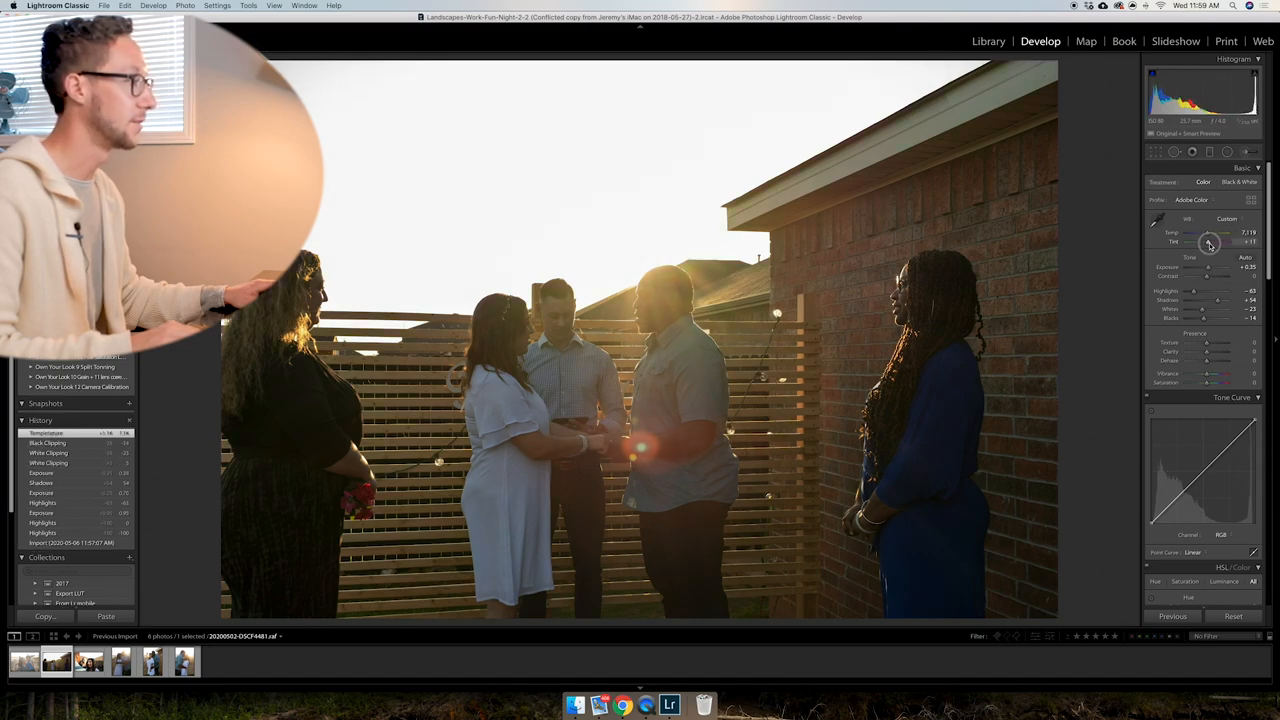
left_click_drag(1208, 242, 1212, 242)
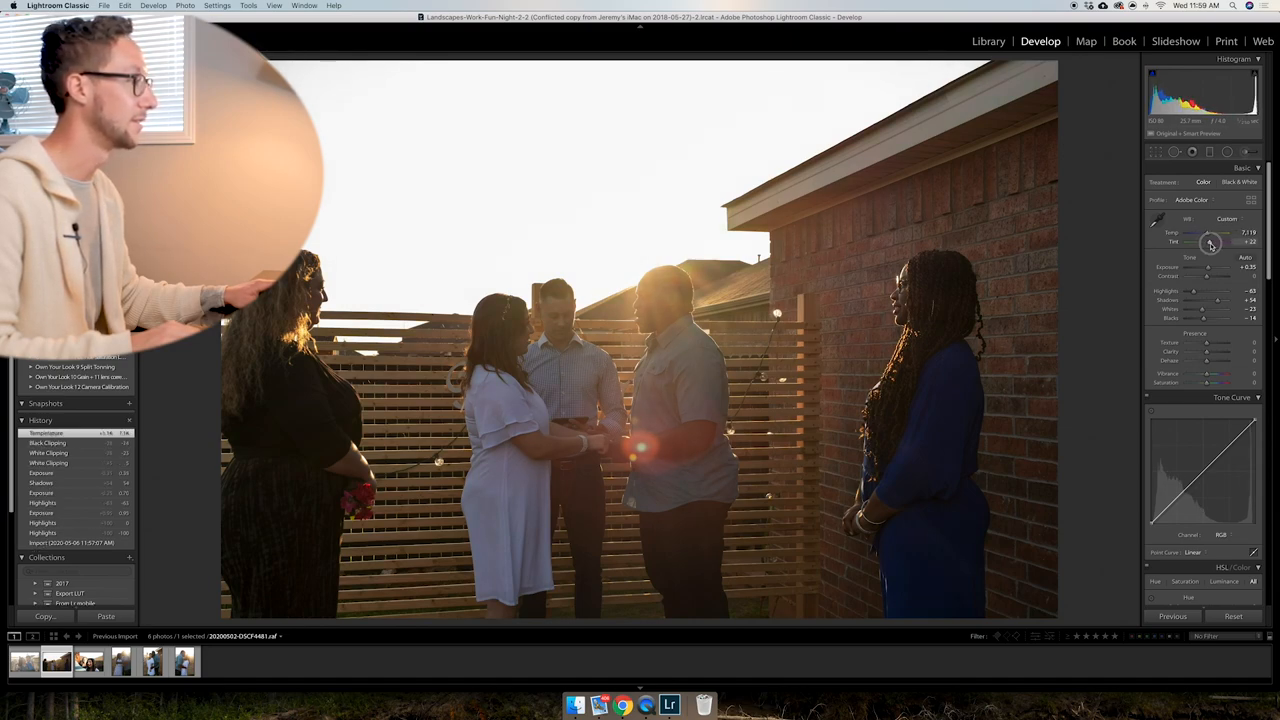
left_click_drag(1210, 242, 1212, 242)
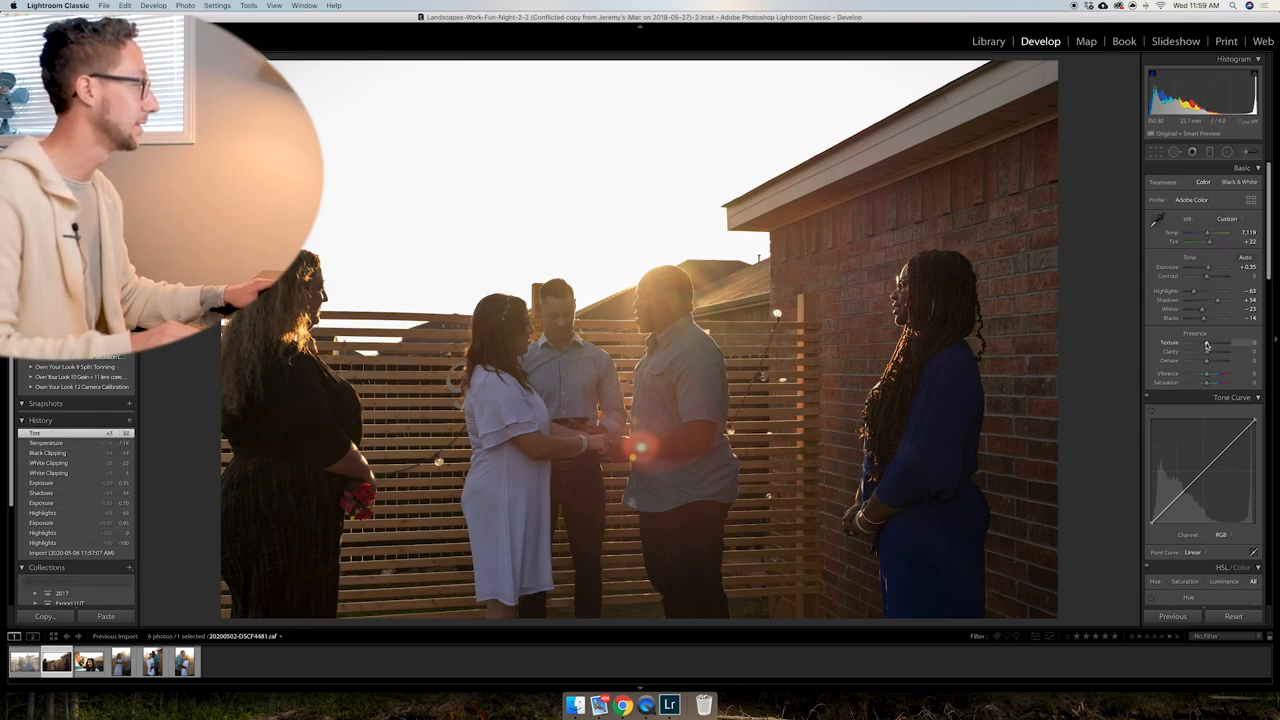
Adjust Clarity, then tune Vibrance and Saturation to their final amounts.
left_click_drag(1204, 352, 1210, 352)
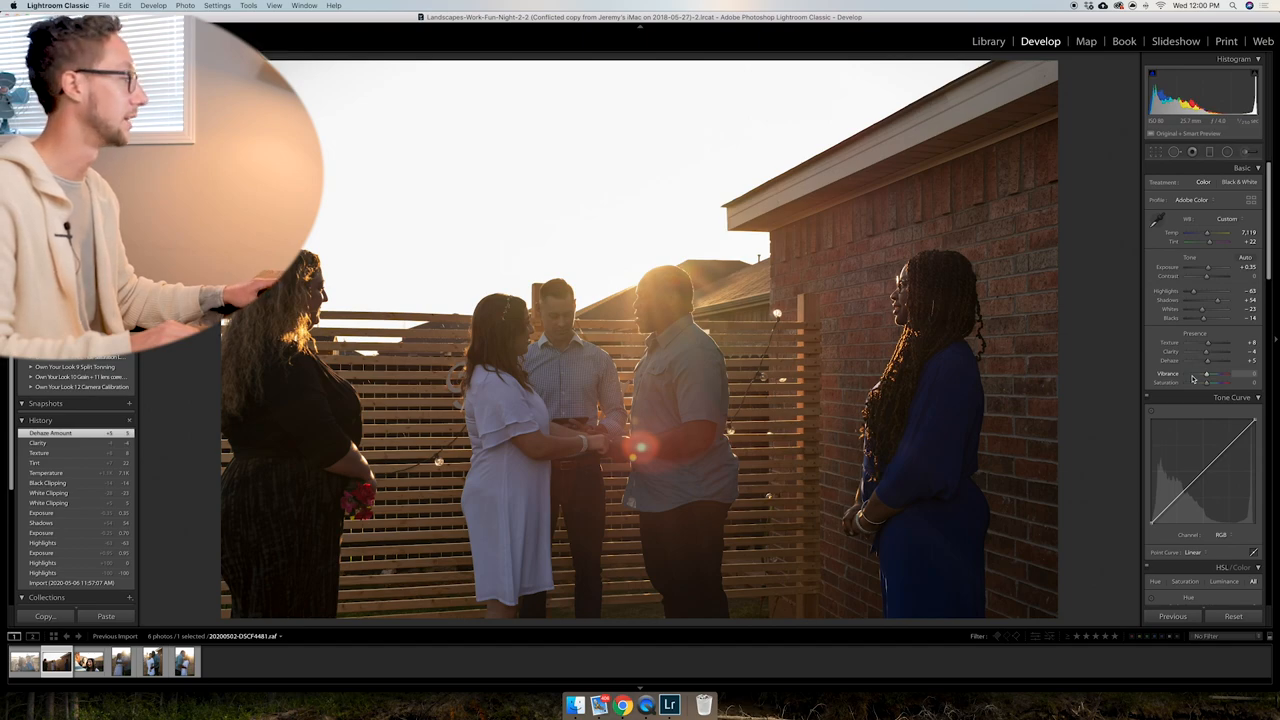
left_click_drag(1208, 374, 1196, 374)
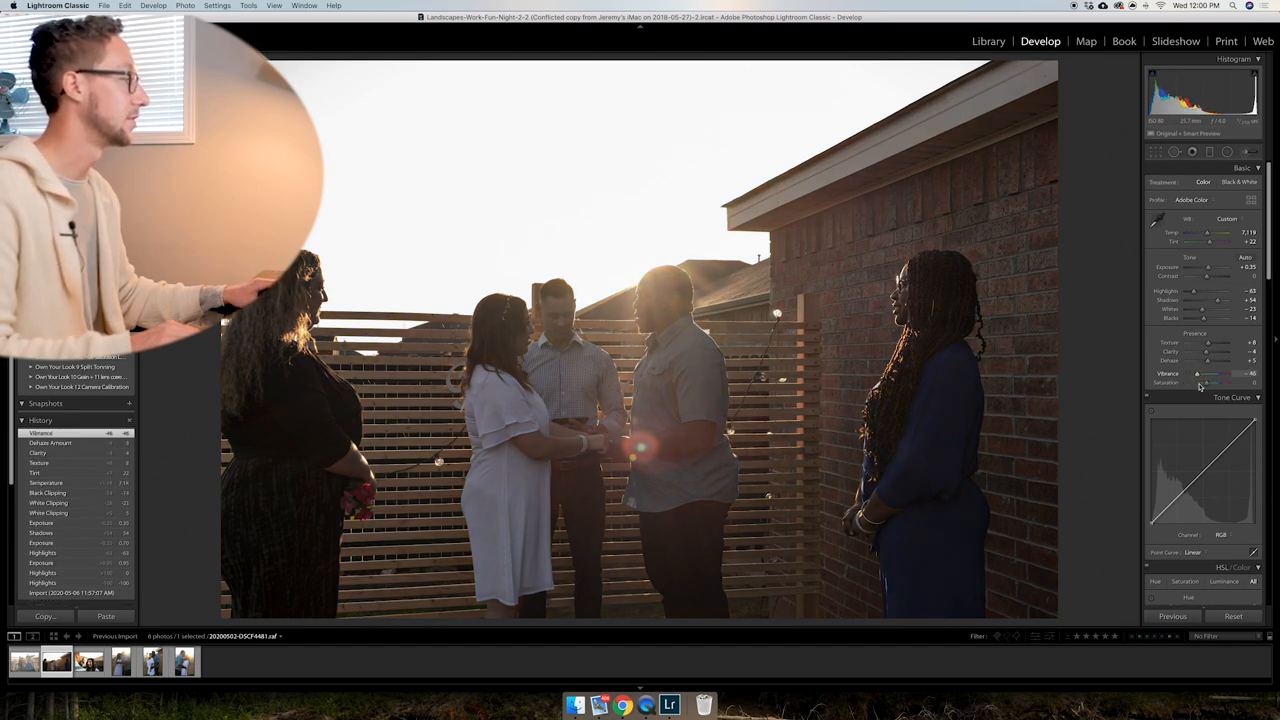
left_click_drag(1208, 384, 1218, 384)
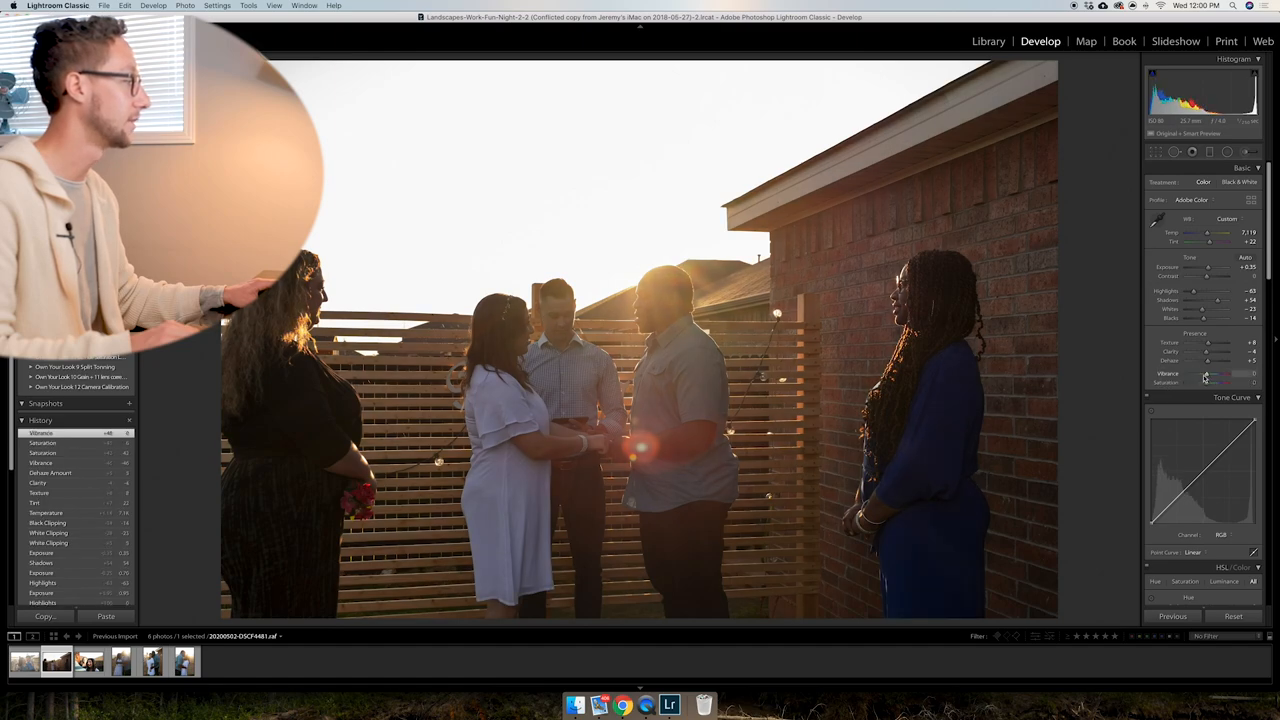
left_click_drag(1222, 384, 1200, 384)
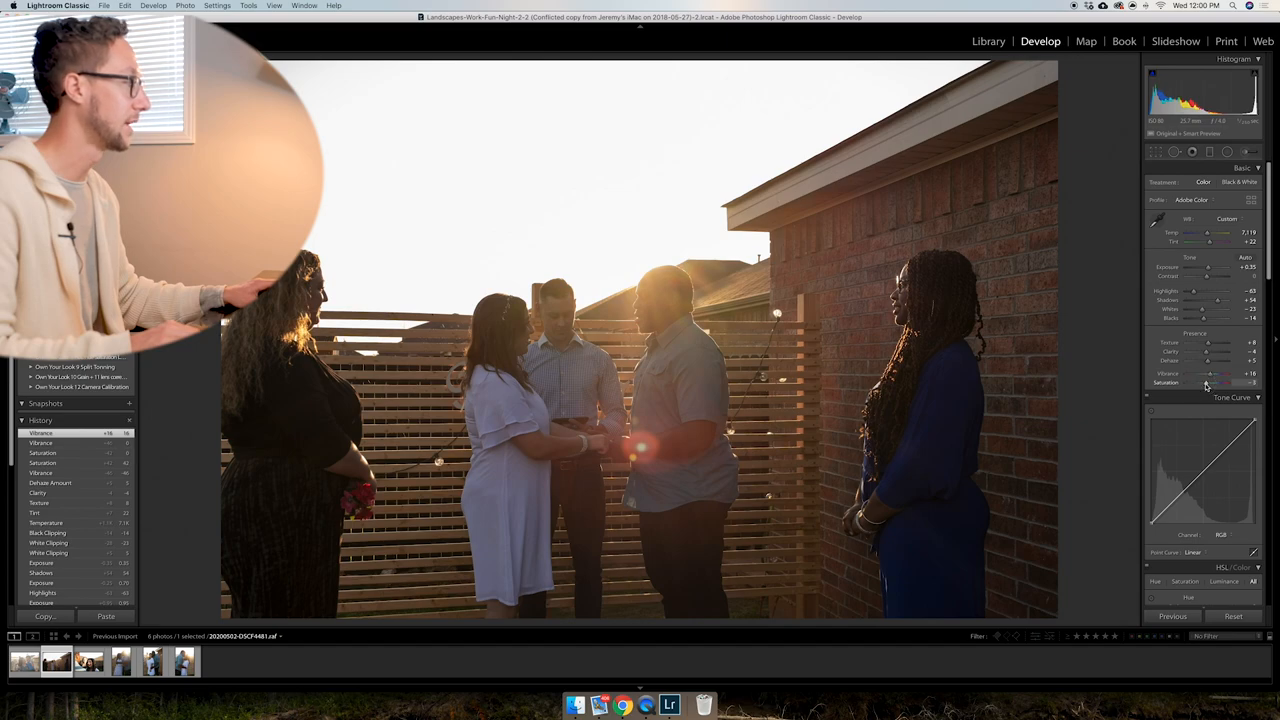
left_click_drag(1224, 384, 1204, 384)
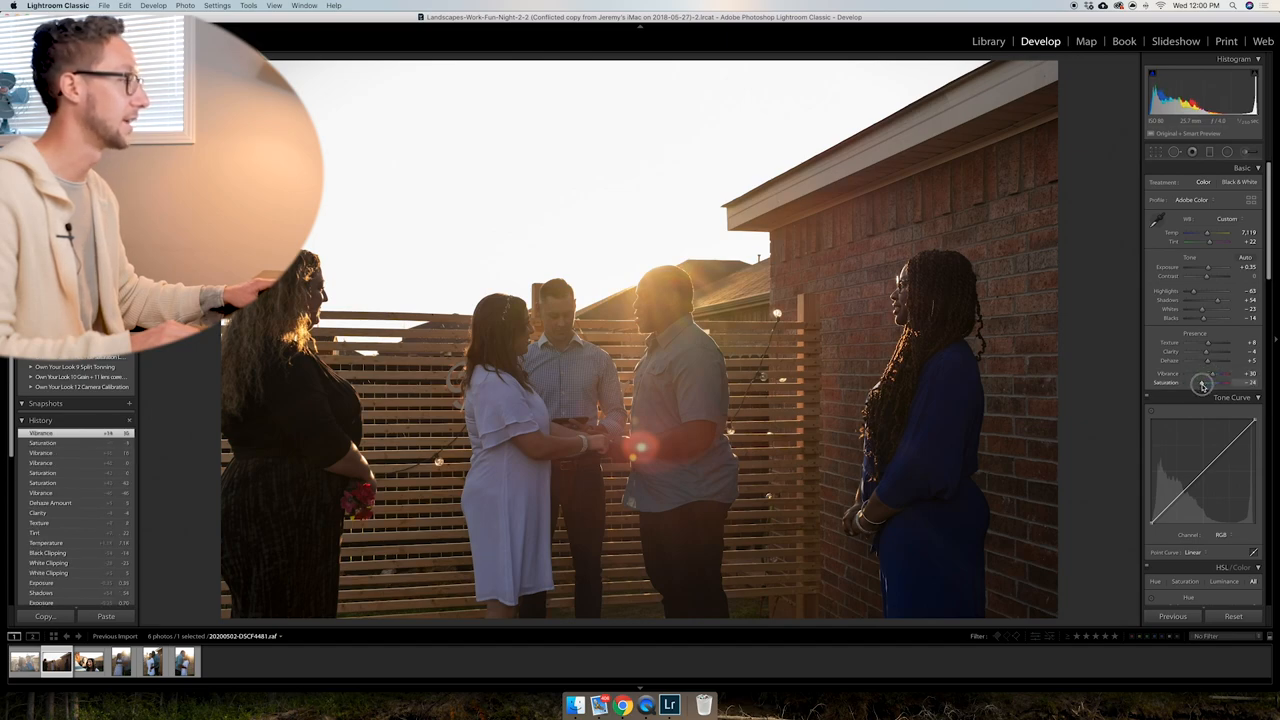
left_click_drag(1204, 384, 1208, 384)
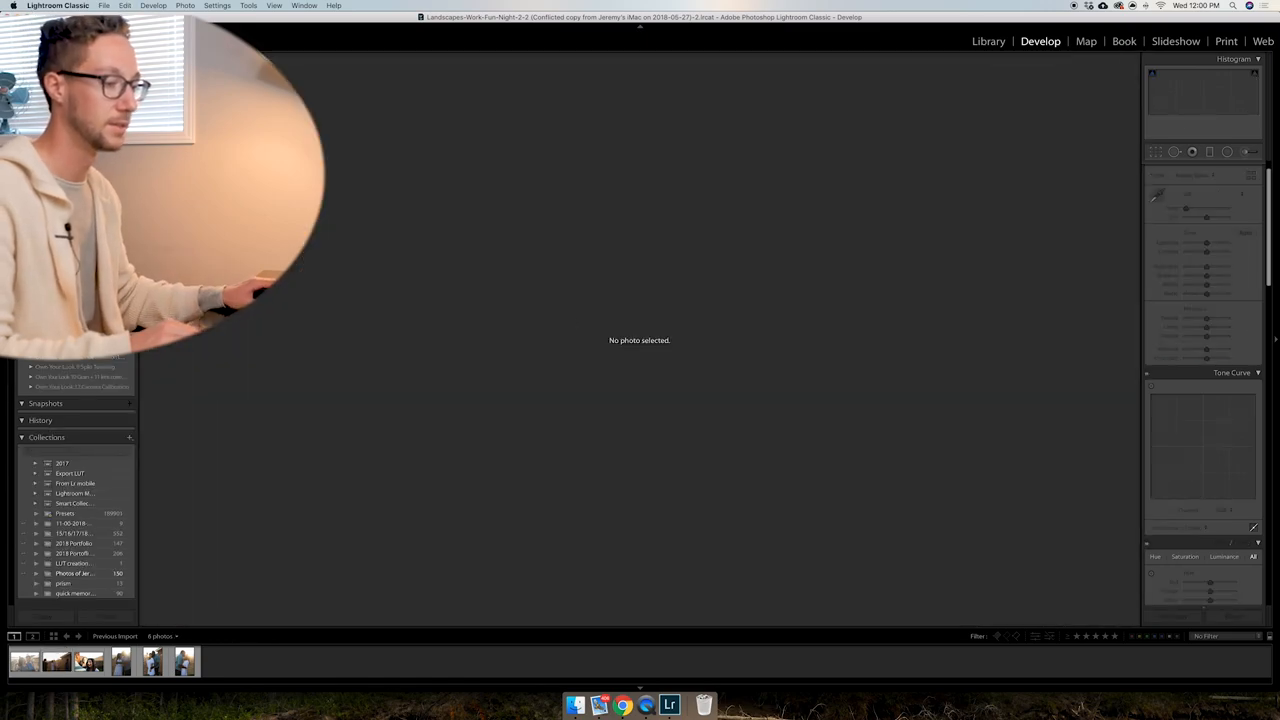
Reselect the photo and shape a point curve with a lifted, faded black point and reshaped midtones.
left_click(24, 660)
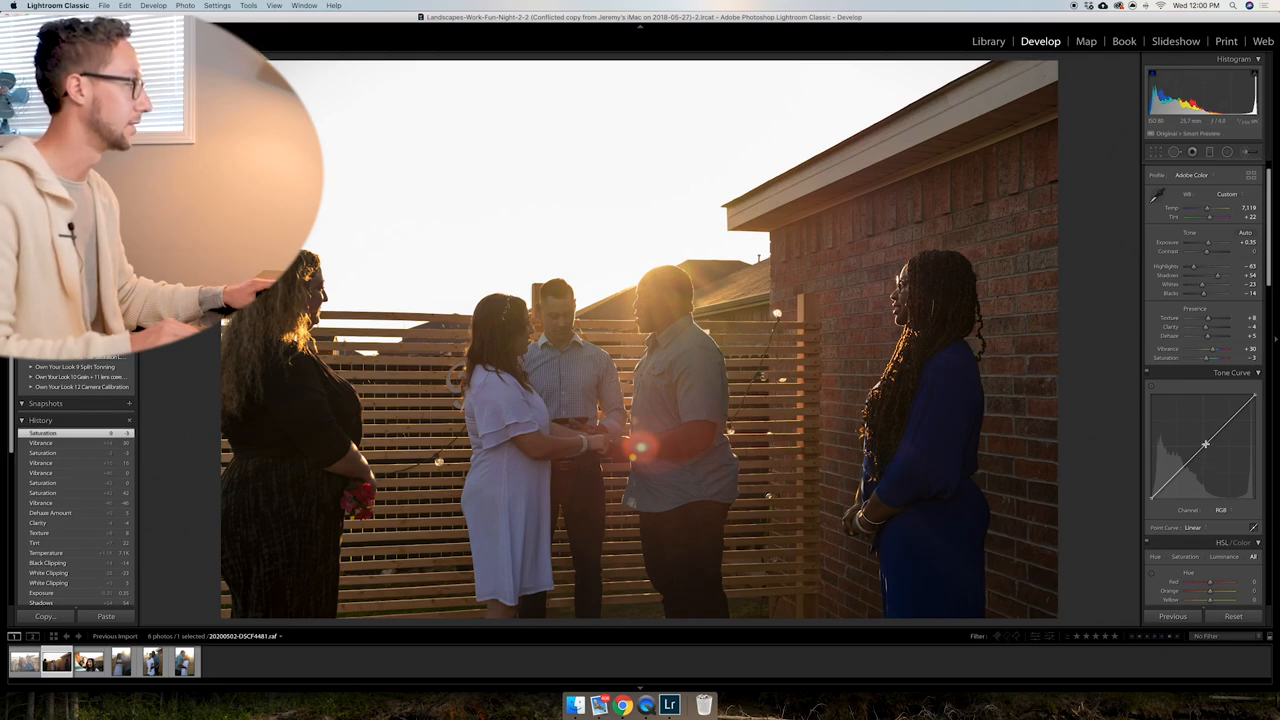
left_click_drag(1204, 444, 1196, 452)
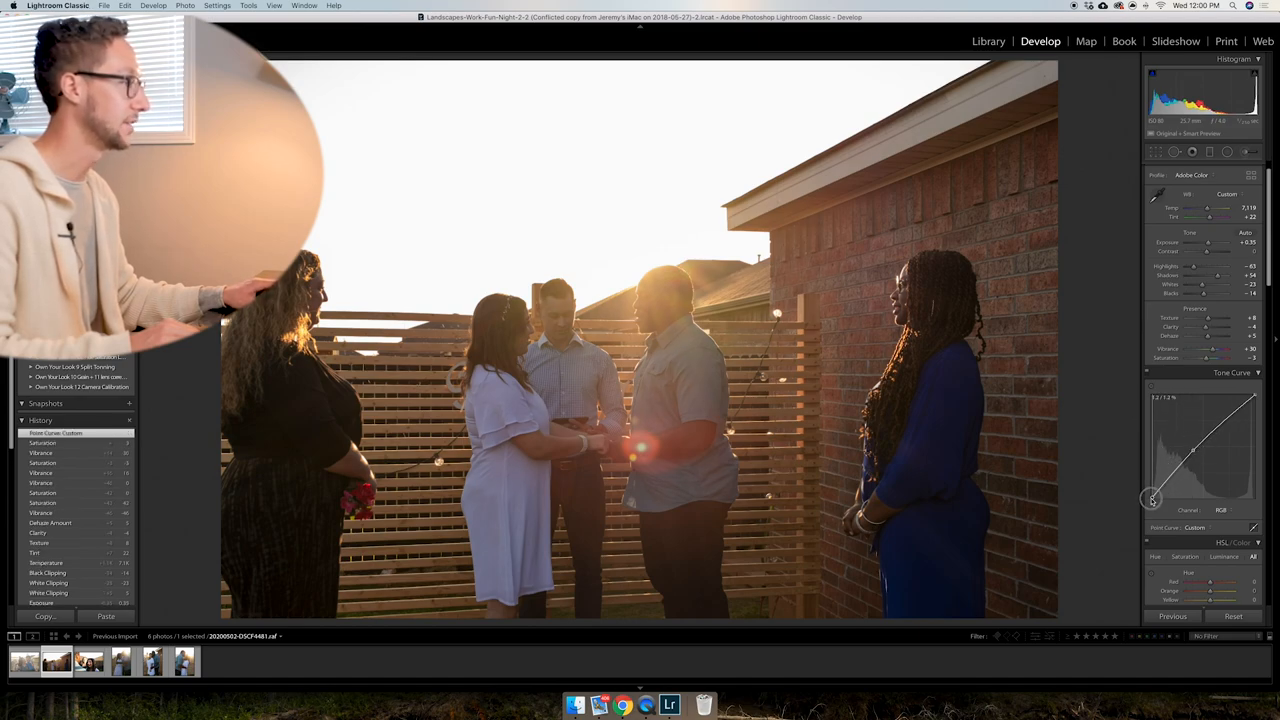
left_click_drag(1152, 500, 1156, 504)
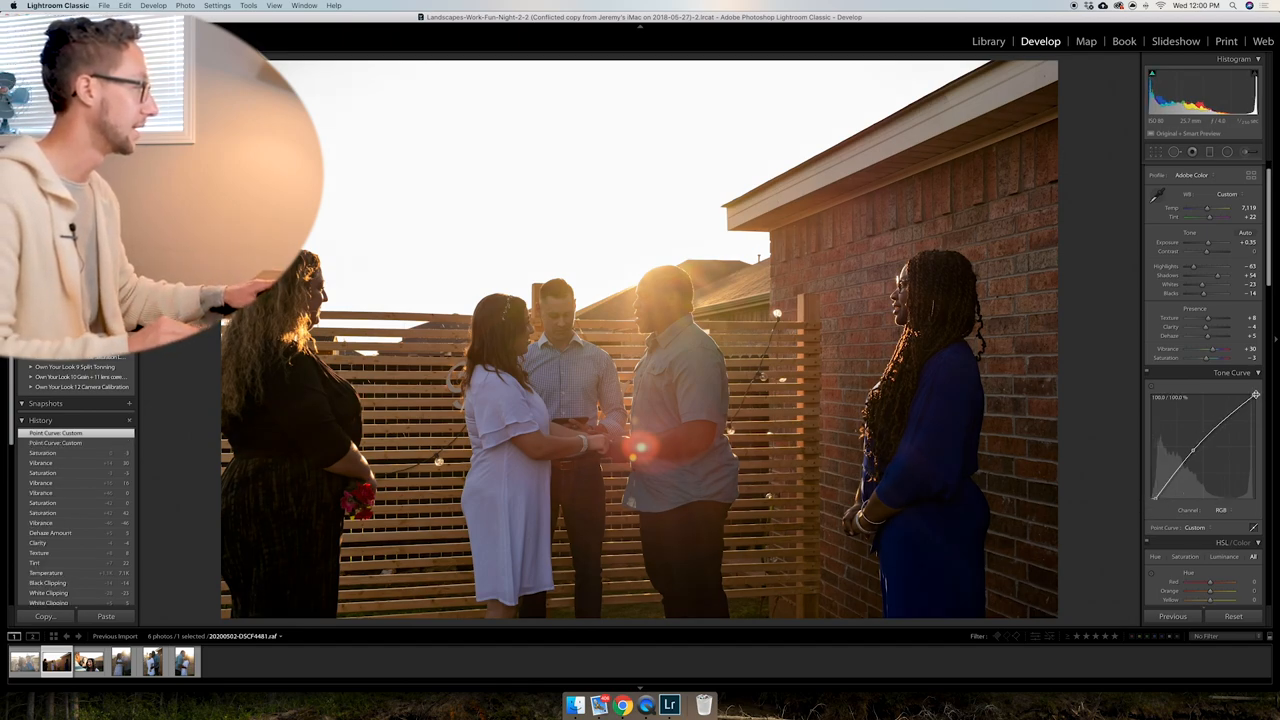
left_click_drag(1256, 396, 1262, 404)
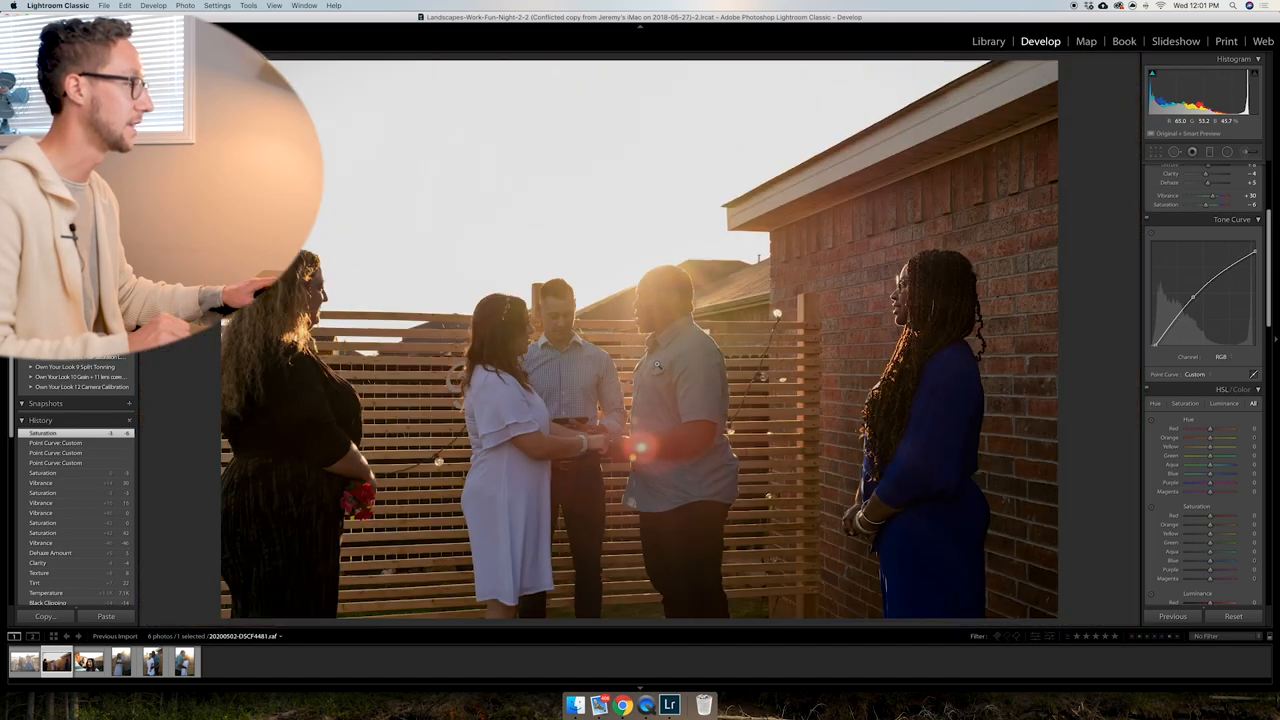
In Calibration, shift a primary's hue and settle its saturation for richer colour.
scroll("down", 3)
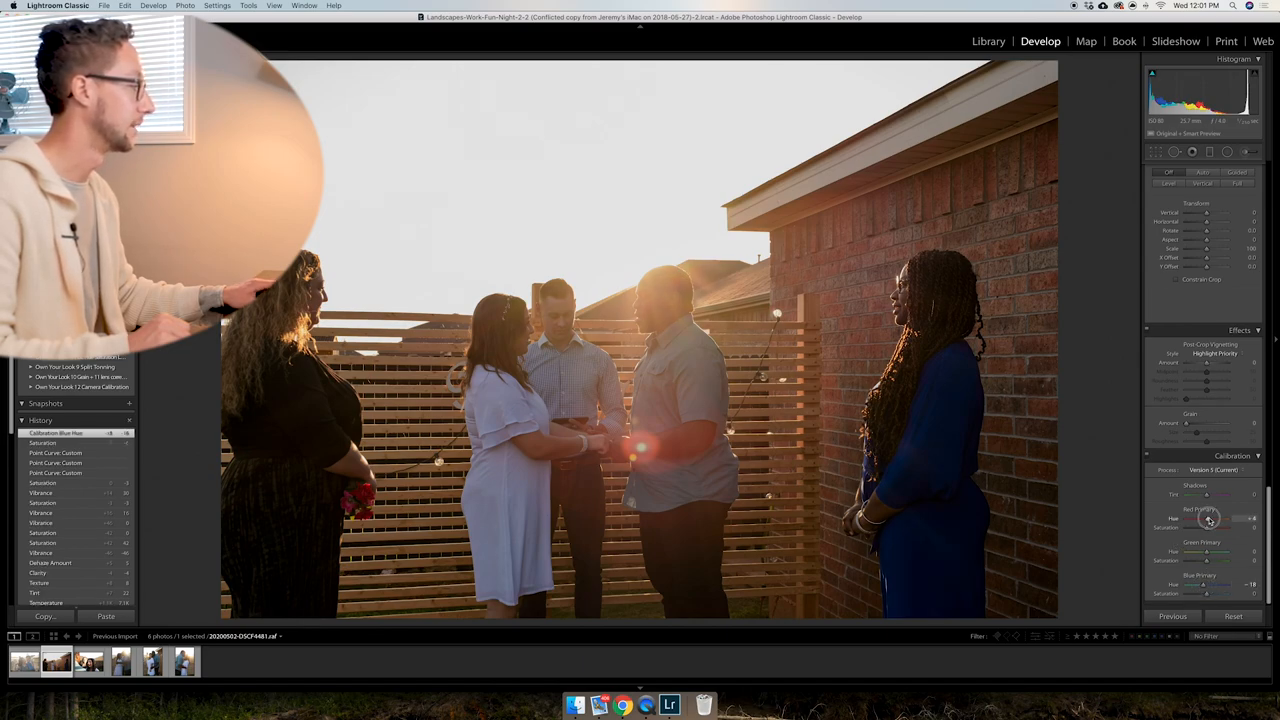
left_click_drag(1210, 518, 1220, 518)
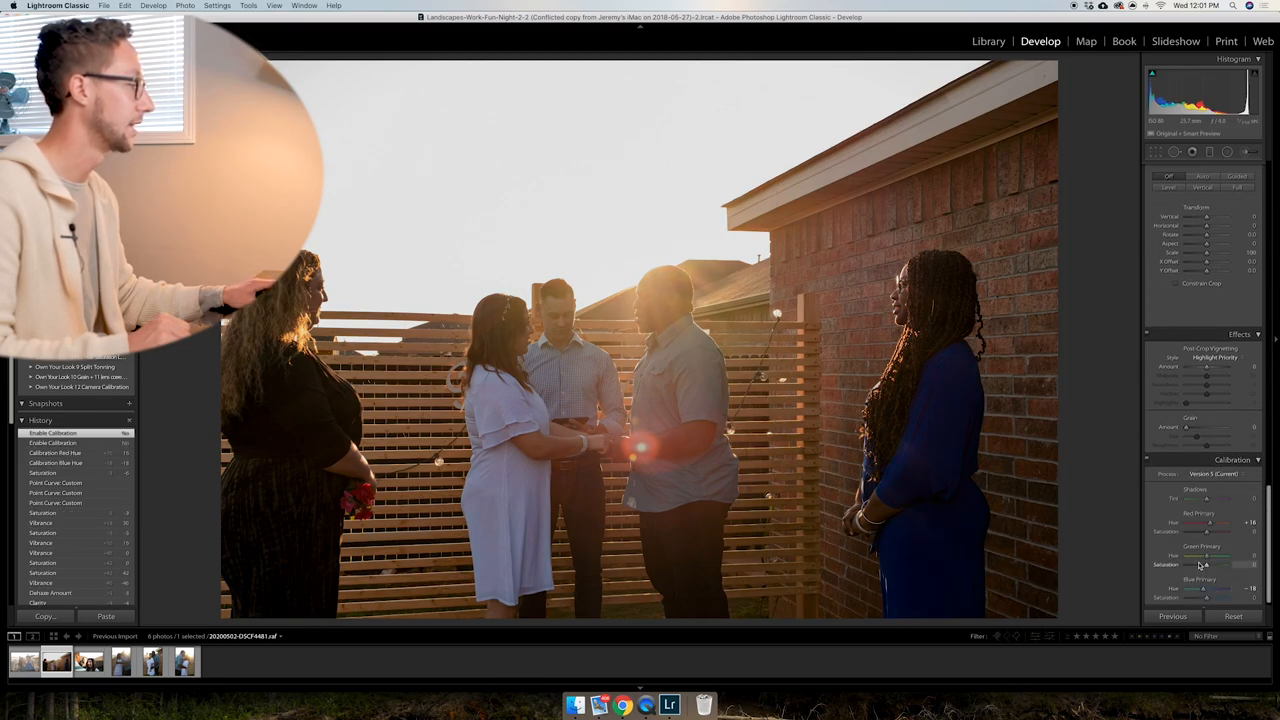
left_click_drag(1210, 564, 1224, 564)
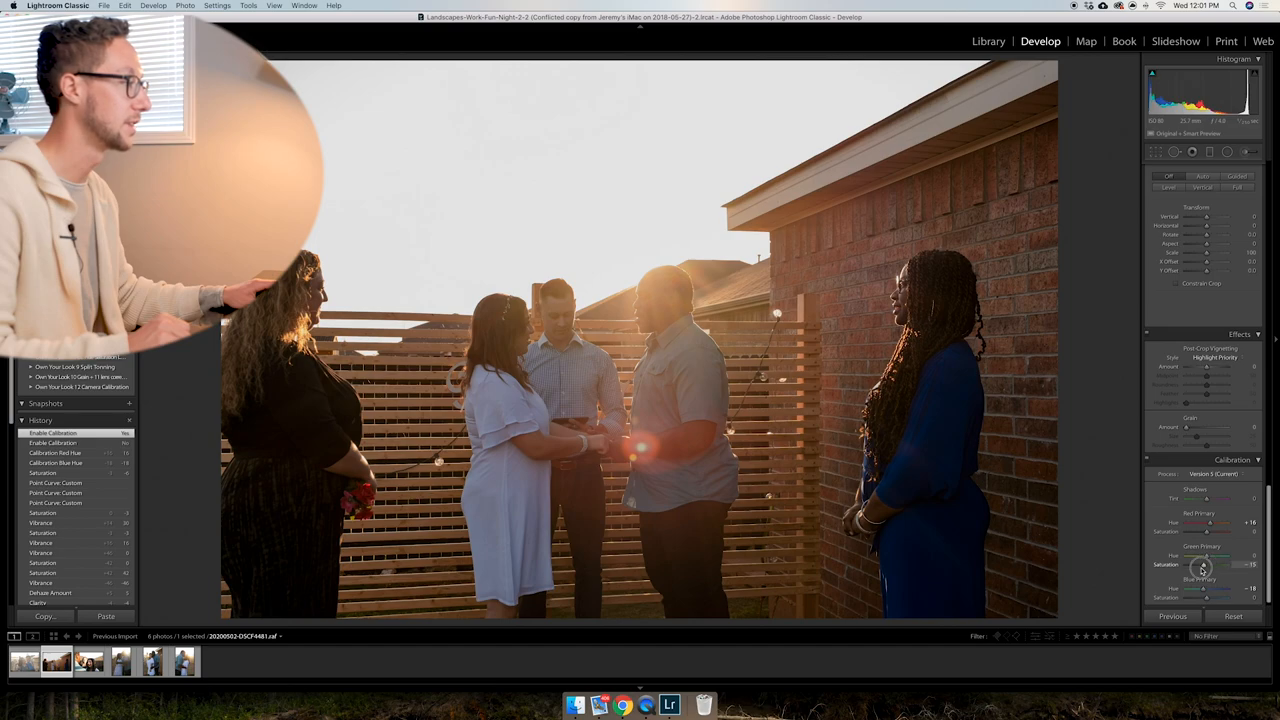
left_click_drag(1220, 564, 1204, 564)
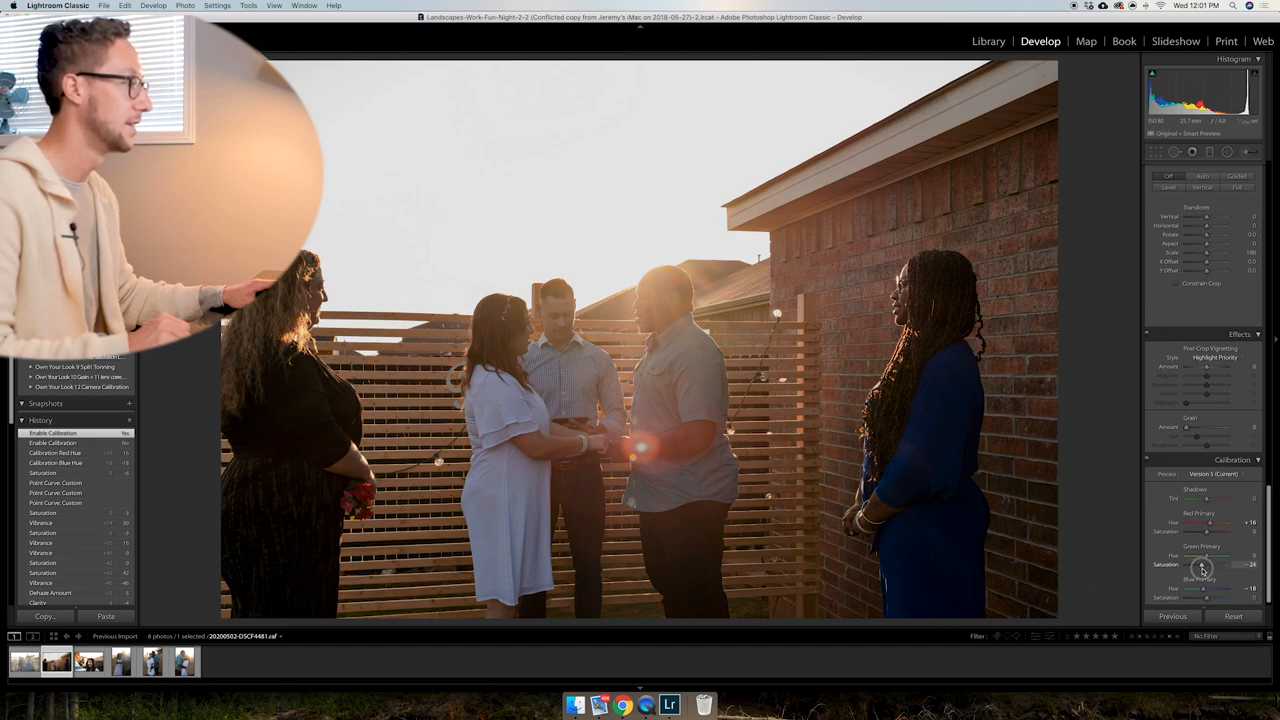
left_click_drag(1224, 564, 1204, 564)
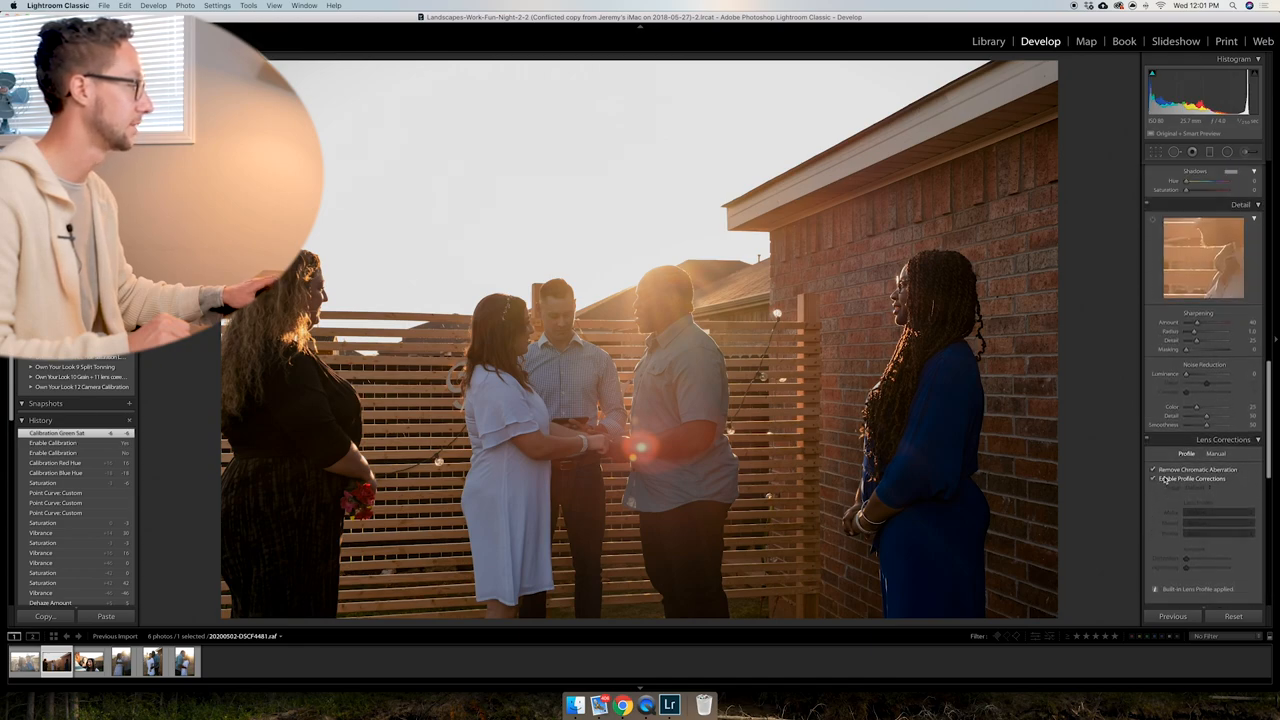
Enable lens profile corrections and preview the sharpening mask in the Detail panel.
left_click(1152, 478)
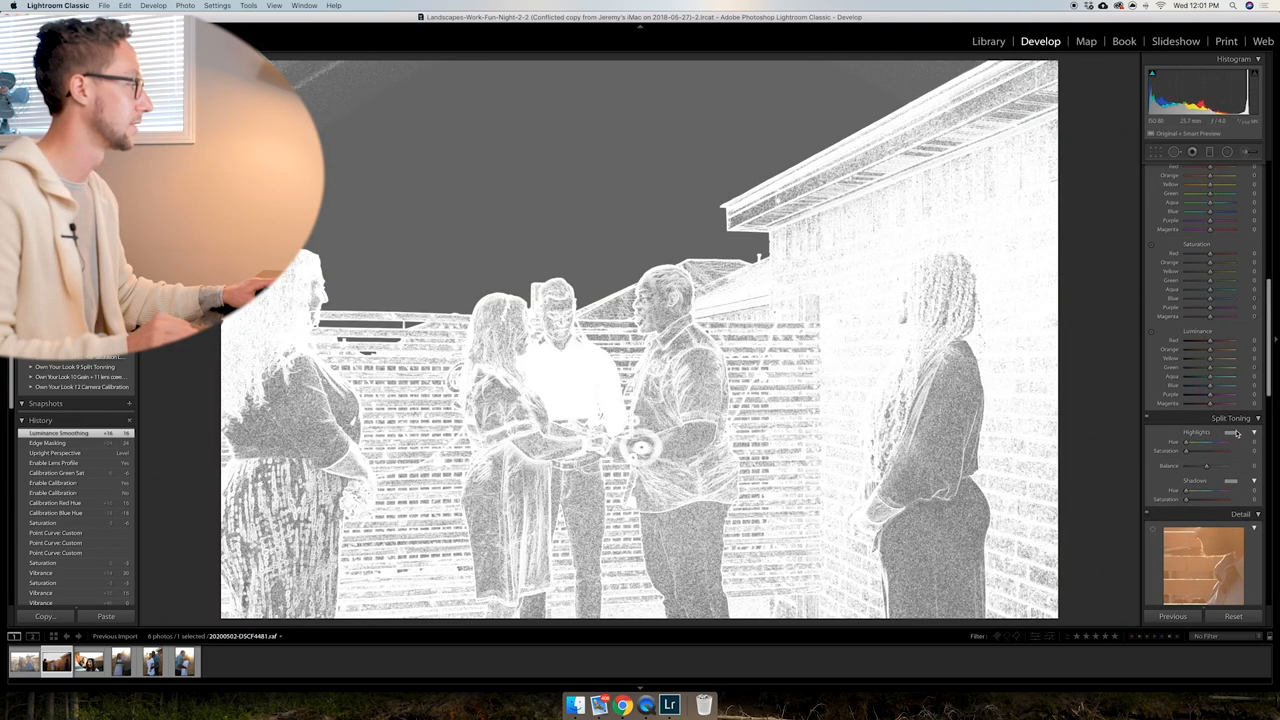
left_click(1238, 432)
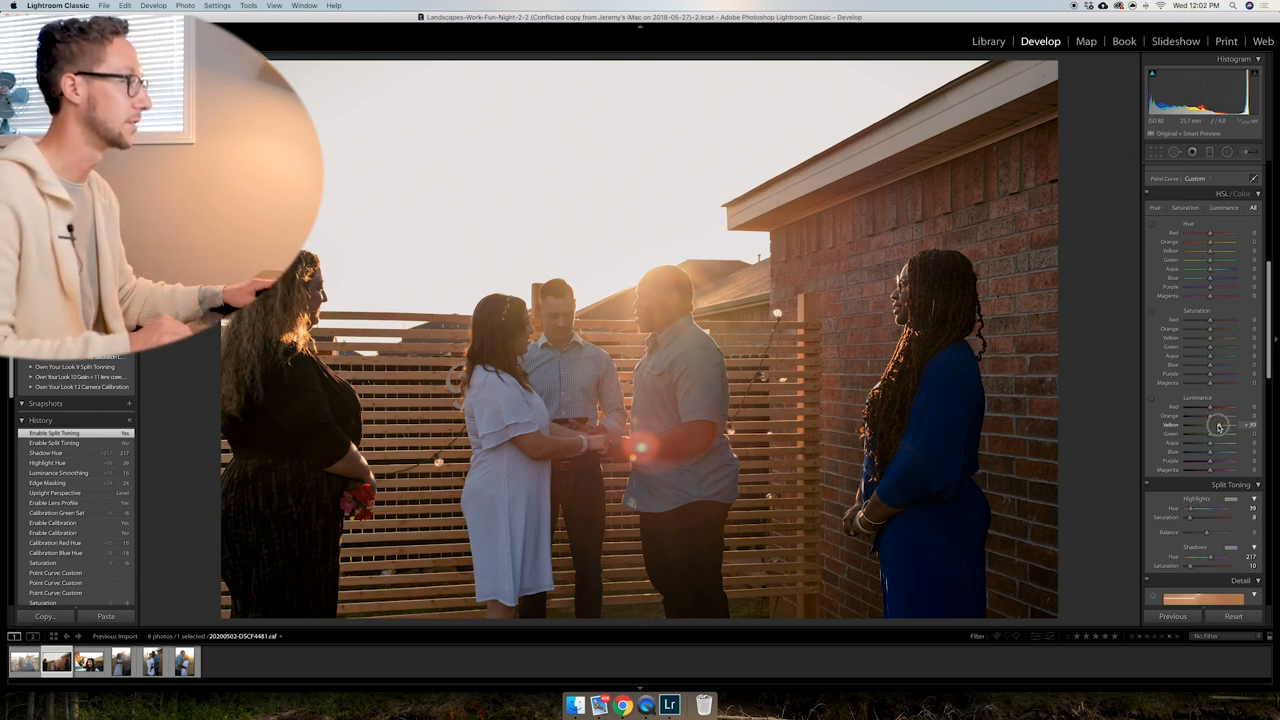
Raise Orange luminance in HSL to brighten the skin tones.
left_click_drag(1224, 424, 1208, 432)
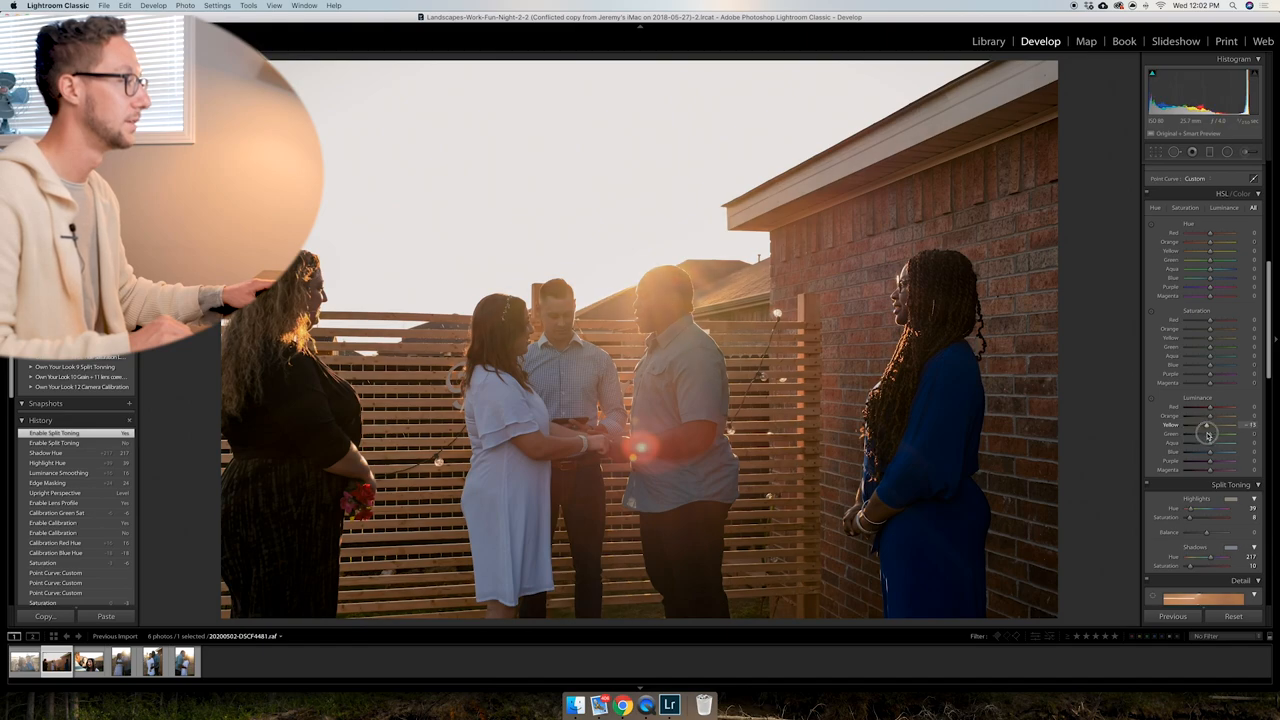
left_click_drag(1208, 424, 1208, 418)
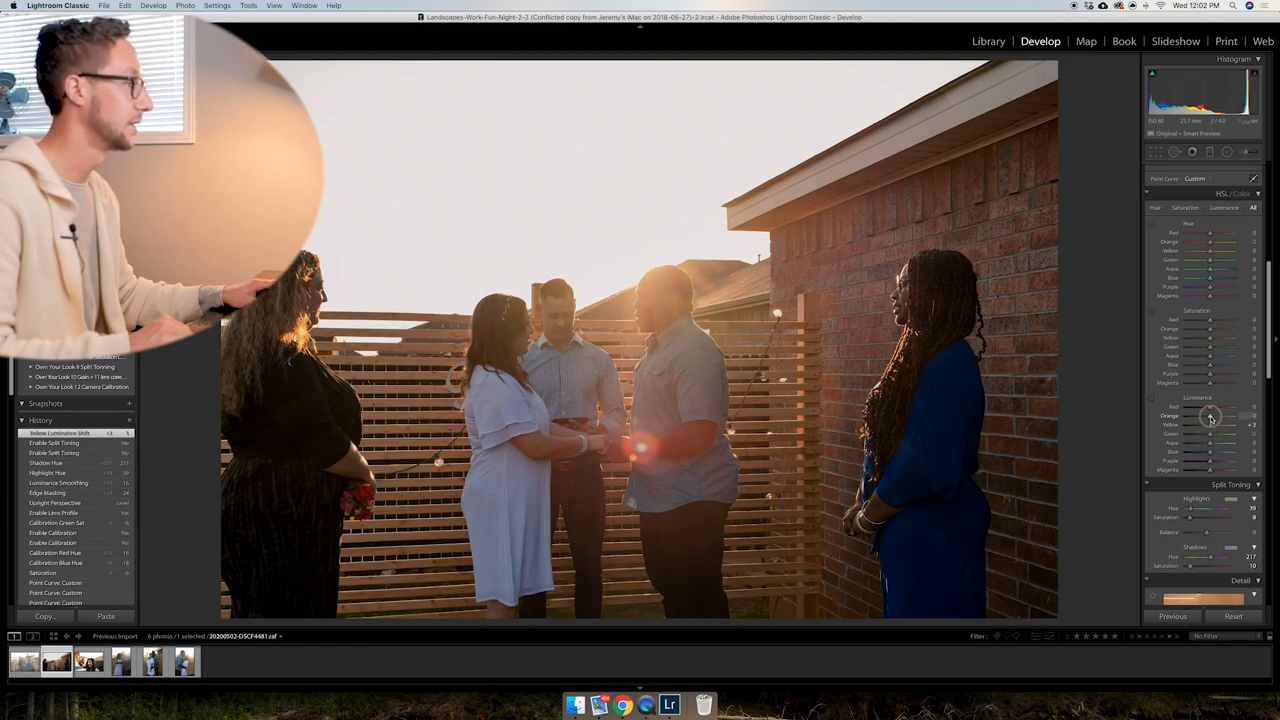
left_click_drag(1210, 414, 1220, 414)
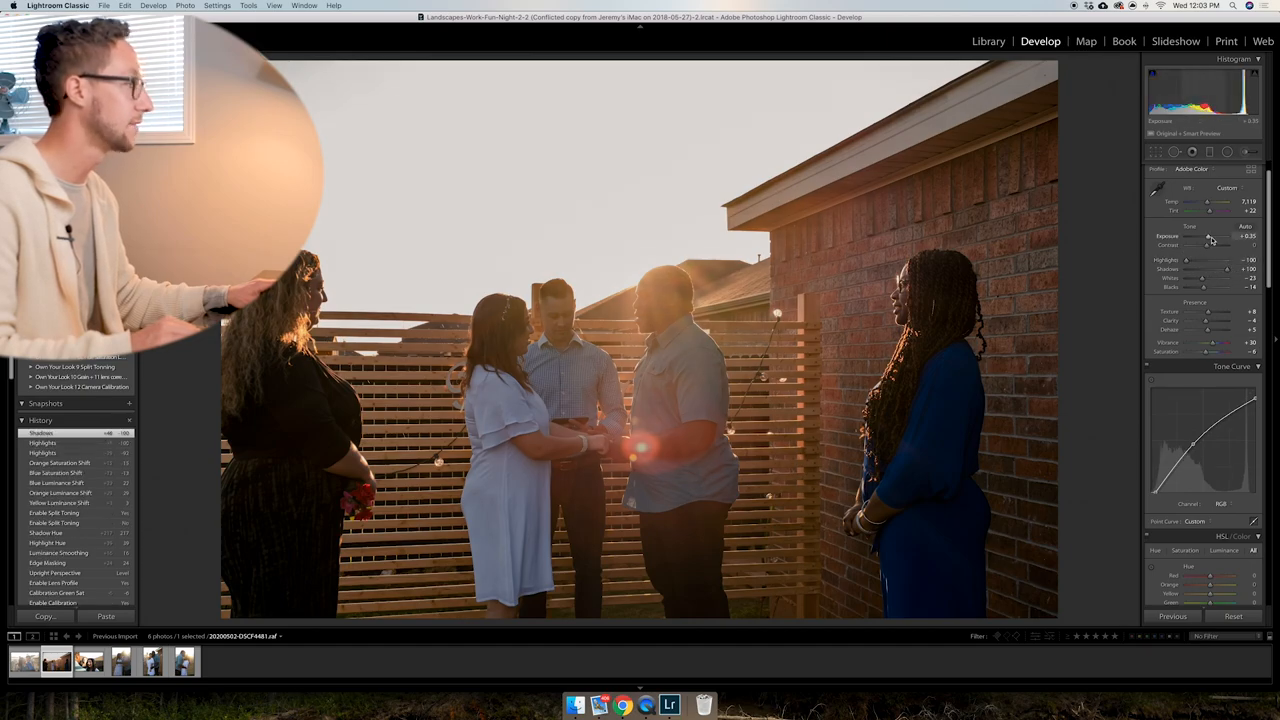
Darken the exposure, tone down sky highlights and deepen shadows for richer contrast on the group photo.
left_click_drag(1224, 238, 1204, 238)
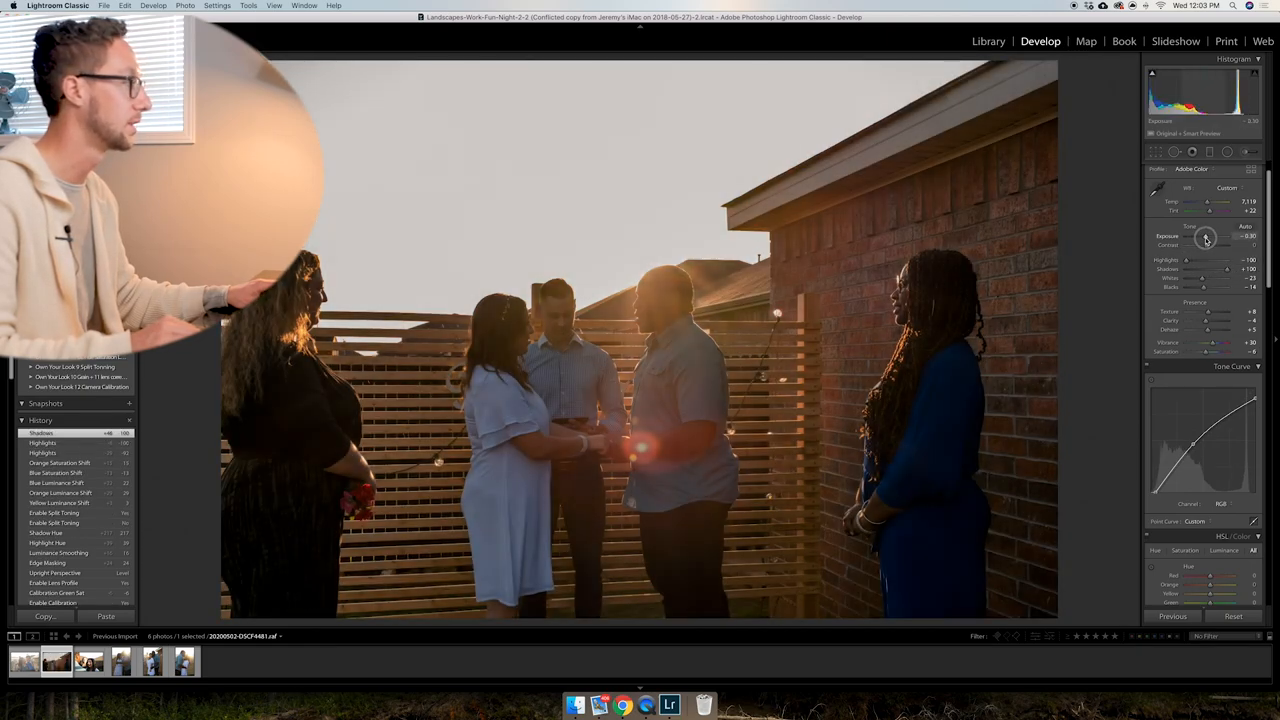
left_click_drag(1210, 238, 1218, 238)
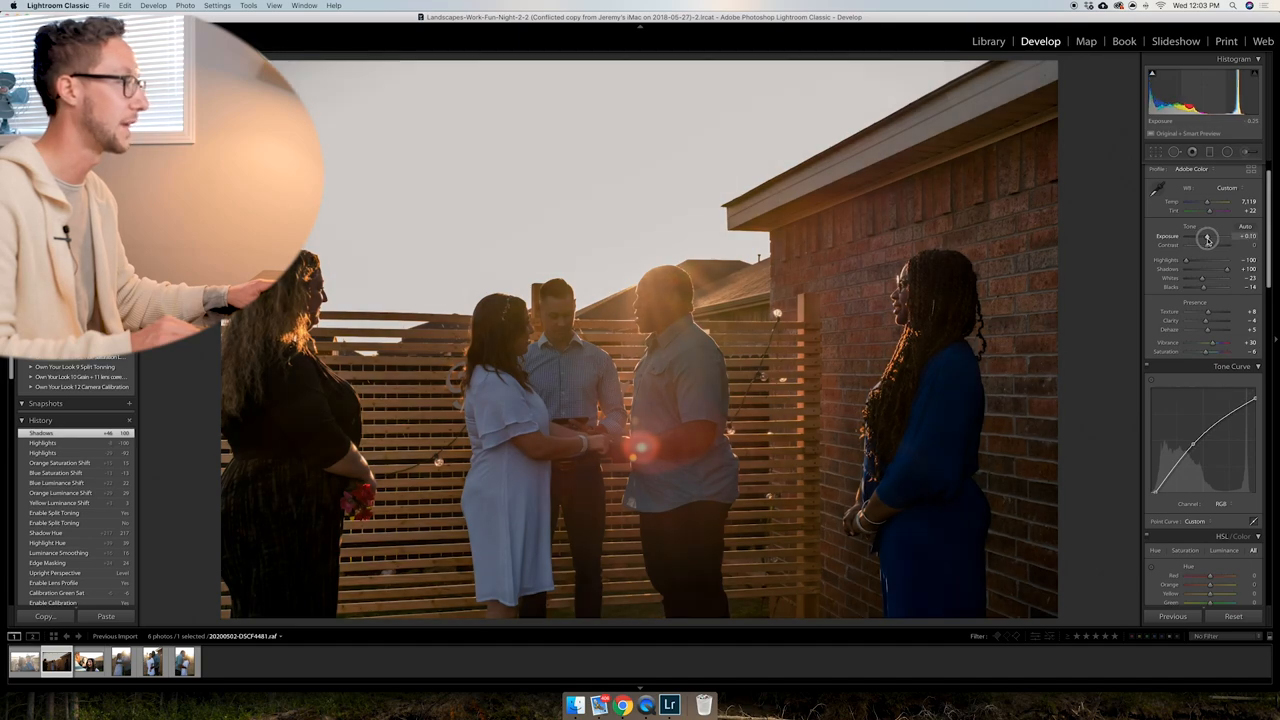
left_click_drag(1208, 240, 1230, 240)
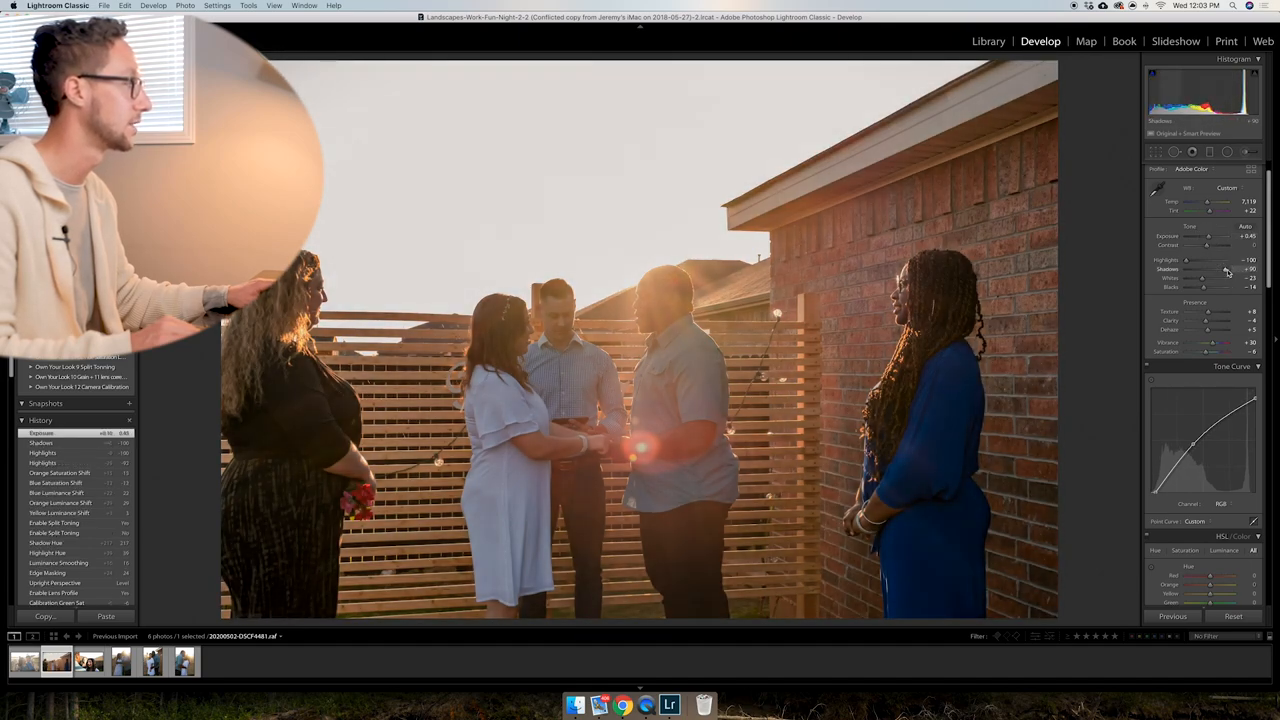
left_click_drag(1184, 260, 1210, 260)
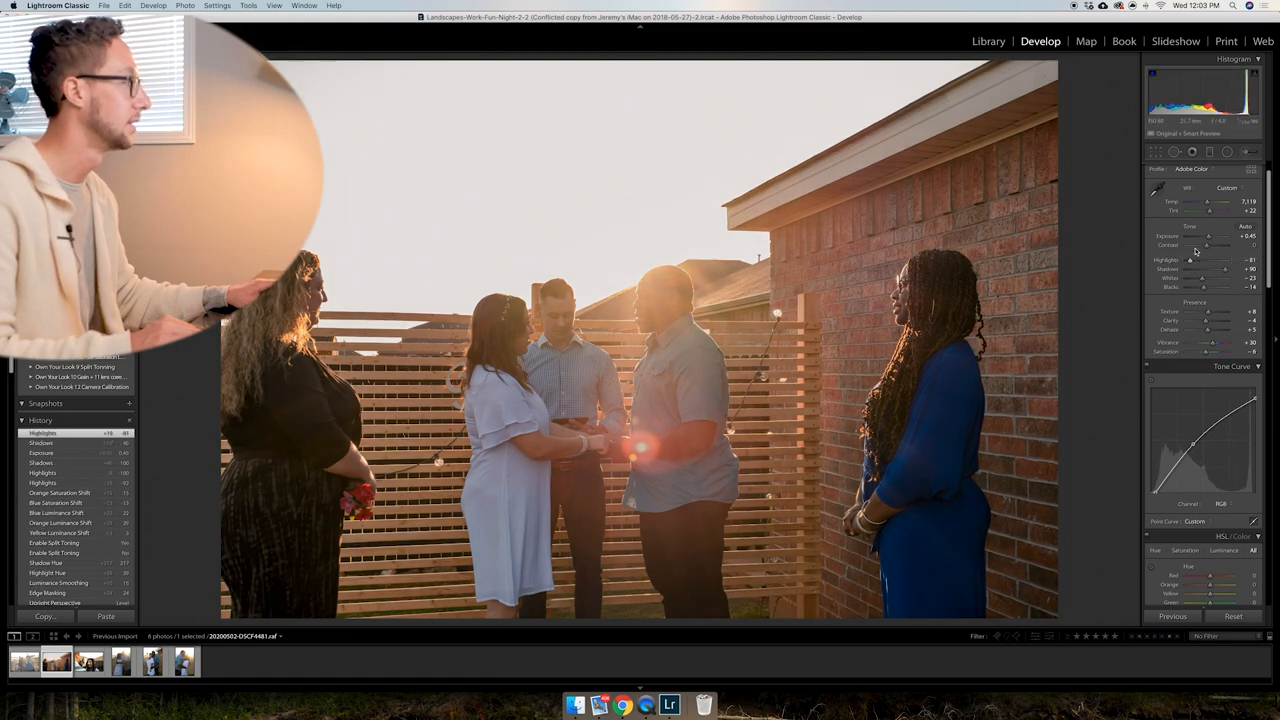
left_click_drag(1222, 238, 1208, 238)
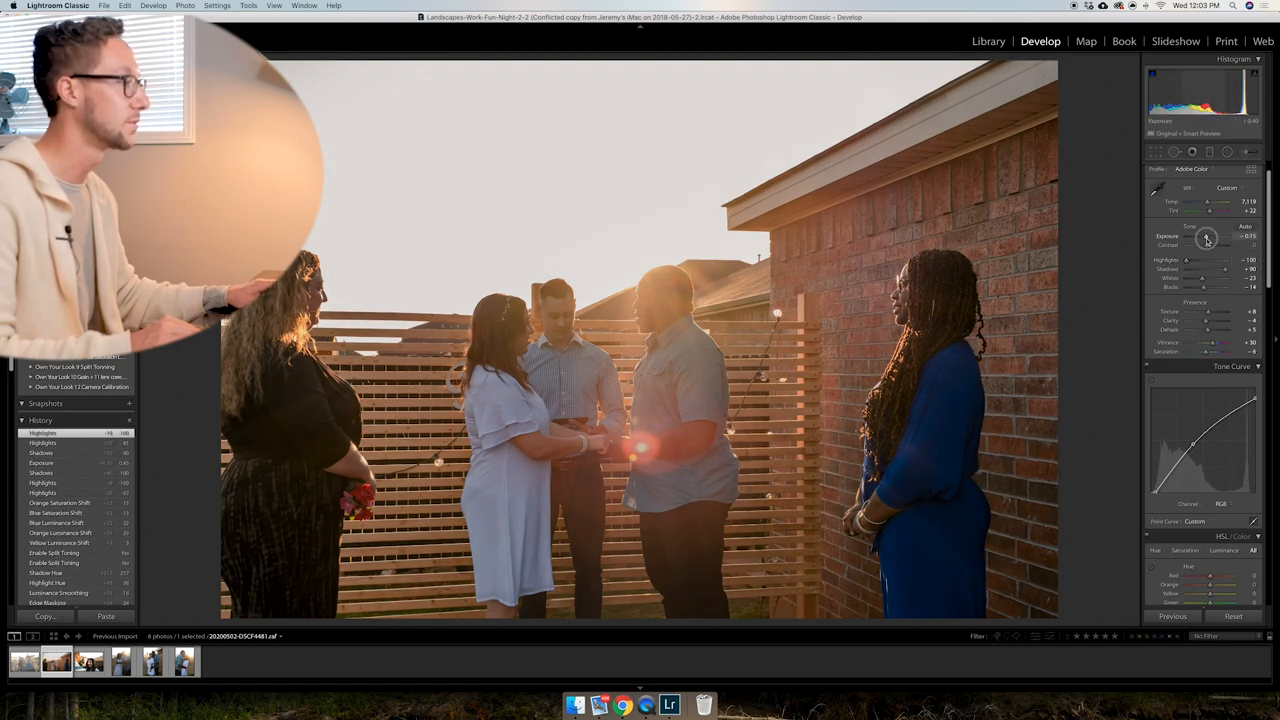
left_click_drag(1208, 240, 1220, 240)
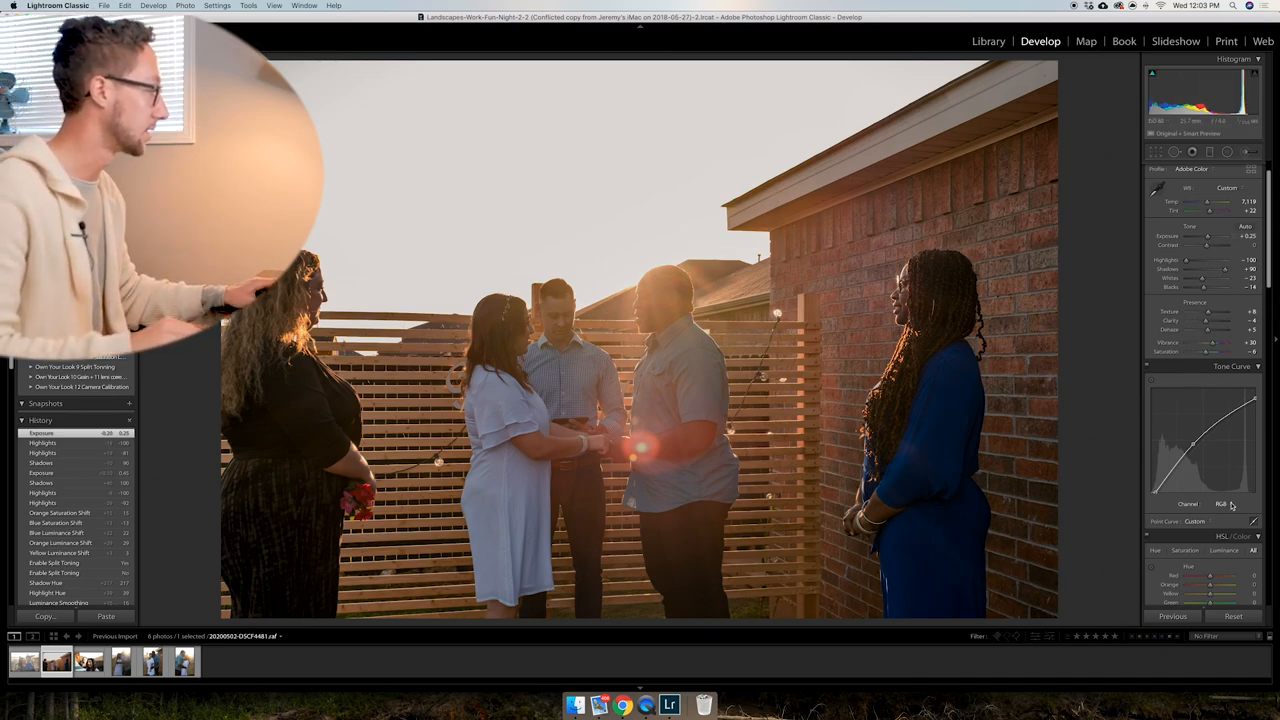
Shape a softer RGB point curve, tint the blue channel curve and nudge an HSL hue for warmth.
left_click(1224, 504)
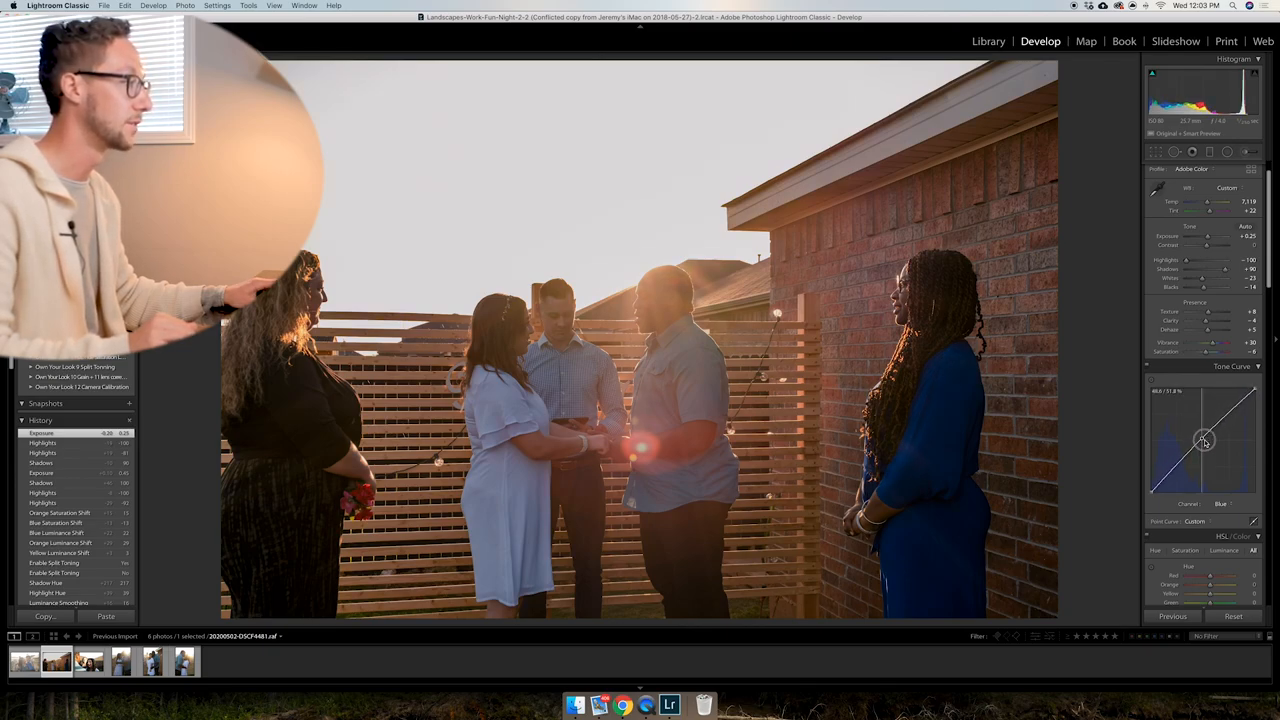
left_click_drag(1204, 444, 1204, 448)
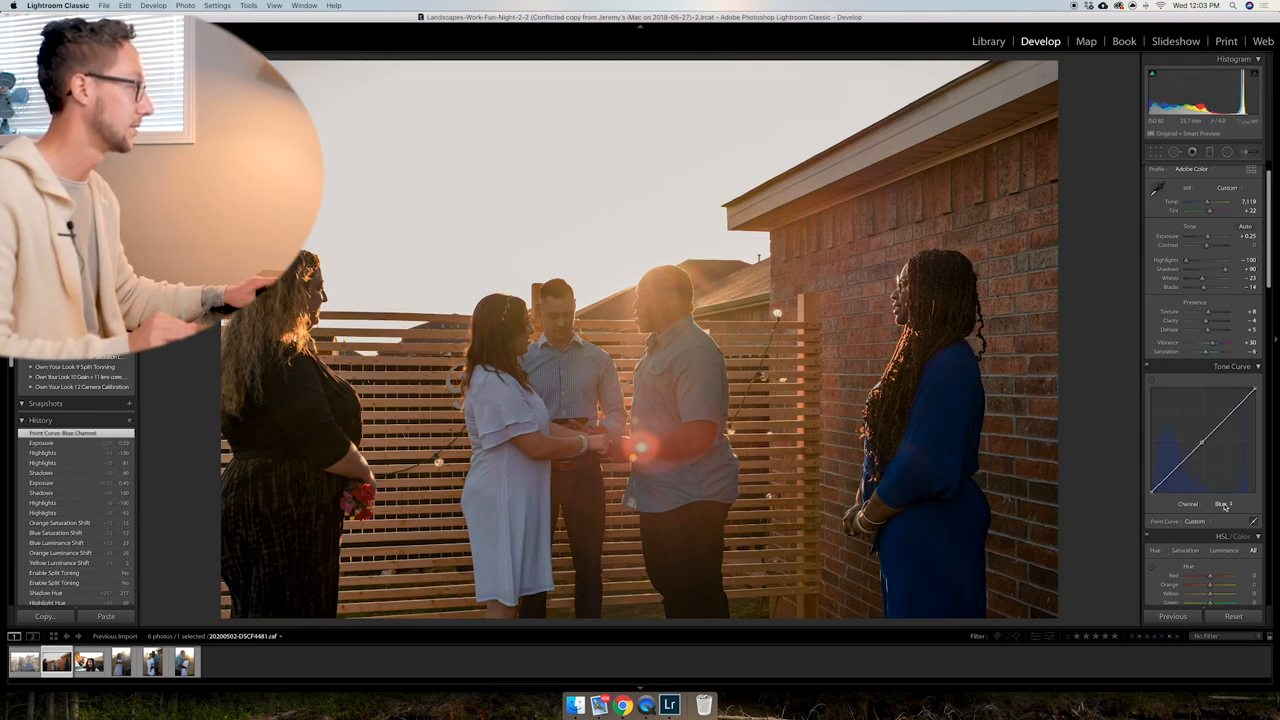
left_click(1228, 504)
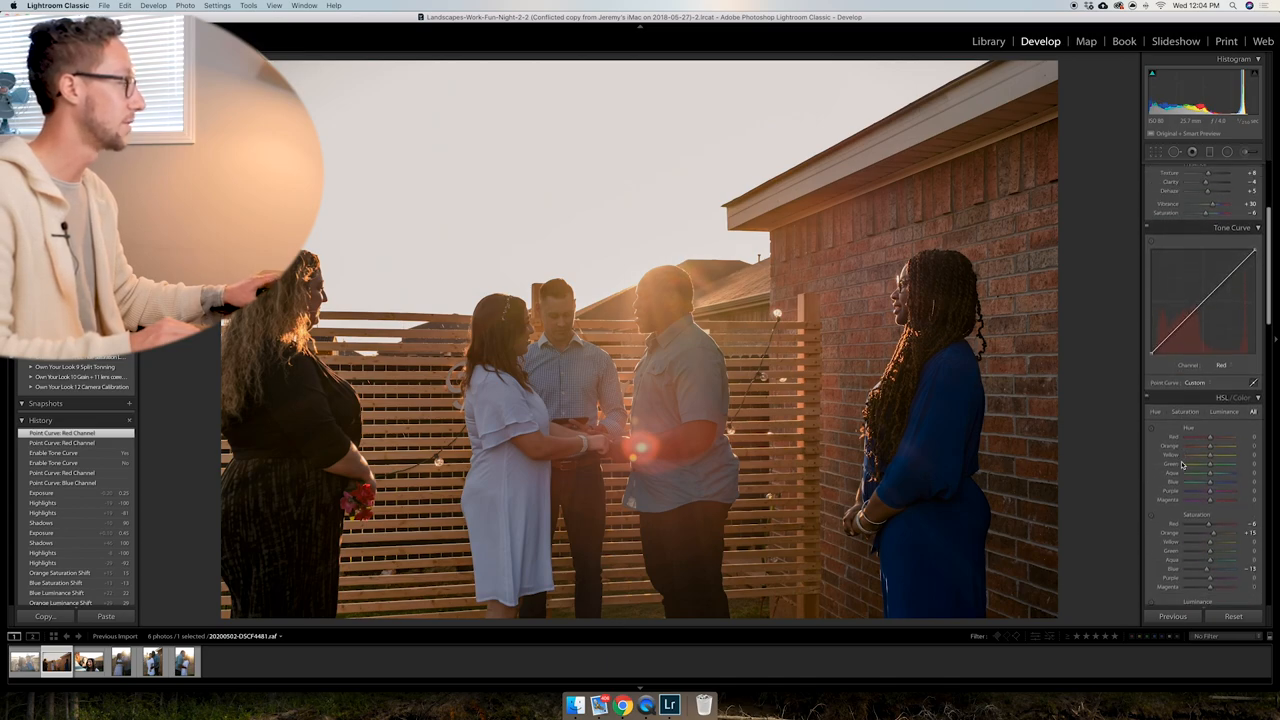
left_click(1220, 338)
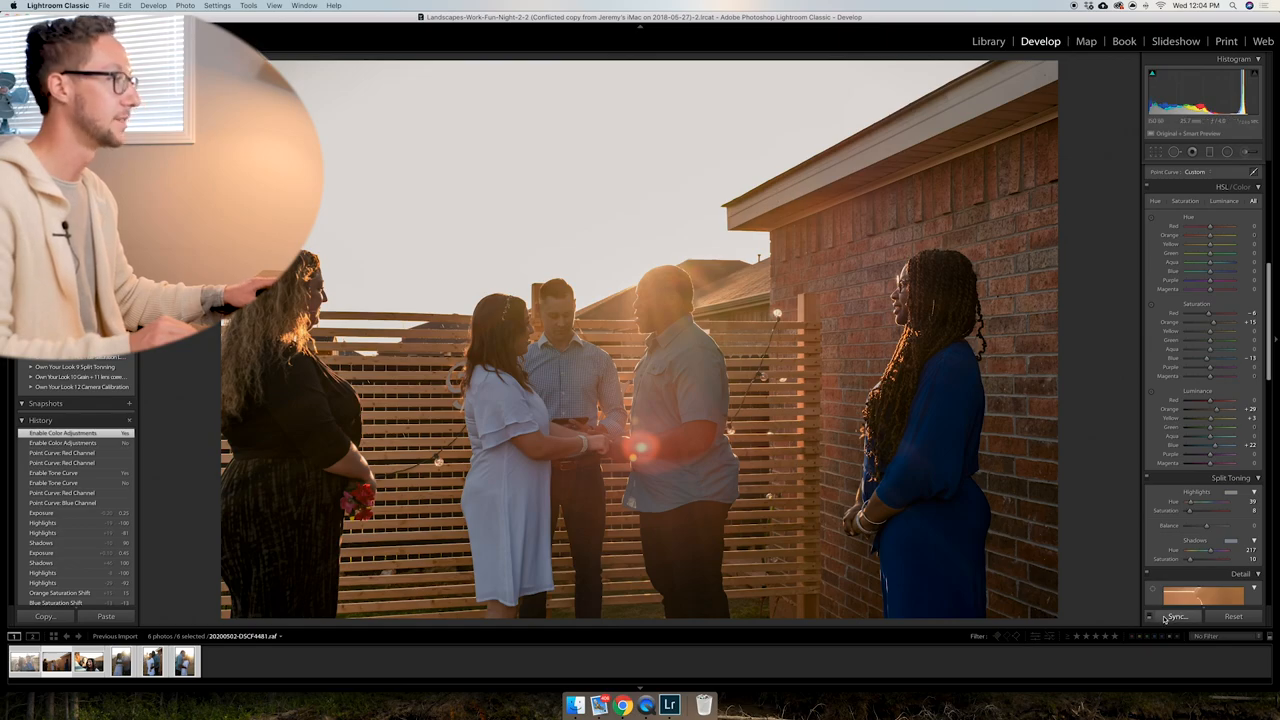
Sync all of the group photo's settings onto the selected filmstrip photos.
left_click(1176, 616)
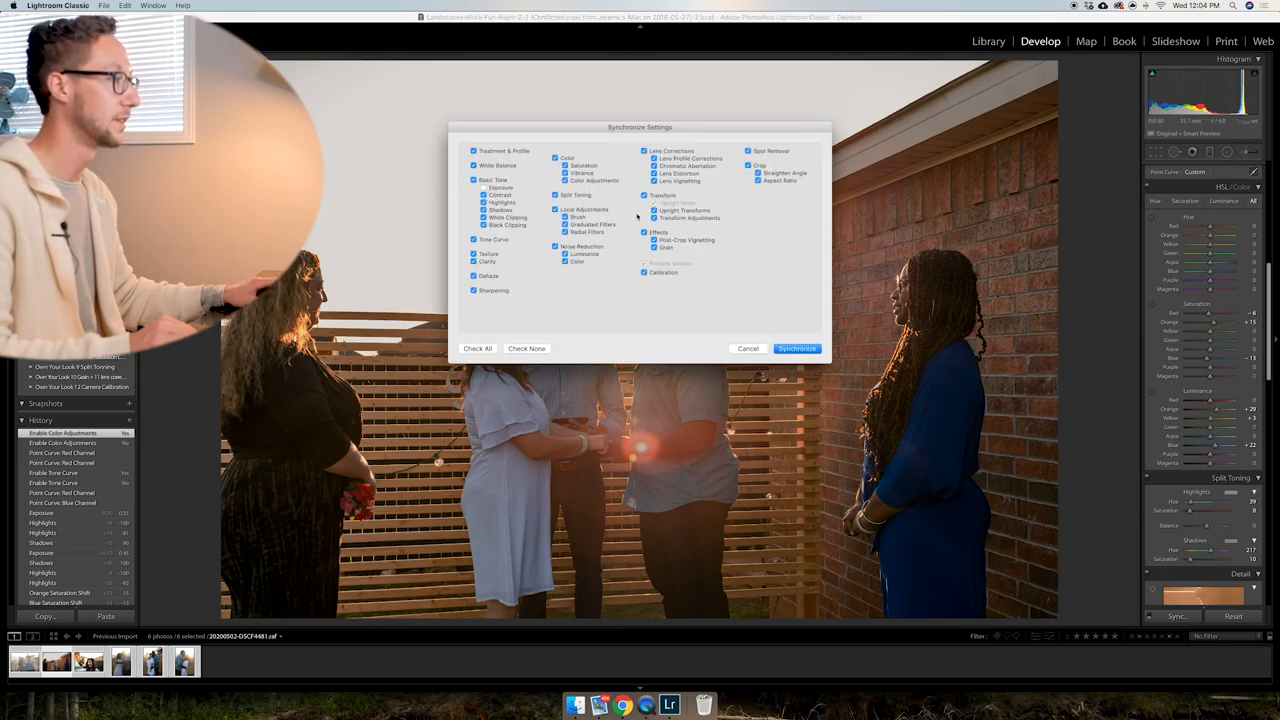
left_click(796, 348)
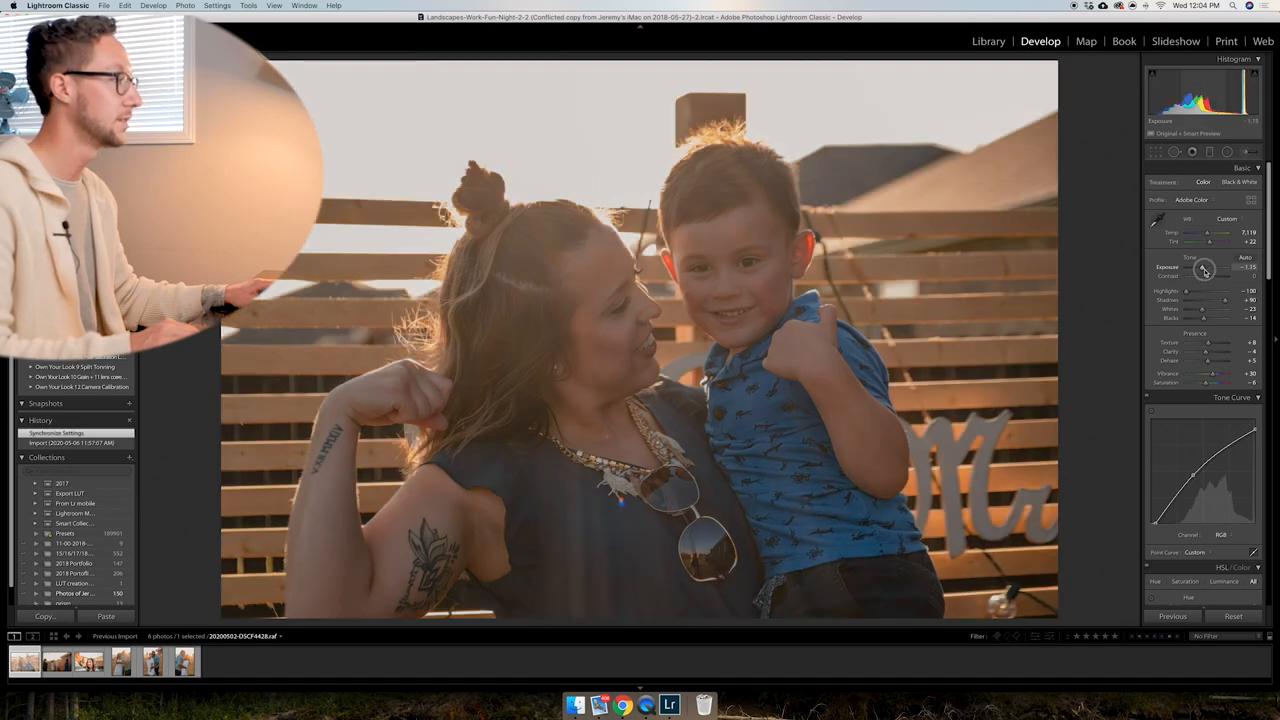
Work the Exposure slider up and down on the mother-and-son photo until faces read against the sunset.
left_click_drag(1204, 268, 1200, 268)
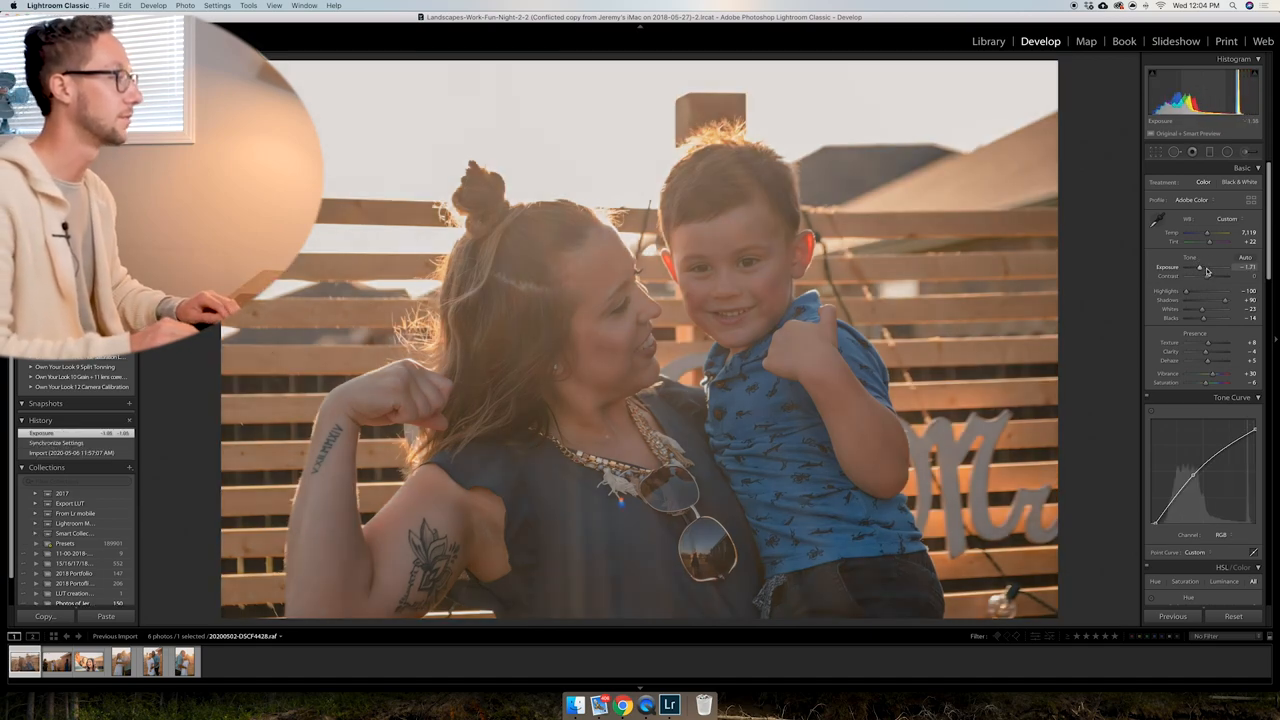
left_click_drag(1210, 268, 1216, 268)
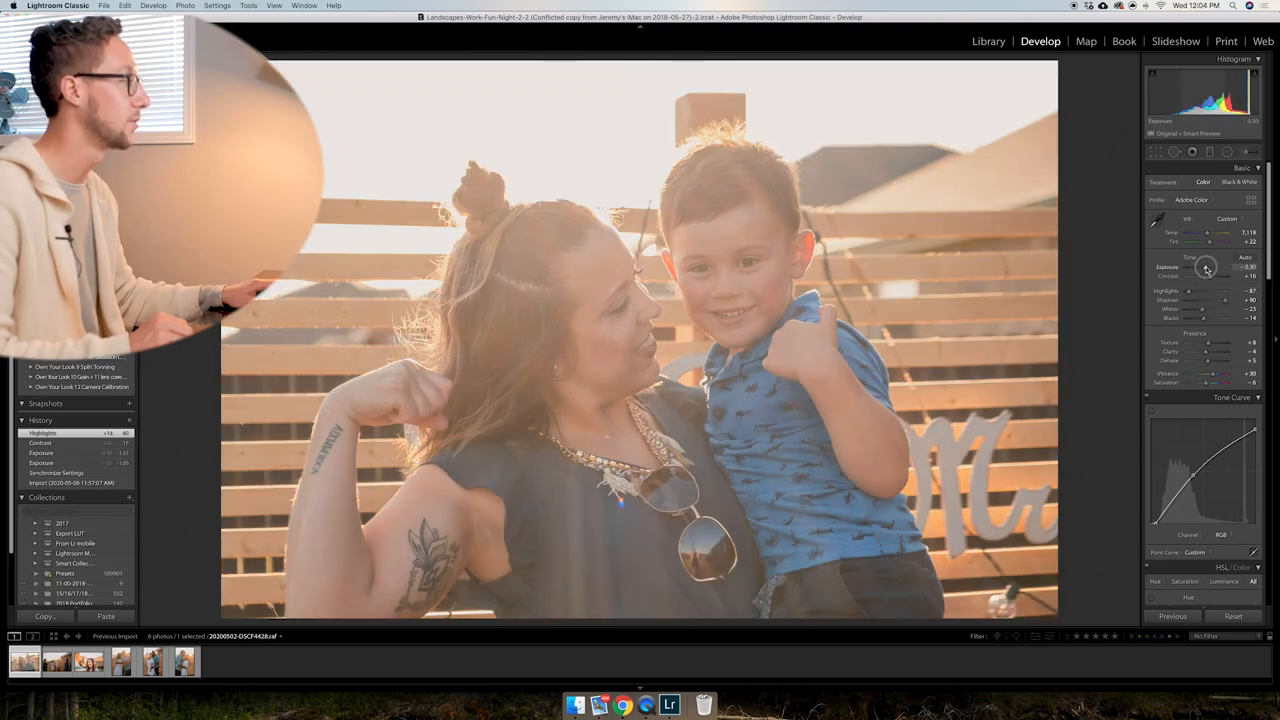
left_click_drag(1204, 268, 1200, 268)
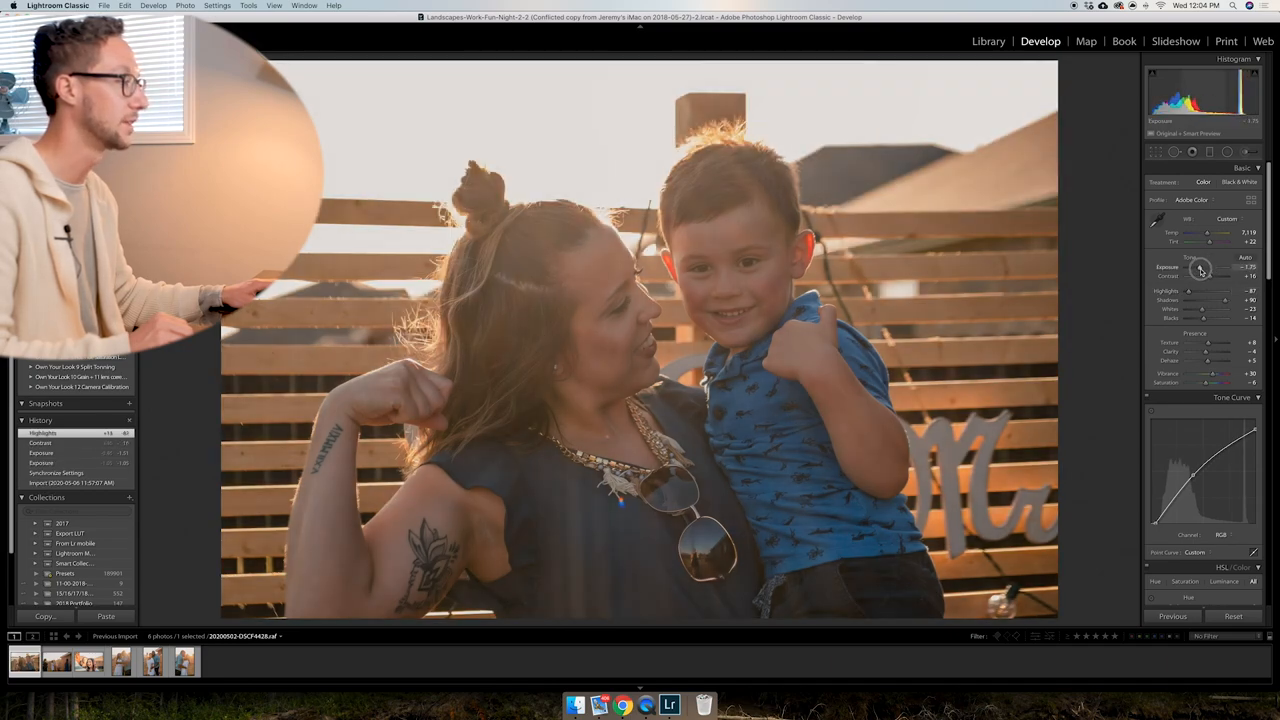
left_click_drag(1240, 268, 1200, 268)
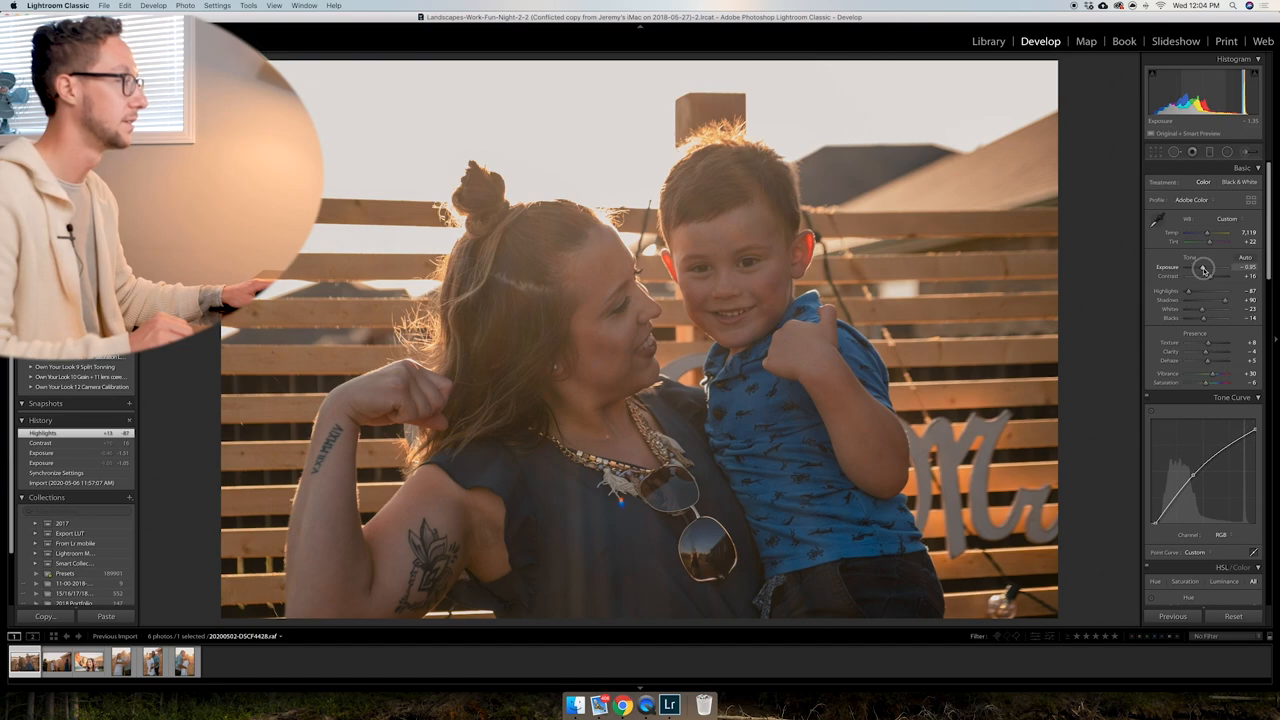
left_click_drag(1210, 268, 1204, 268)
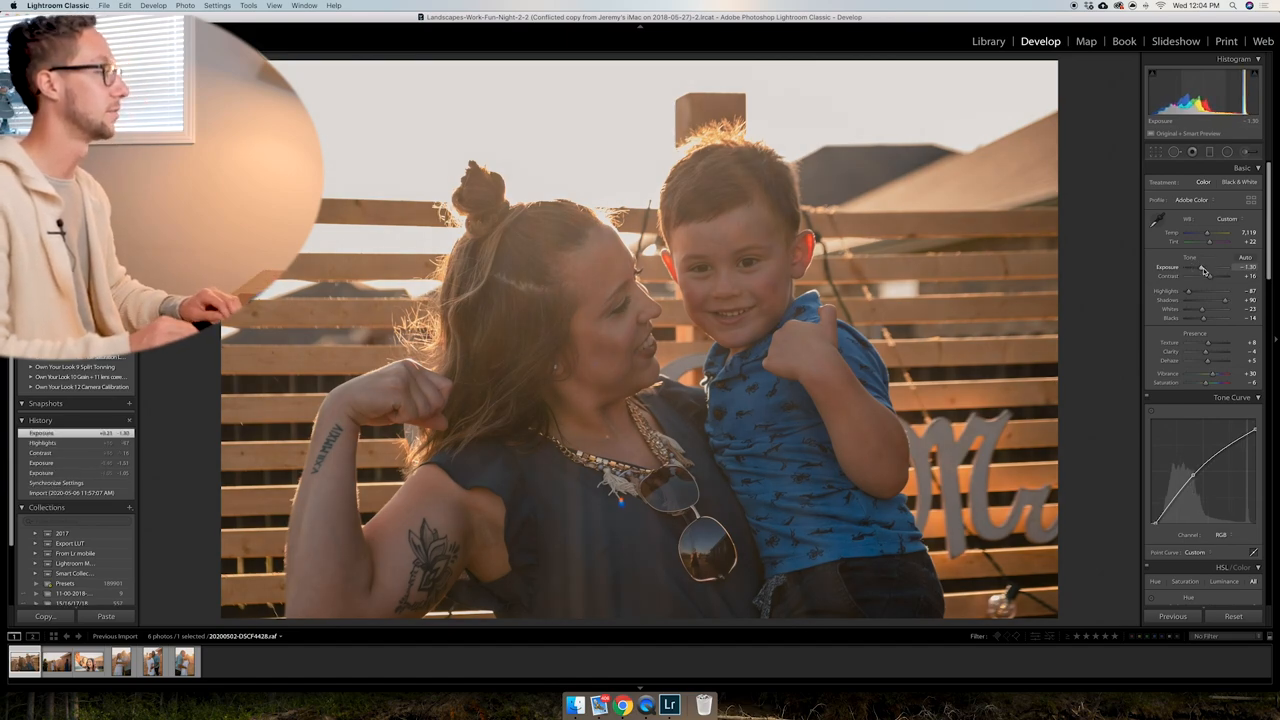
left_click_drag(1210, 268, 1204, 268)
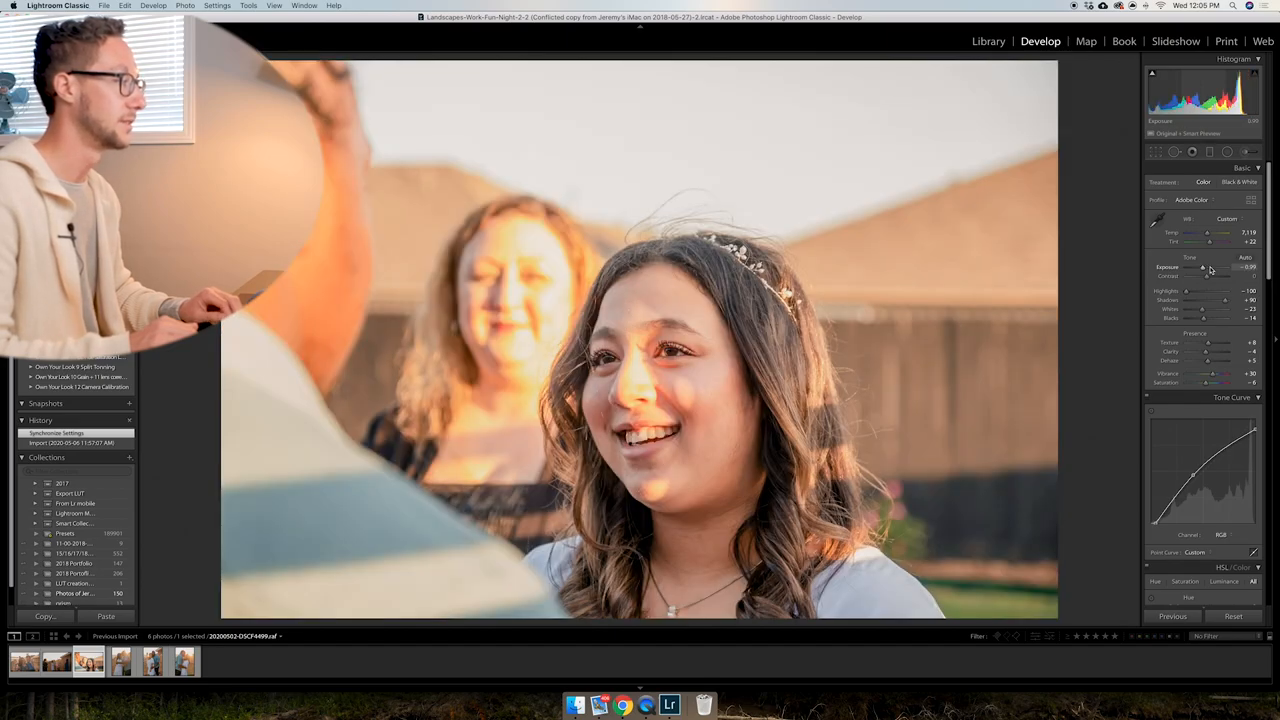
Nudge the girl's exposure, then balance Vibrance and Saturation for natural skin colour.
left_click_drag(1210, 268, 1202, 268)
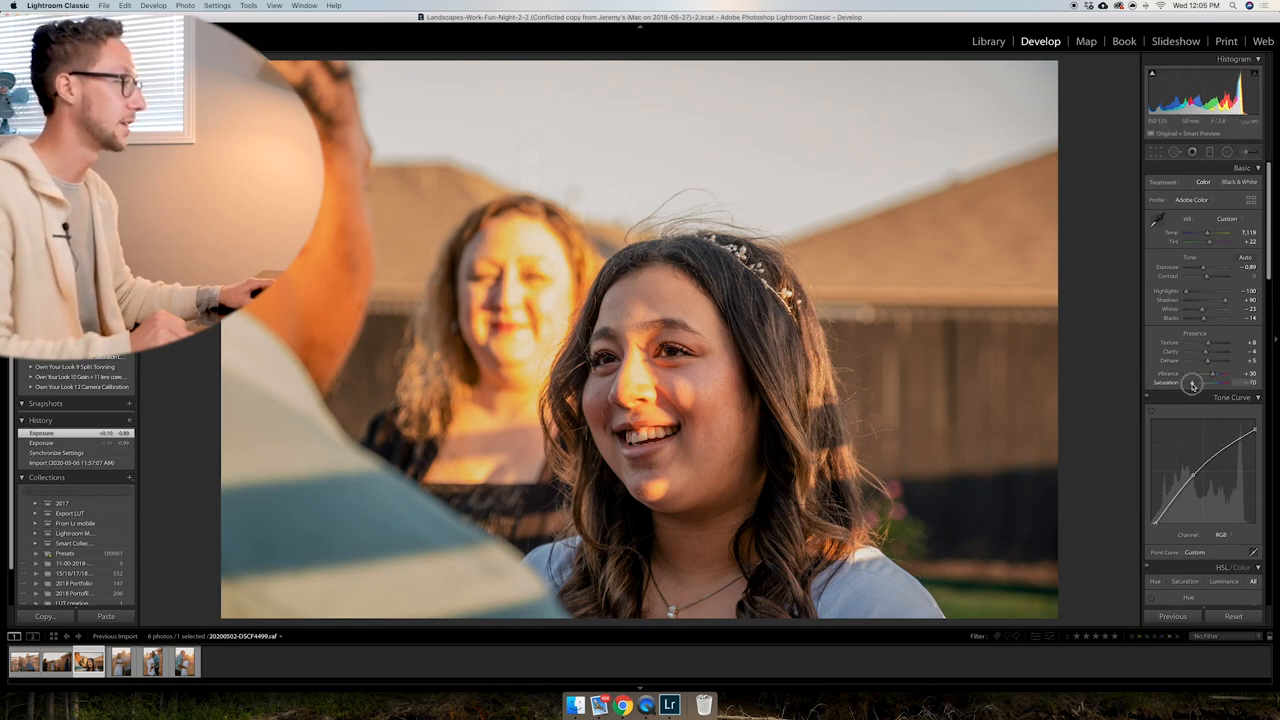
left_click_drag(1192, 382, 1198, 382)
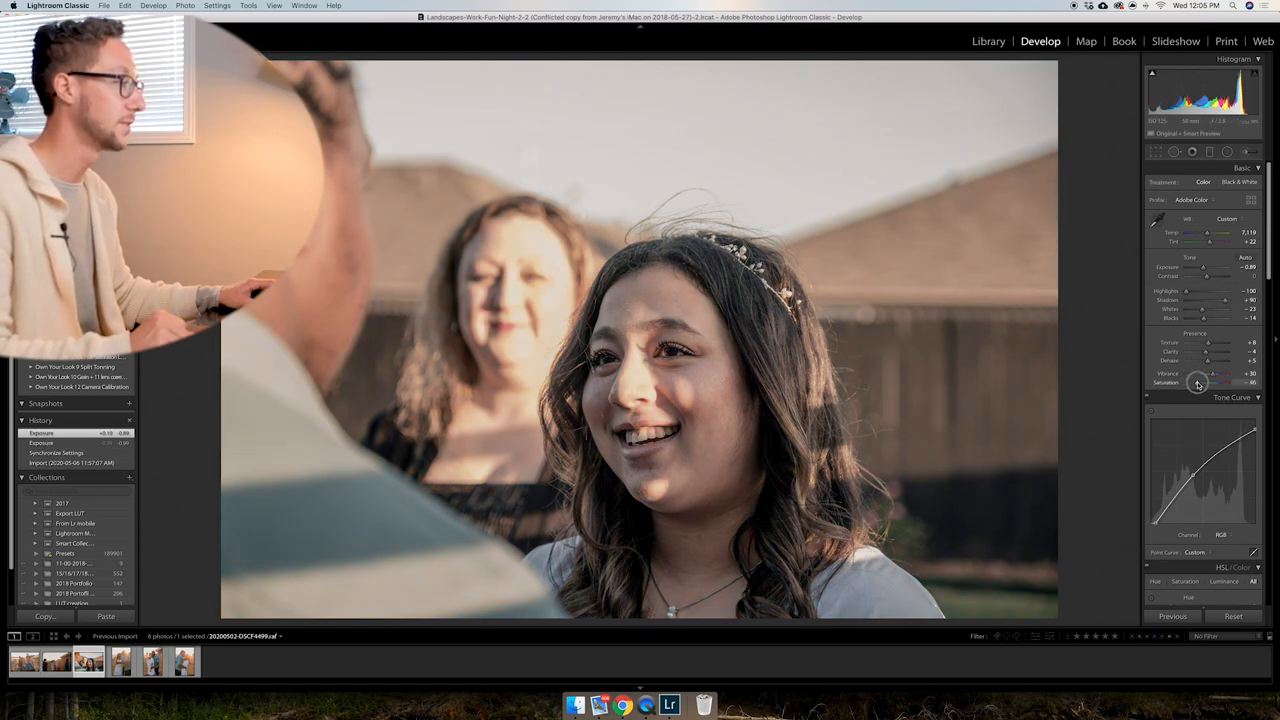
left_click_drag(1196, 384, 1204, 384)
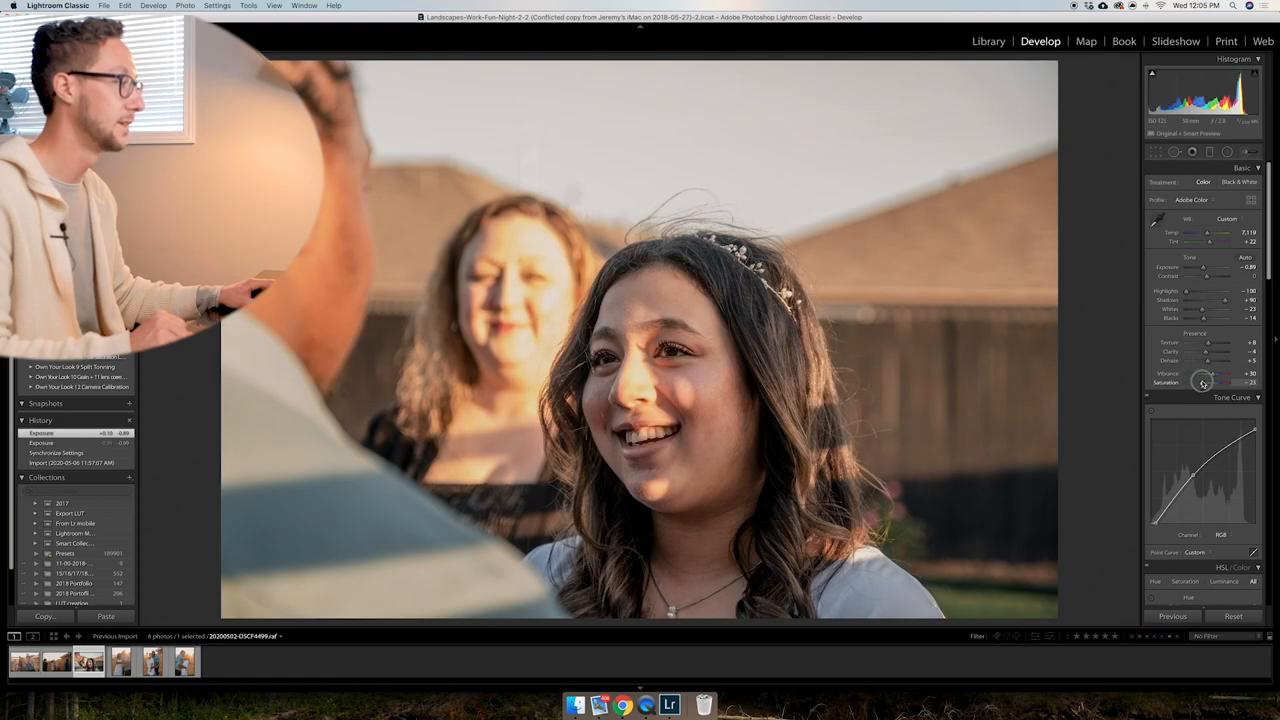
left_click_drag(1210, 384, 1204, 384)
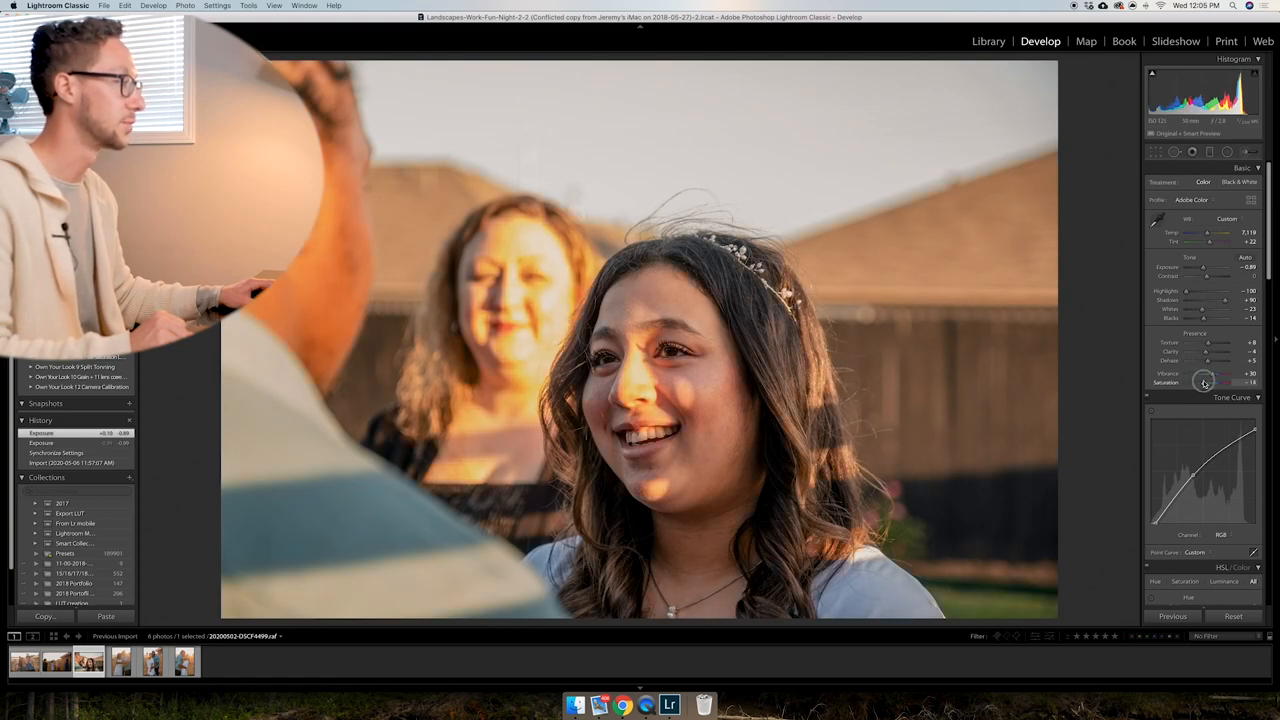
left_click_drag(1210, 384, 1204, 384)
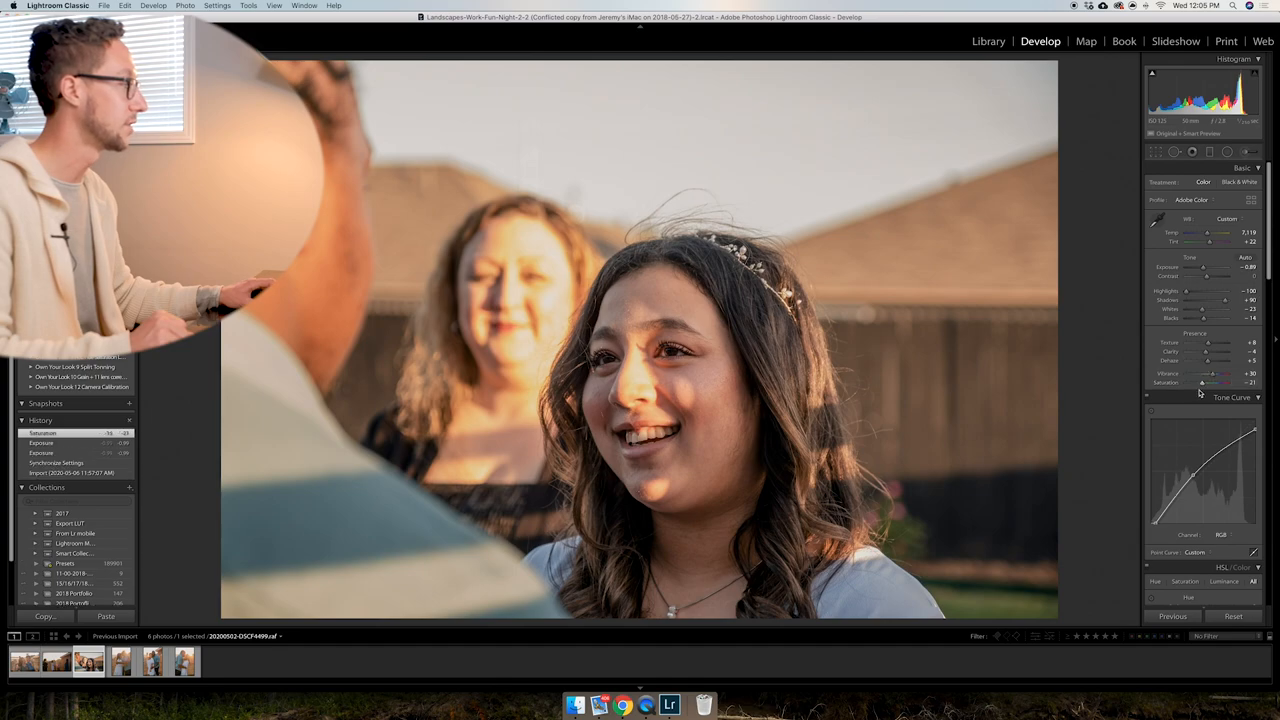
left_click_drag(1216, 384, 1200, 384)
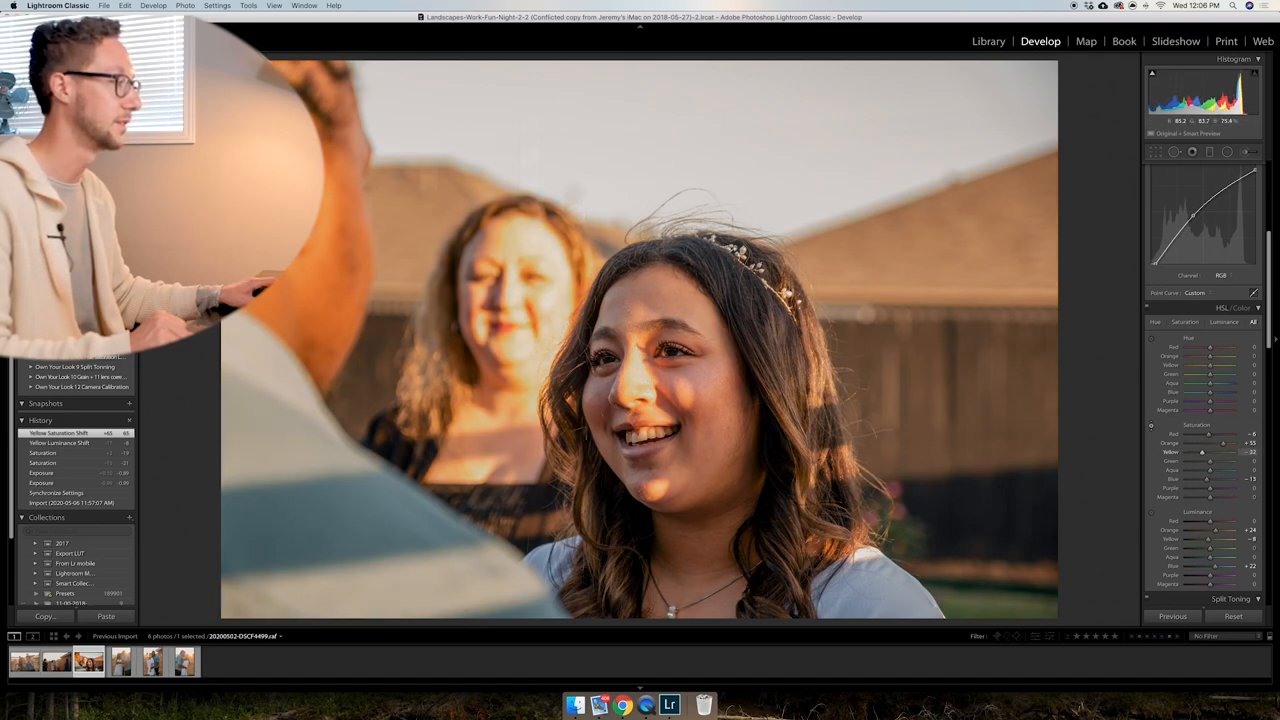
Lower the warm skin-tone saturation in HSL and revise the girl's exposure slightly.
left_click_drag(1204, 452, 1210, 452)
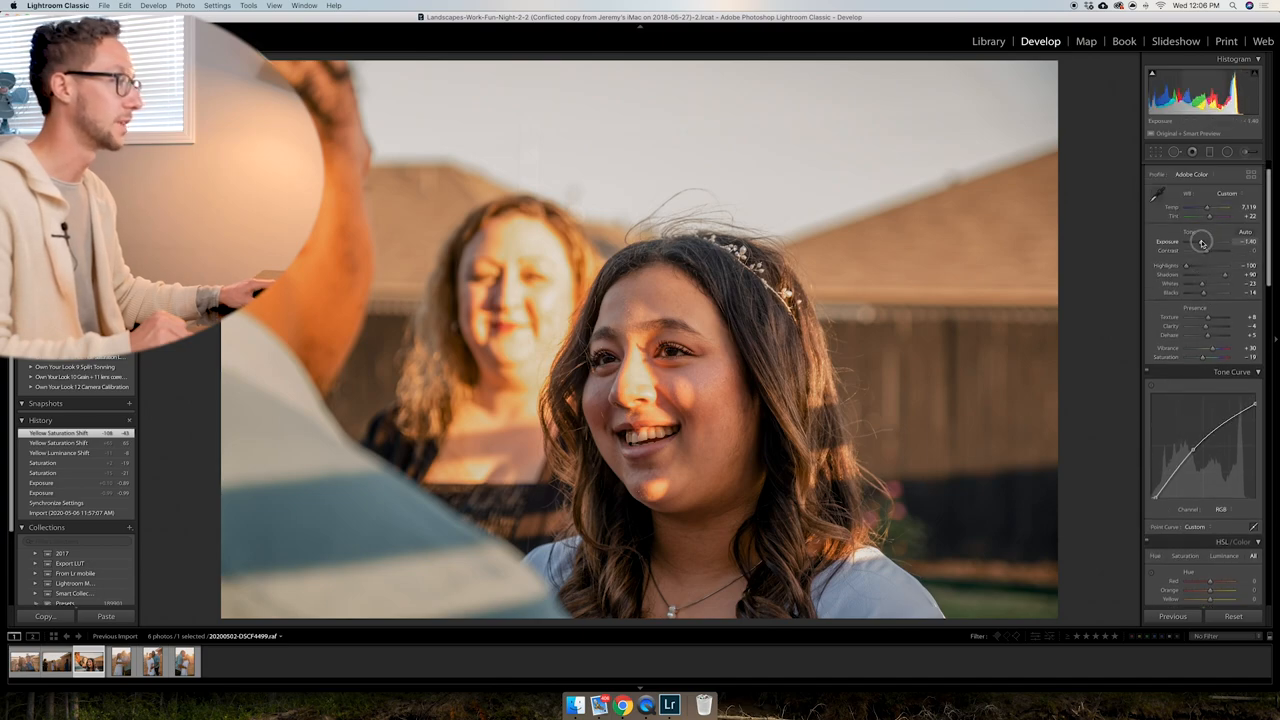
left_click_drag(1210, 240, 1224, 240)
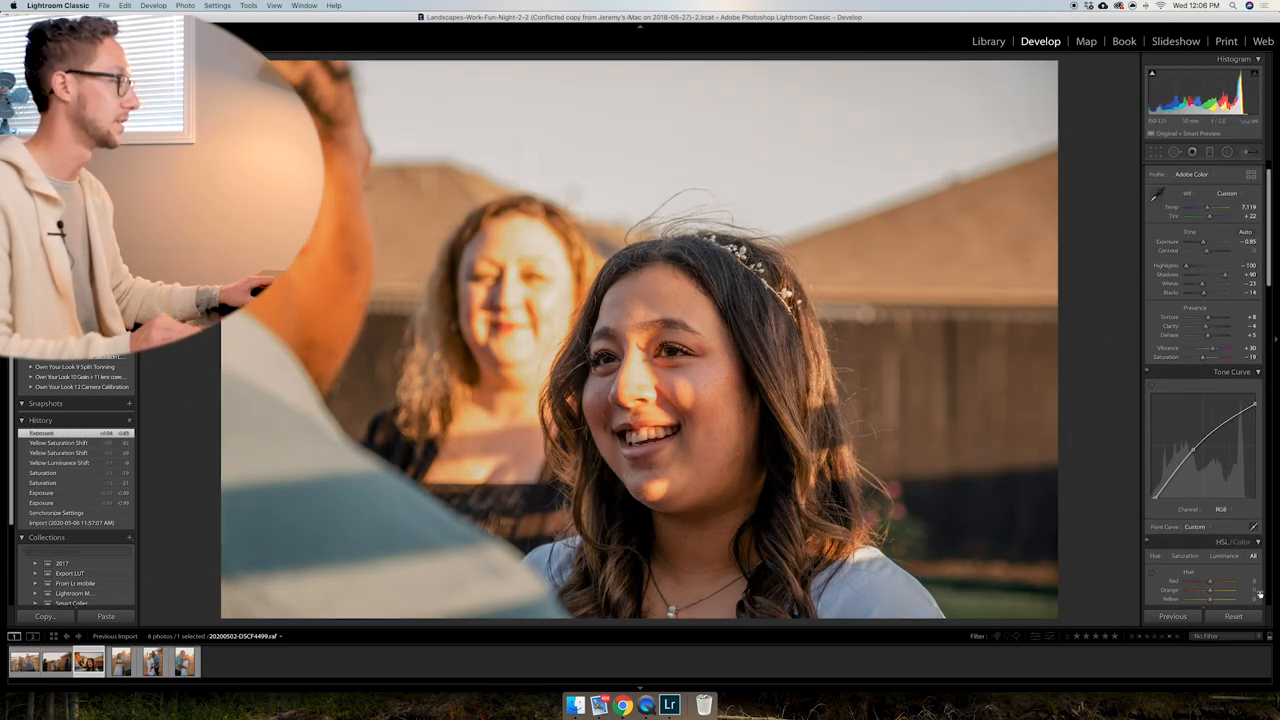
Reset the girl's photo and test a darker exposure and highlight setting on the bare image.
left_click(1232, 616)
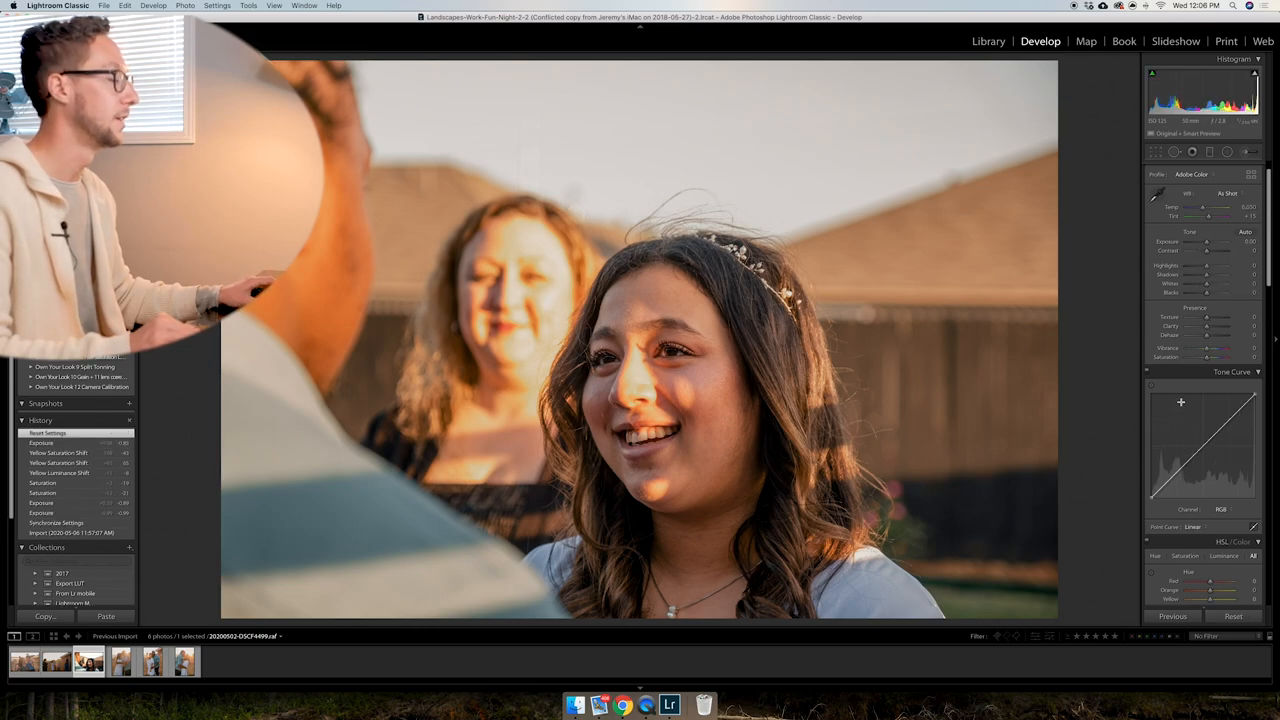
left_click_drag(1210, 266, 1180, 266)
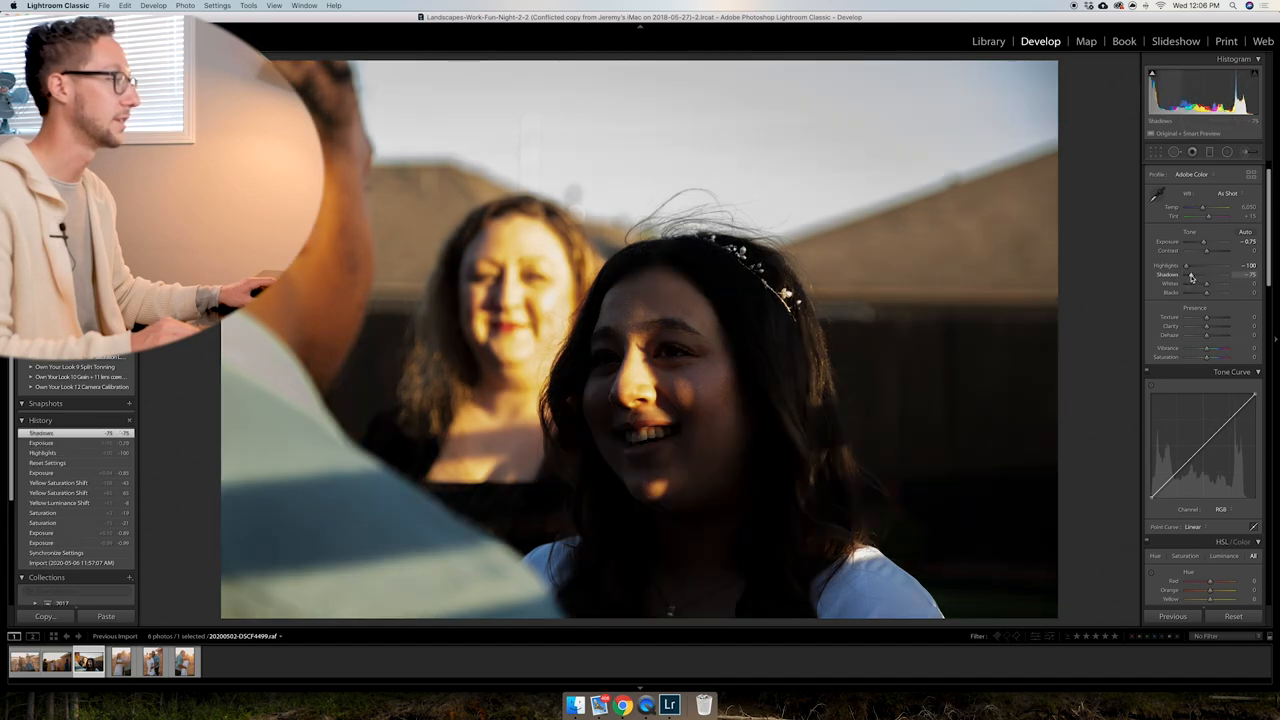
left_click_drag(1210, 242, 1200, 242)
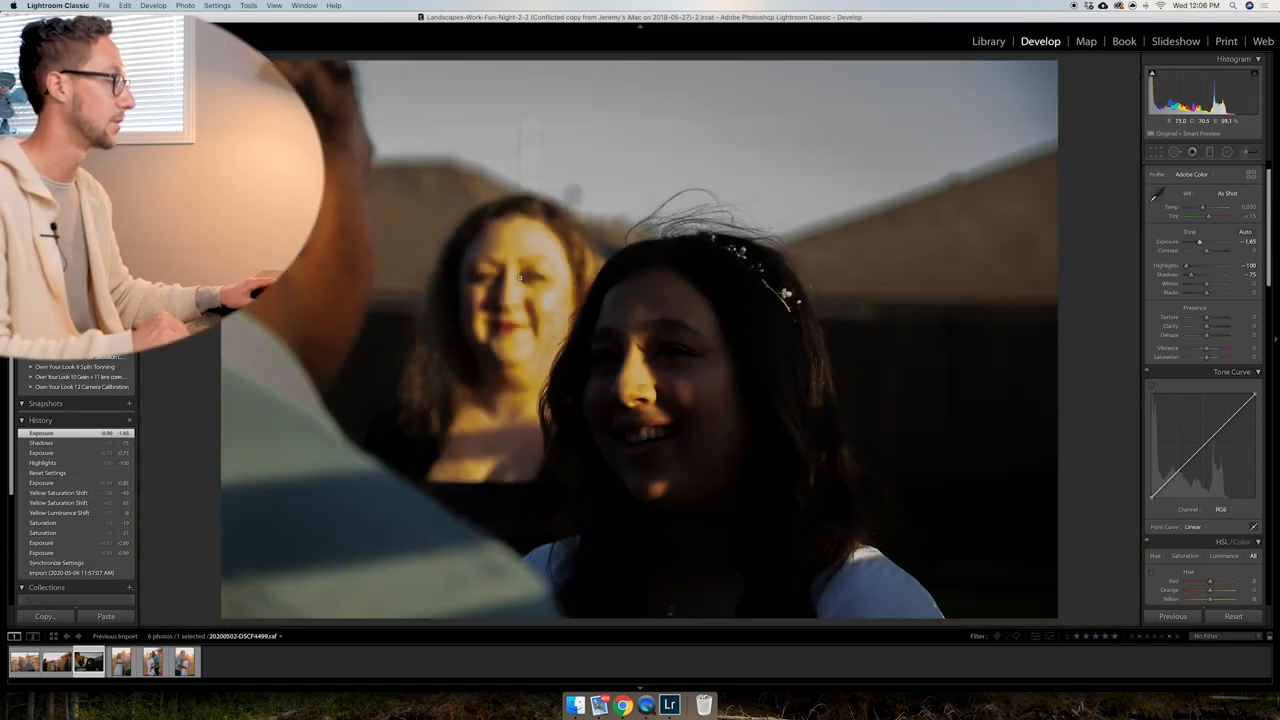
Reset again, paste the previous photo's edit and brighten the exposure on top of it.
left_click(1232, 616)
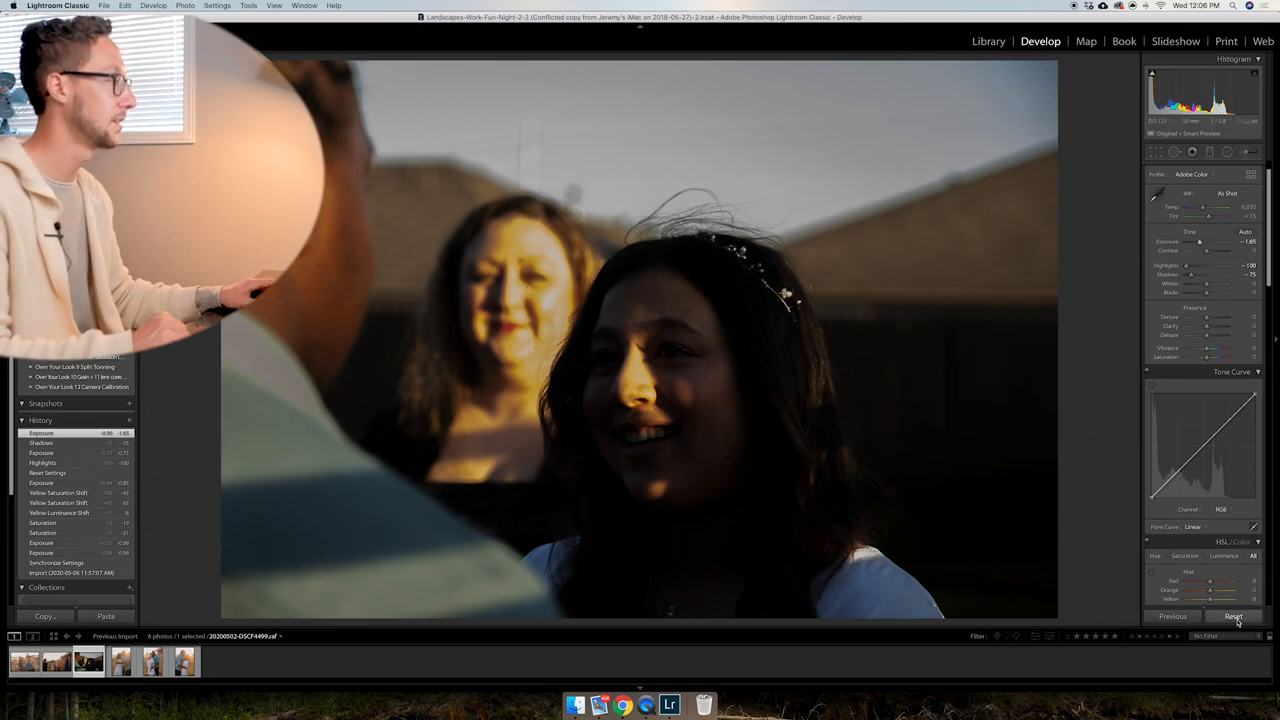
left_click(1232, 616)
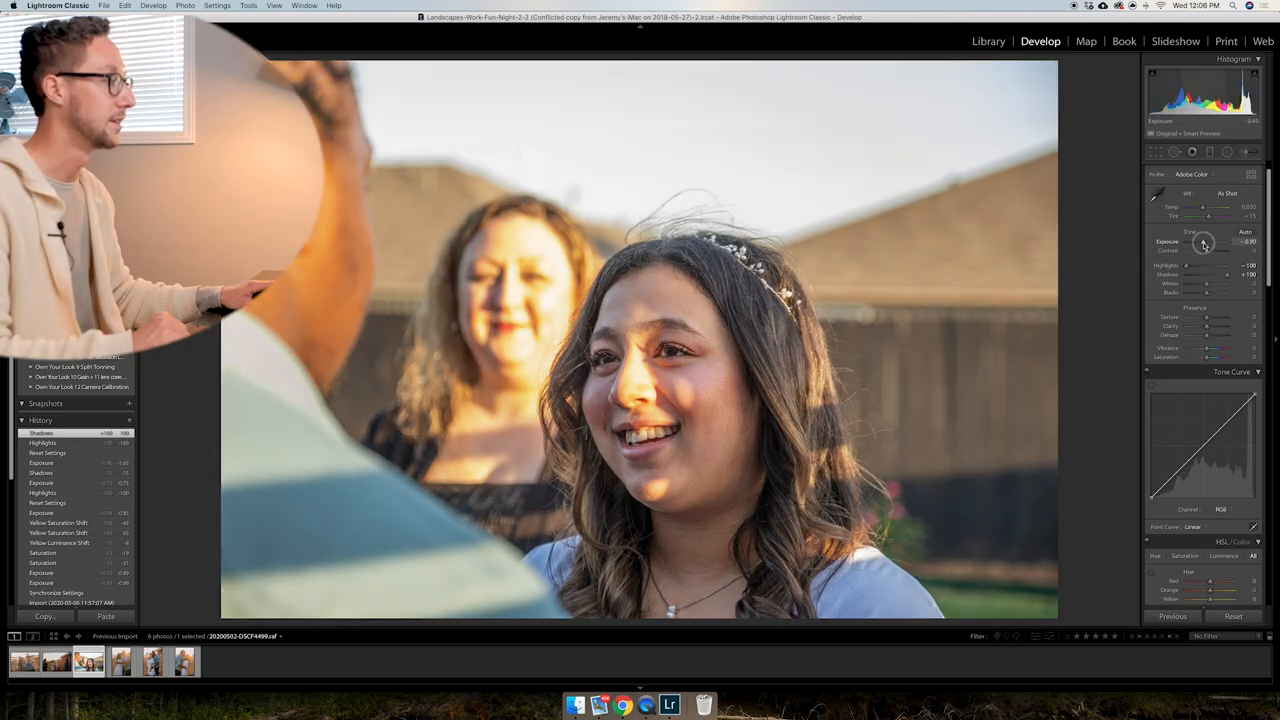
left_click_drag(1204, 242, 1216, 242)
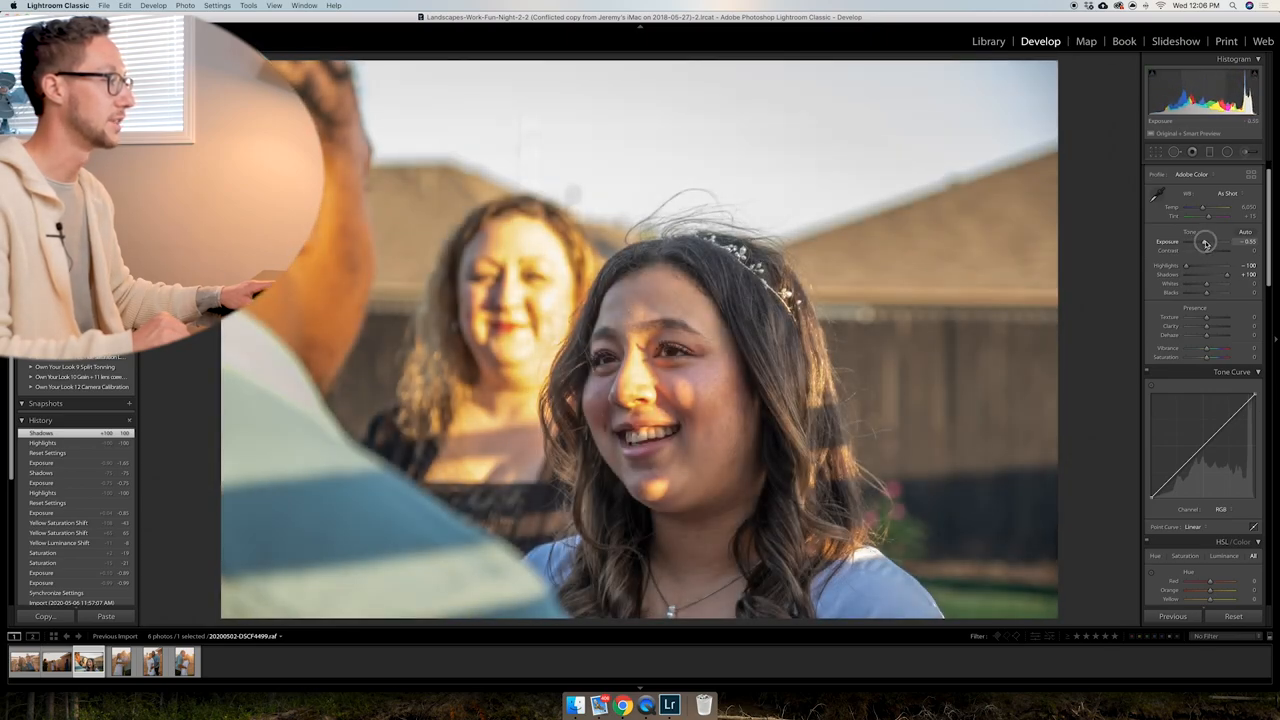
left_click_drag(1204, 240, 1216, 240)
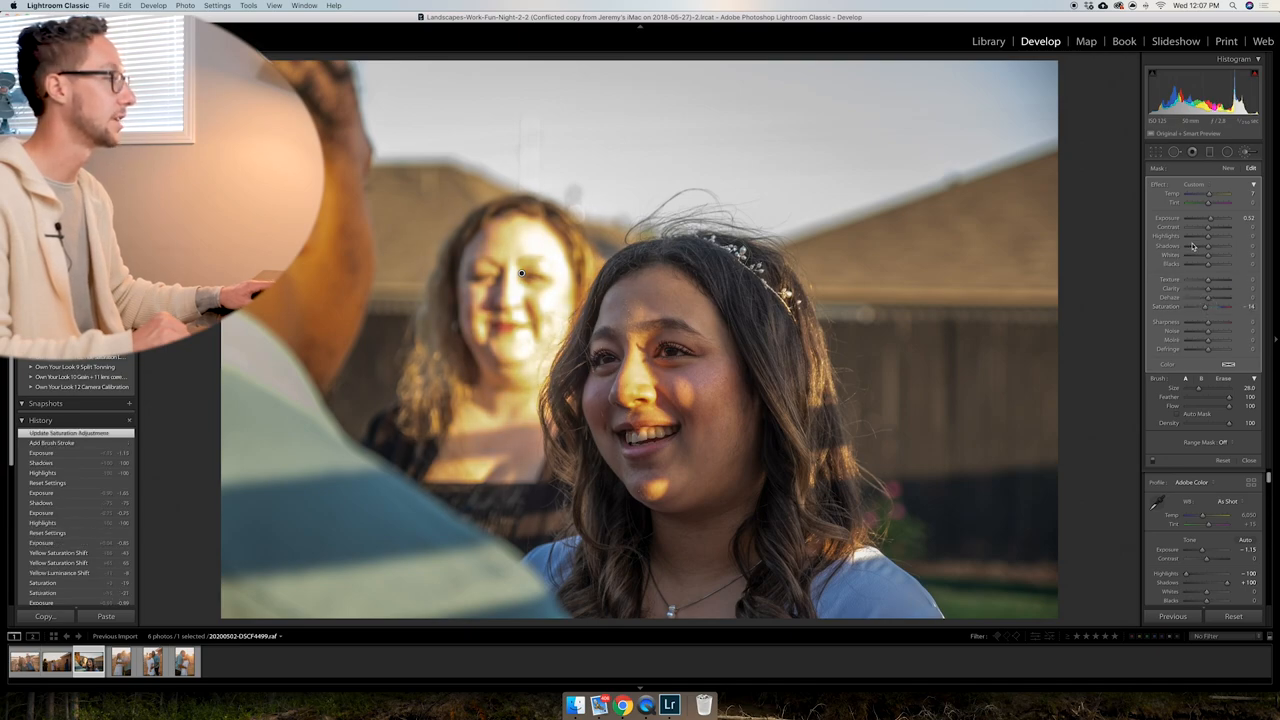
Refine the girl's exposure and highlights, then ease the saturation for softer skin tones.
left_click_drag(1208, 236, 1184, 236)
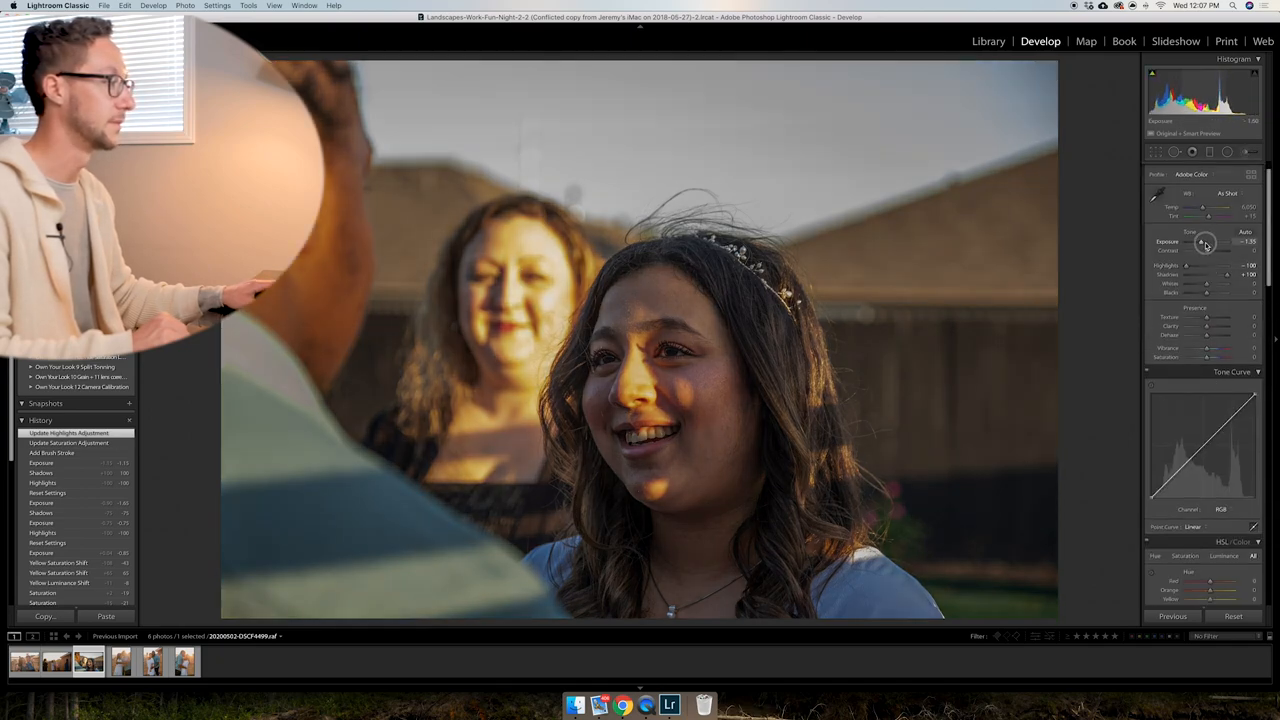
left_click_drag(1204, 244, 1216, 244)
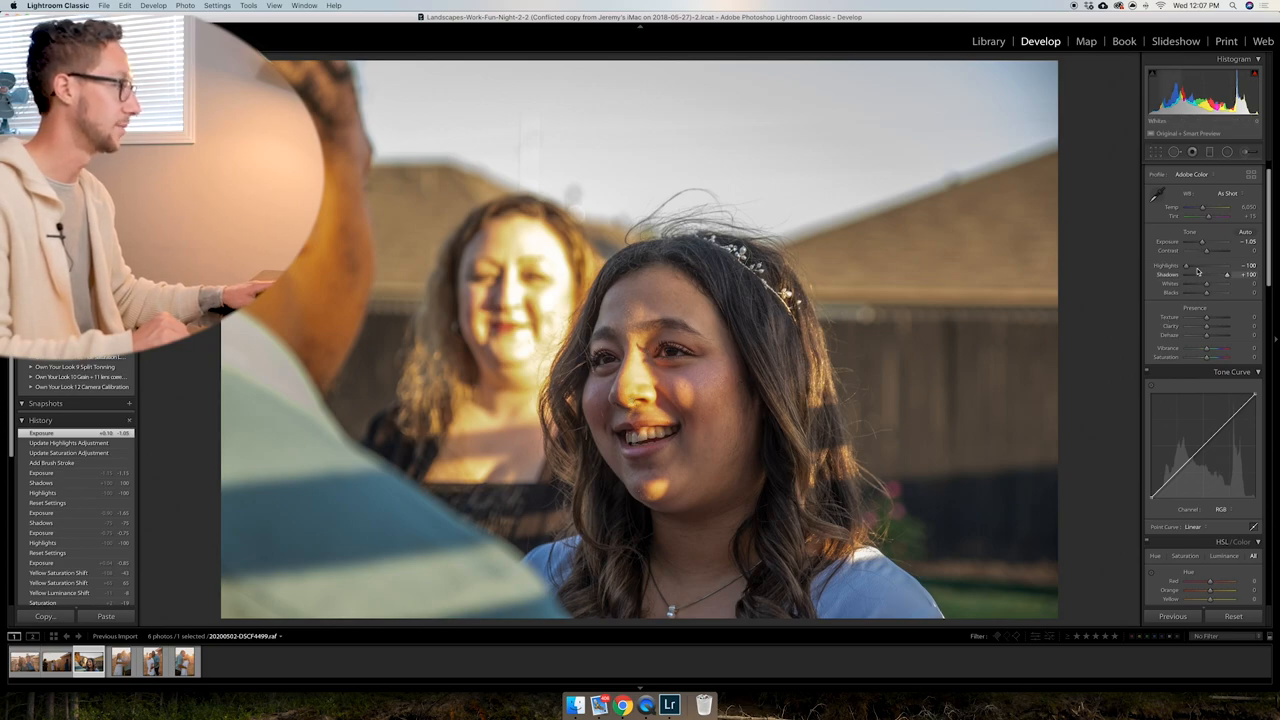
left_click_drag(1216, 244, 1204, 244)
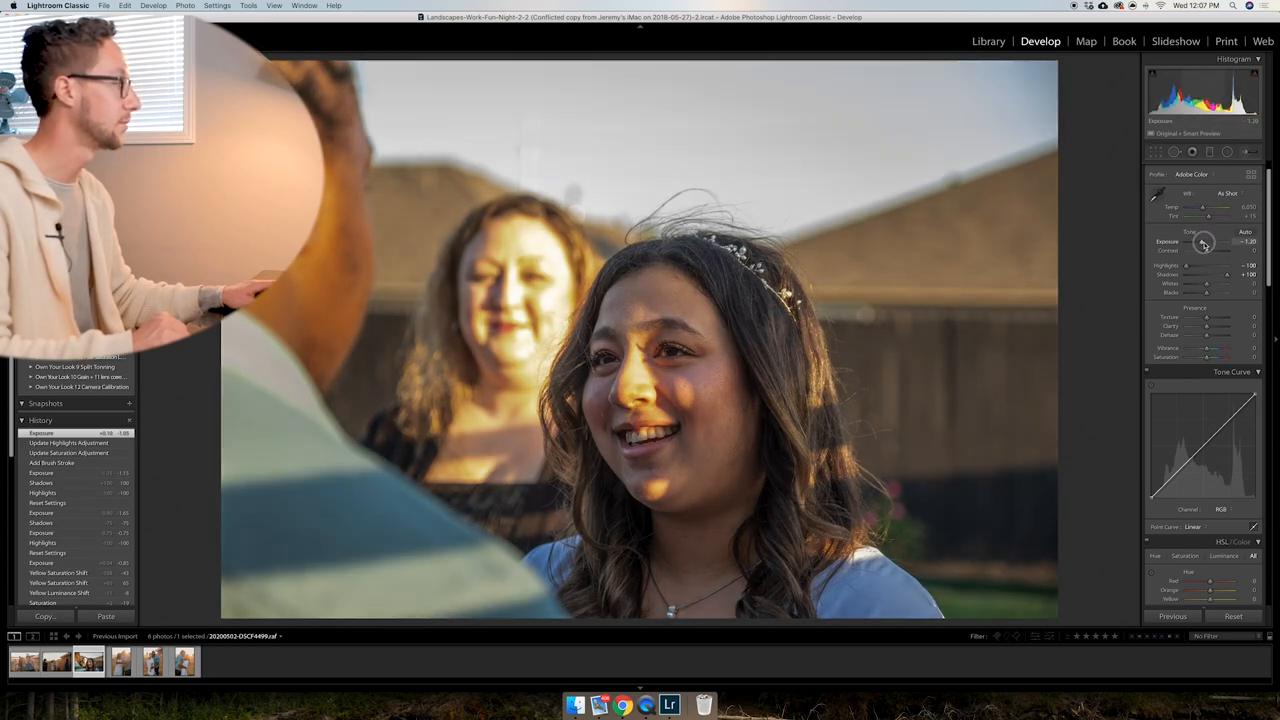
left_click_drag(1210, 356, 1204, 356)
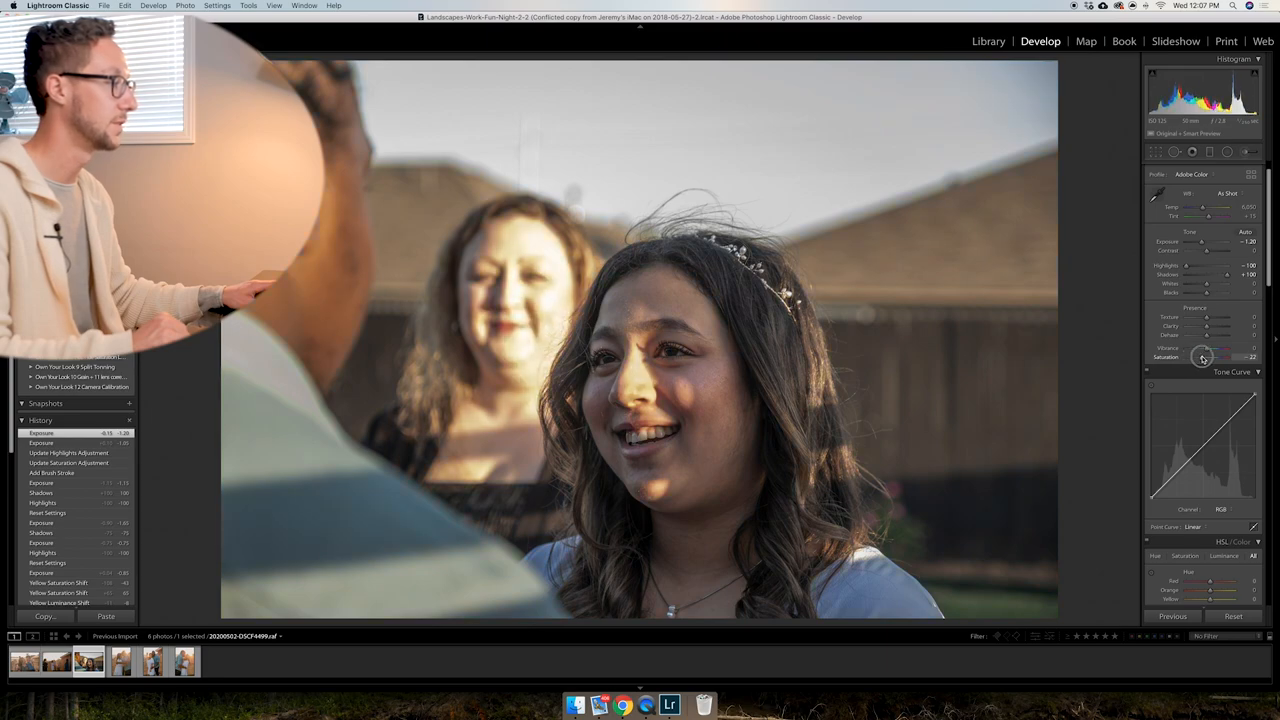
left_click_drag(1204, 356, 1208, 356)
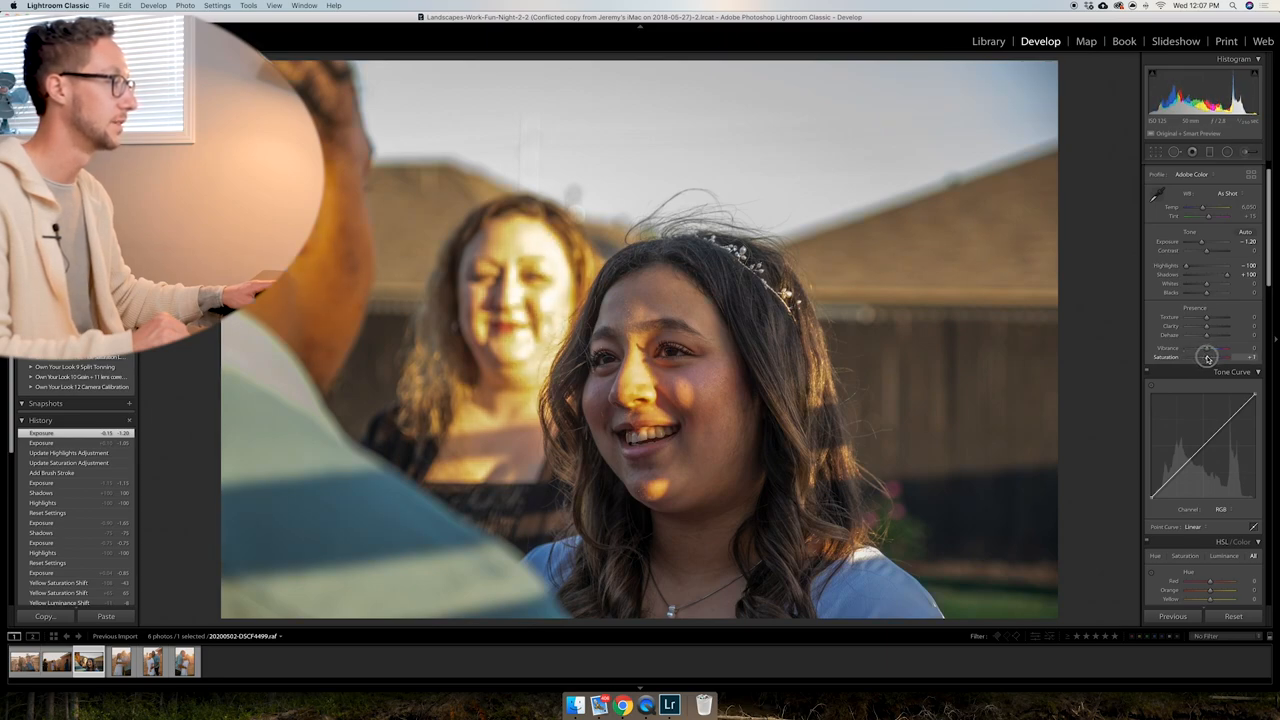
left_click_drag(1208, 356, 1200, 356)
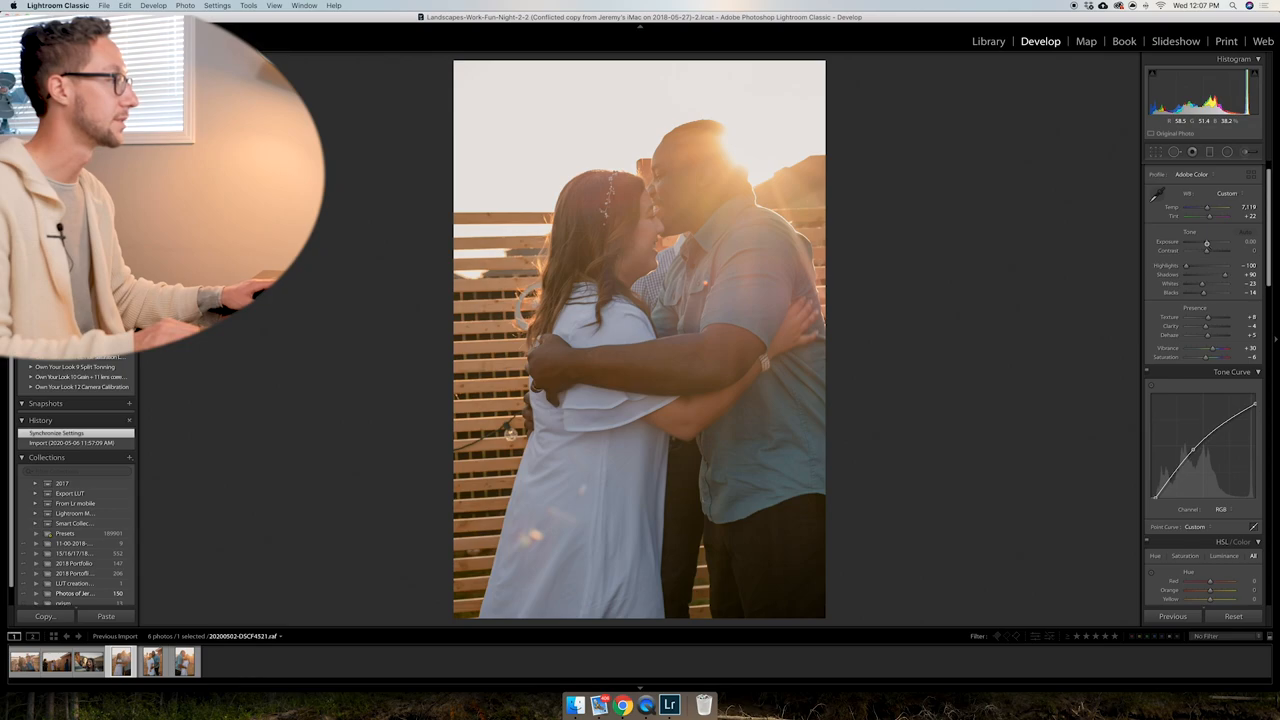
Settle the kissing couple photo's exposure before cropping.
left_click_drag(1206, 244, 1200, 244)
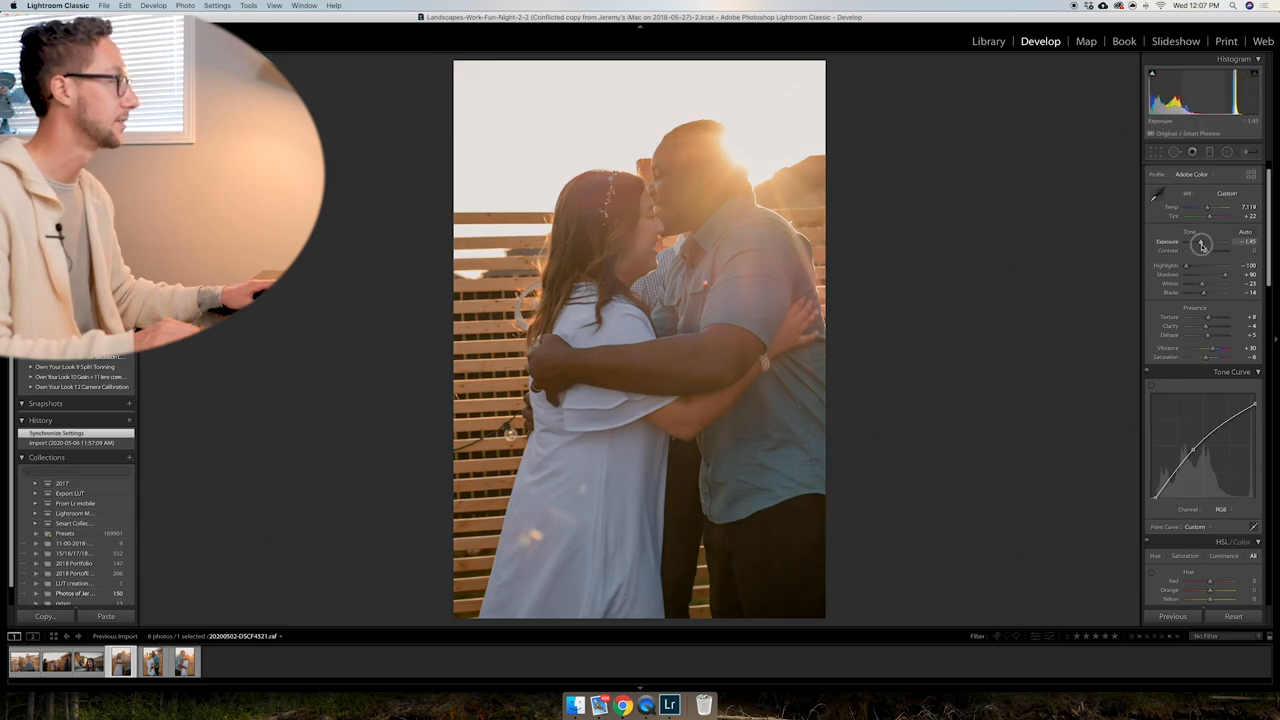
left_click_drag(1200, 244, 1210, 244)
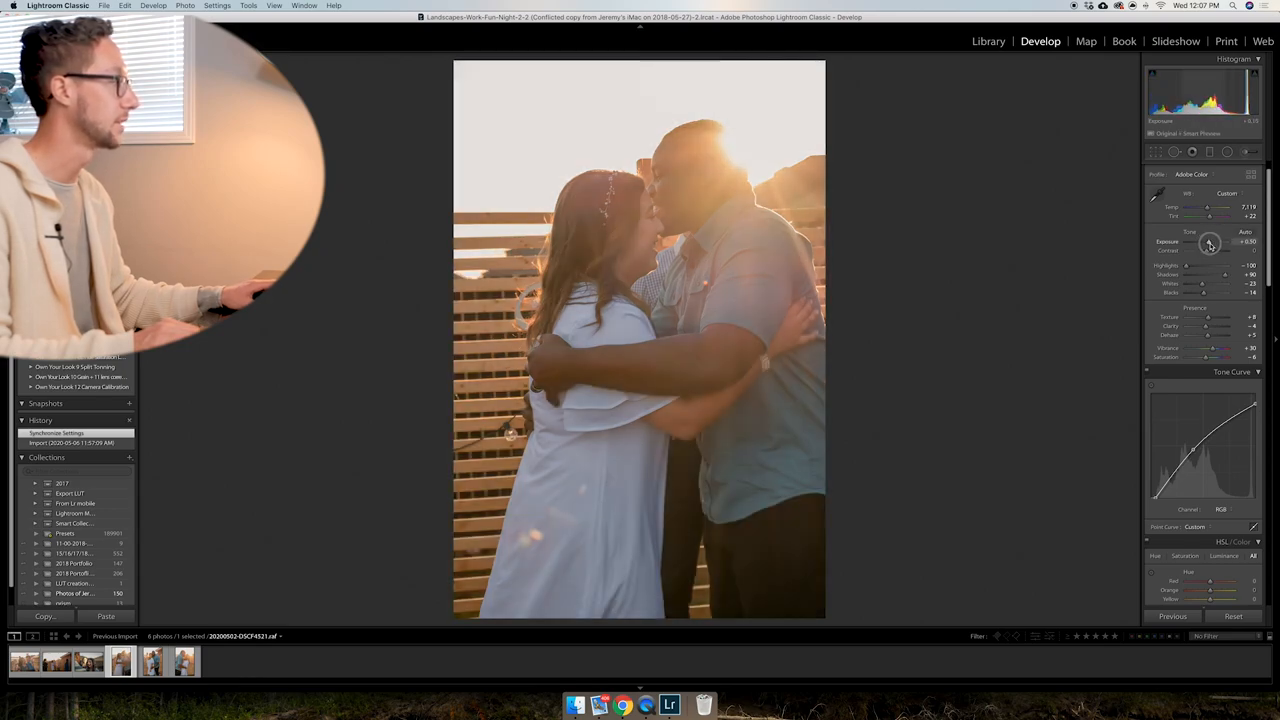
left_click_drag(1210, 242, 1204, 242)
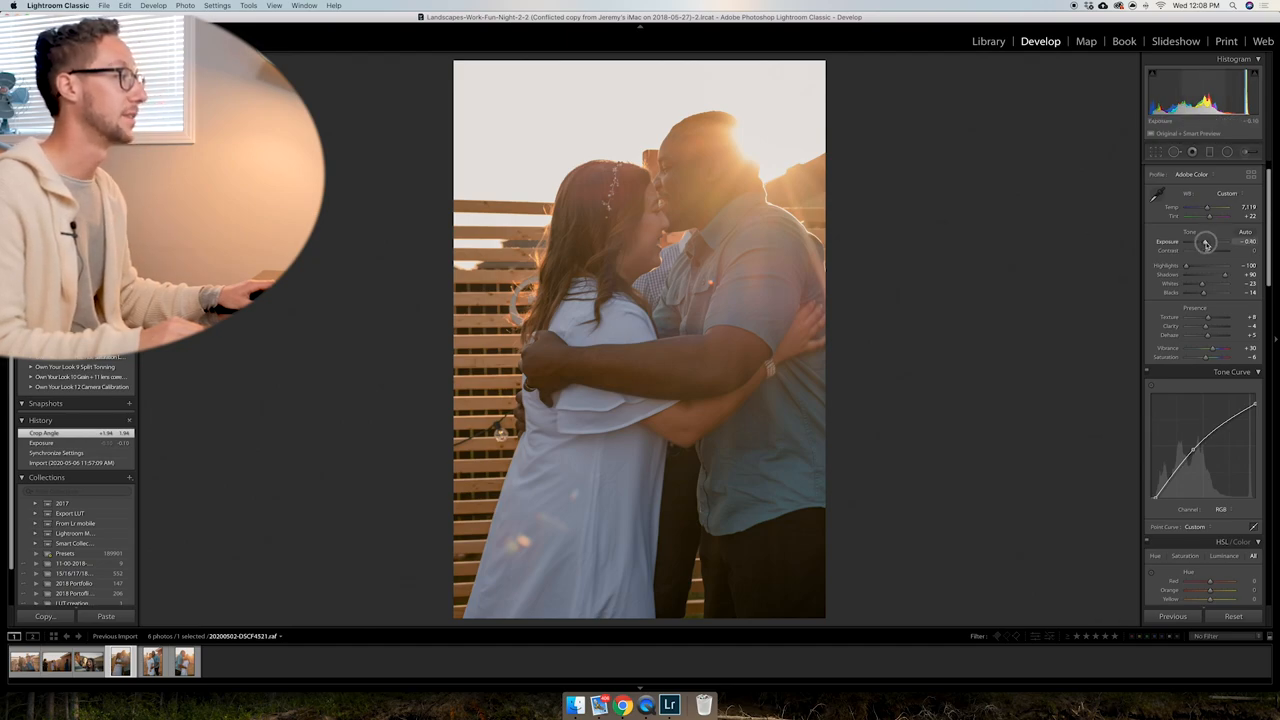
Retune exposure and saturation on the tighter-cropped couple photo.
left_click_drag(1204, 244, 1216, 244)
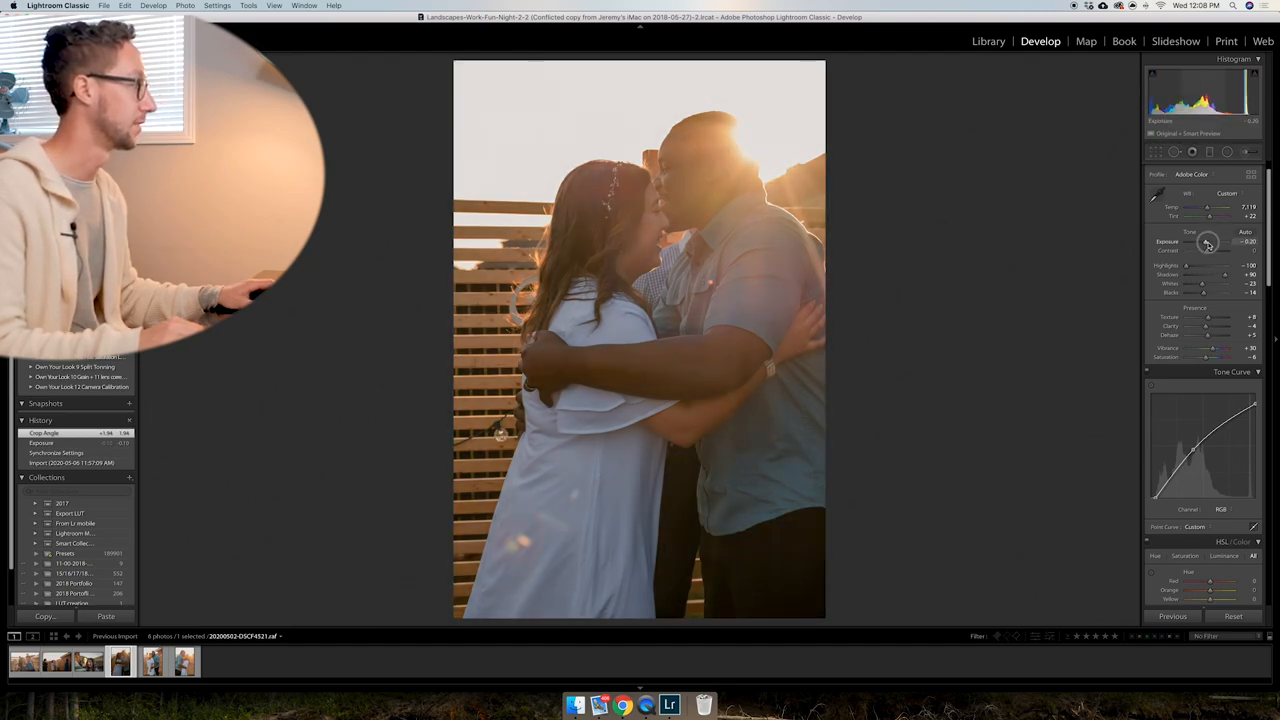
left_click_drag(1210, 240, 1204, 240)
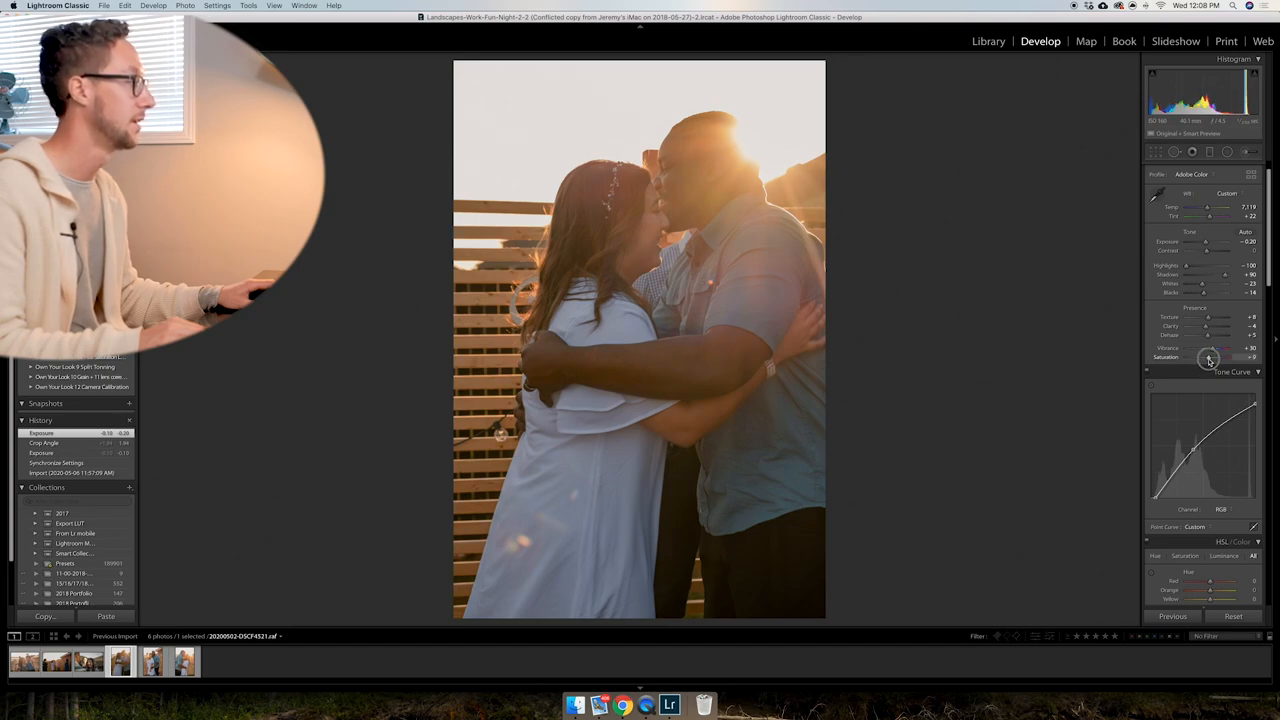
left_click_drag(1210, 356, 1204, 356)
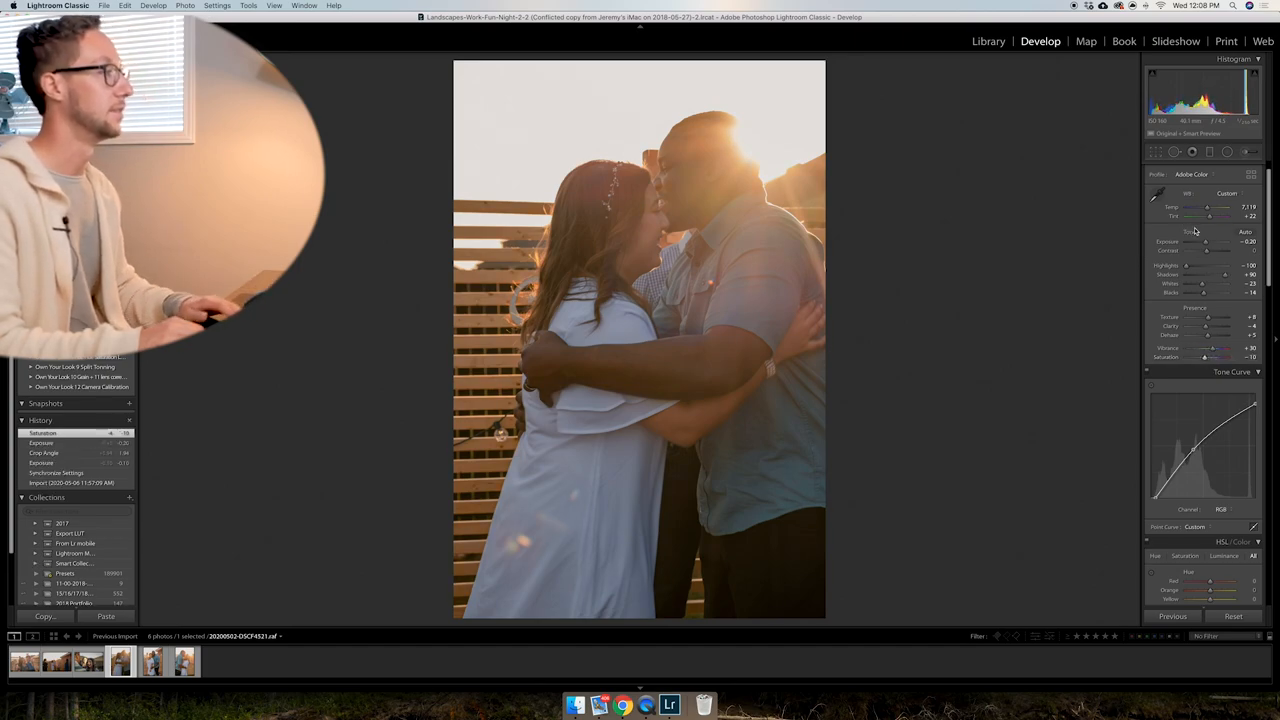
left_click_drag(1208, 240, 1222, 240)
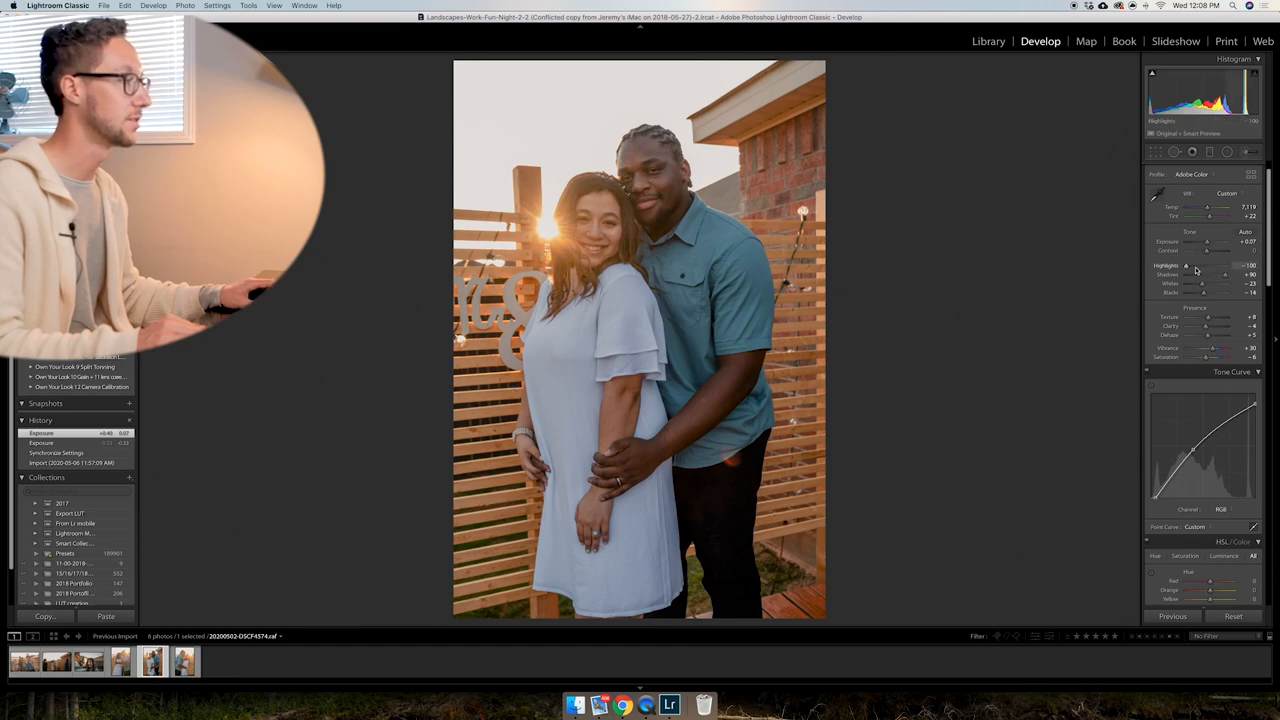
Tune the highlights and exposure on the posing couple's sunset photo.
left_click_drag(1192, 264, 1200, 264)
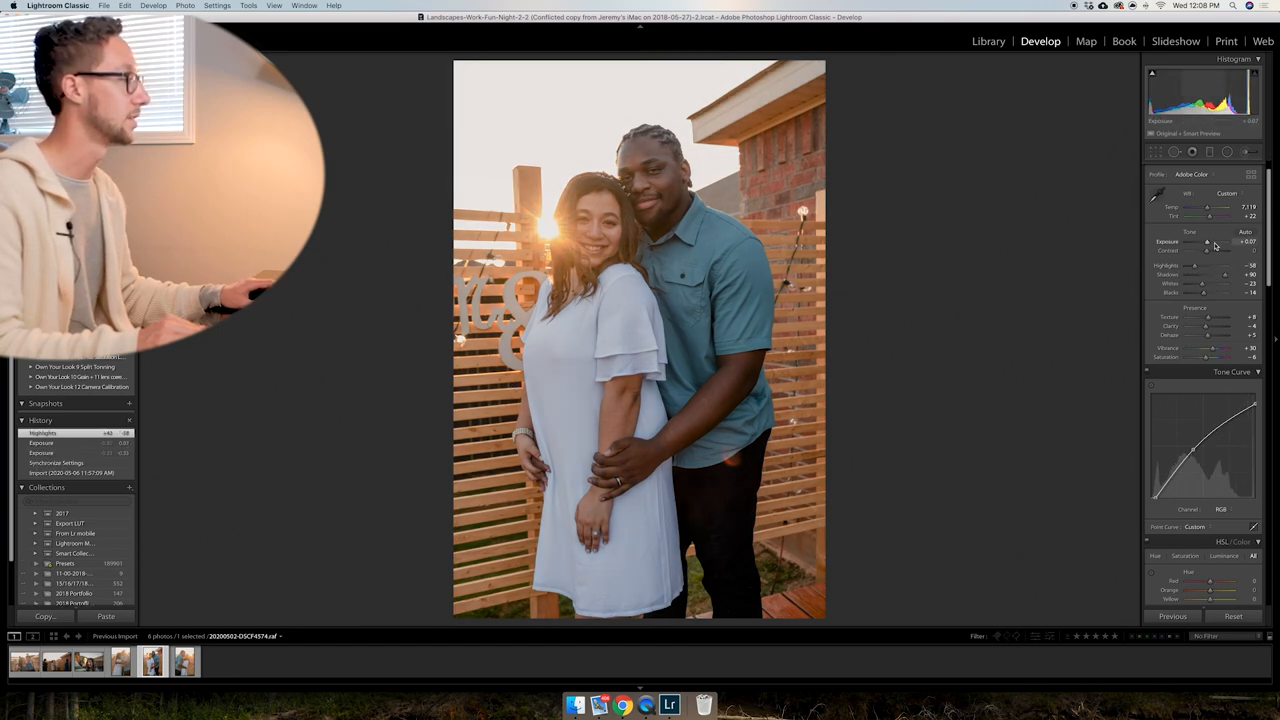
left_click_drag(1220, 264, 1180, 264)
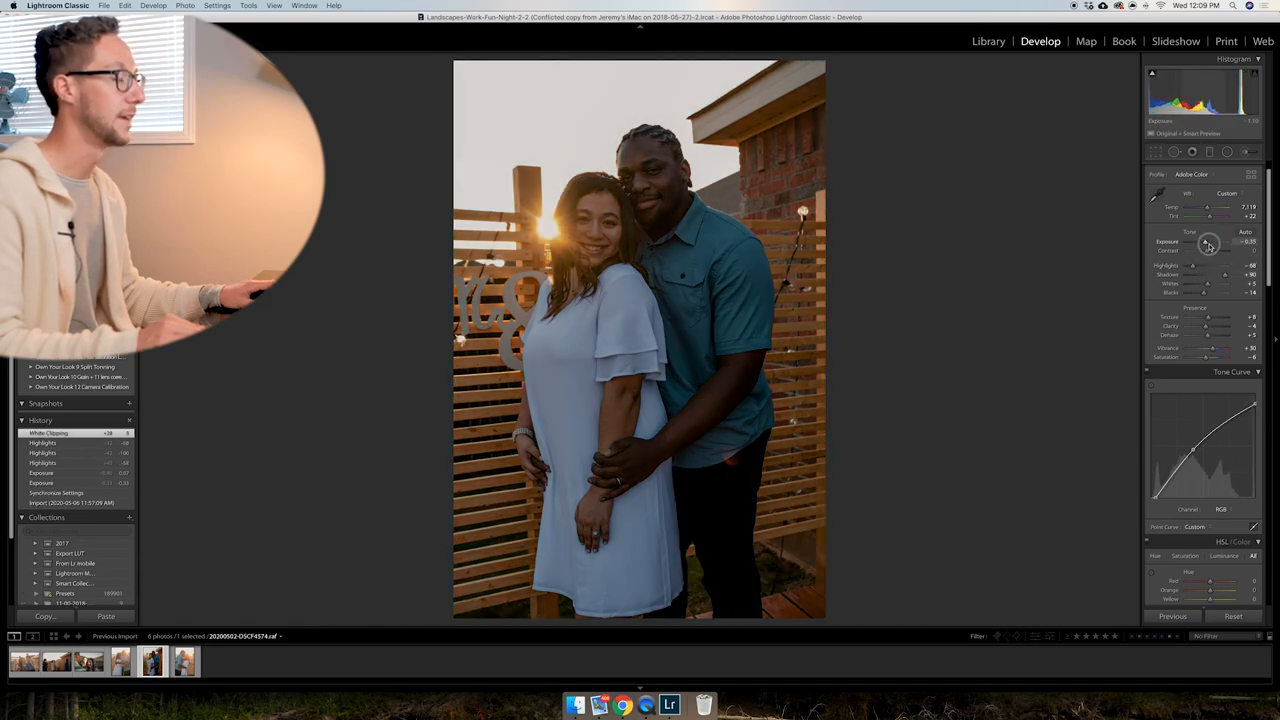
left_click_drag(1230, 242, 1204, 242)
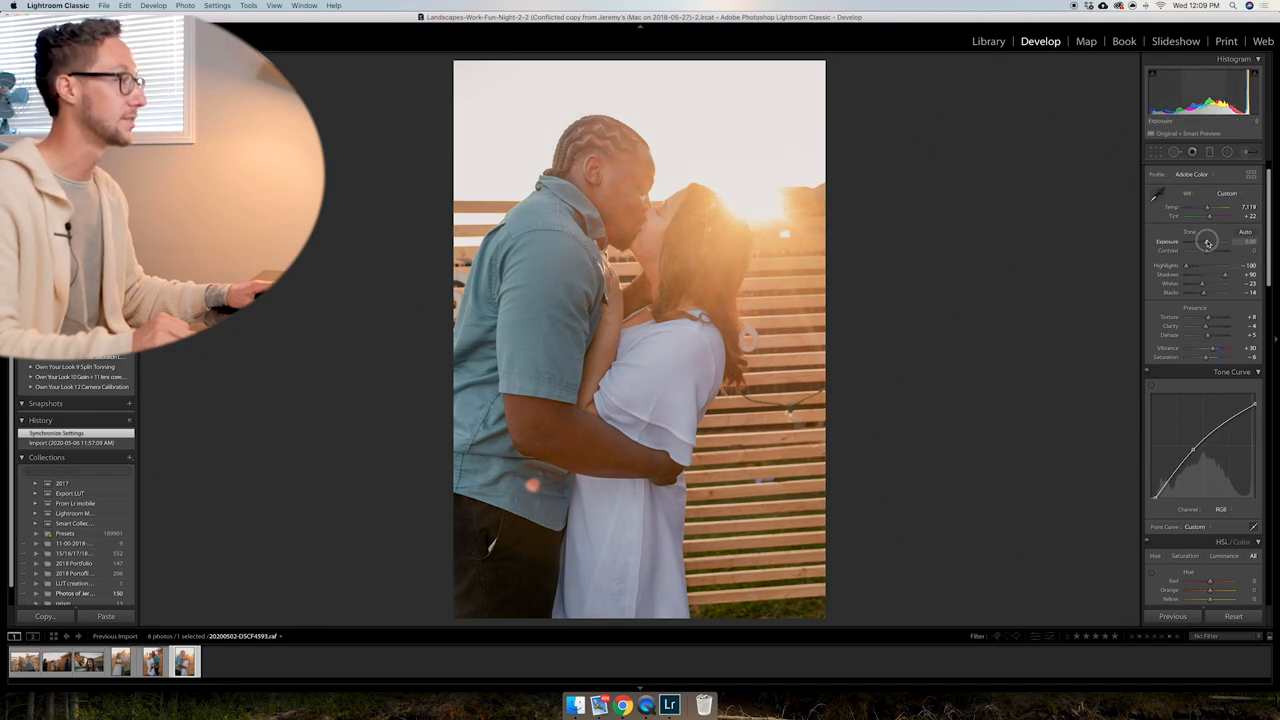
Adjust exposure and highlights on the second kissing photo and check it against another view.
left_click_drag(1210, 240, 1200, 240)
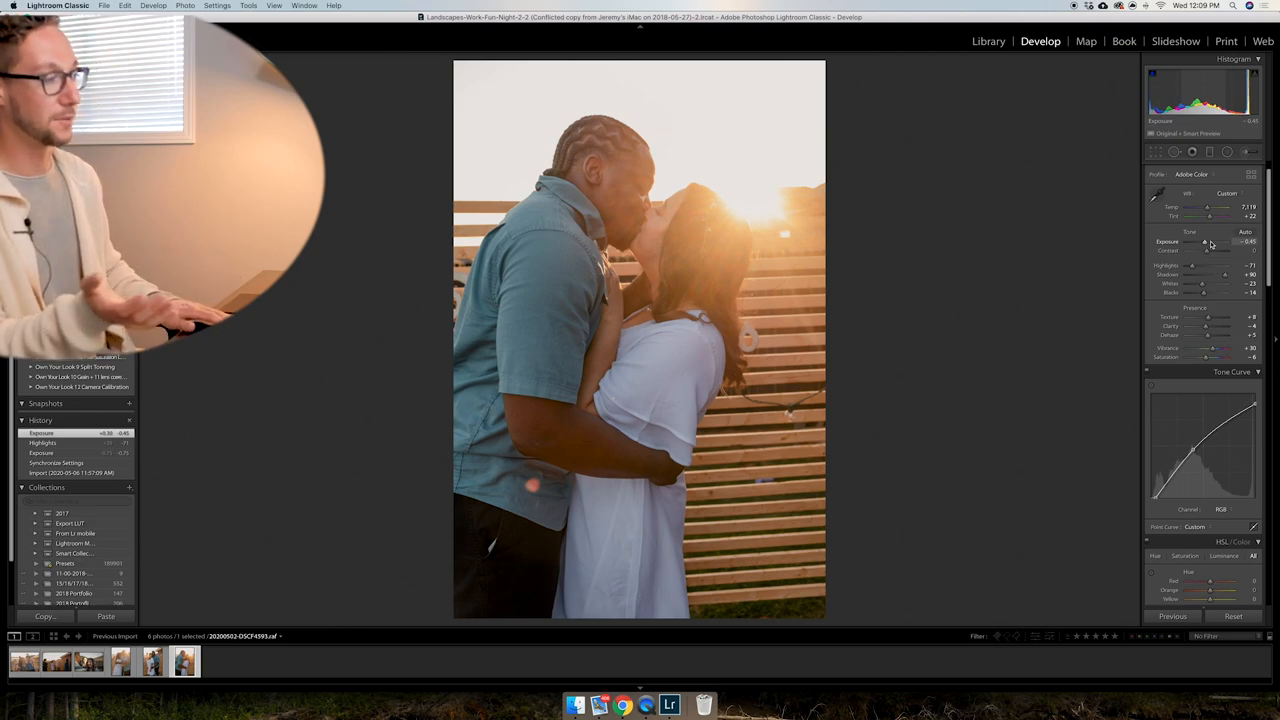
left_click(150, 660)
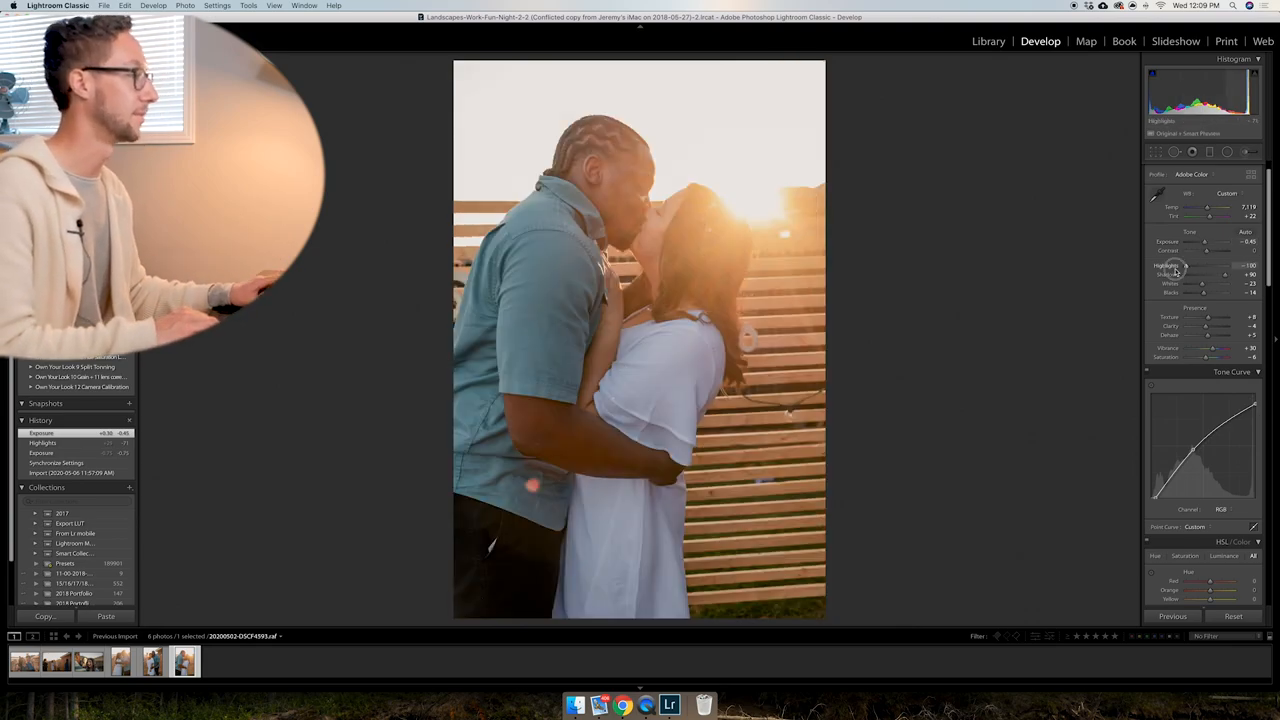
left_click_drag(1224, 242, 1204, 242)
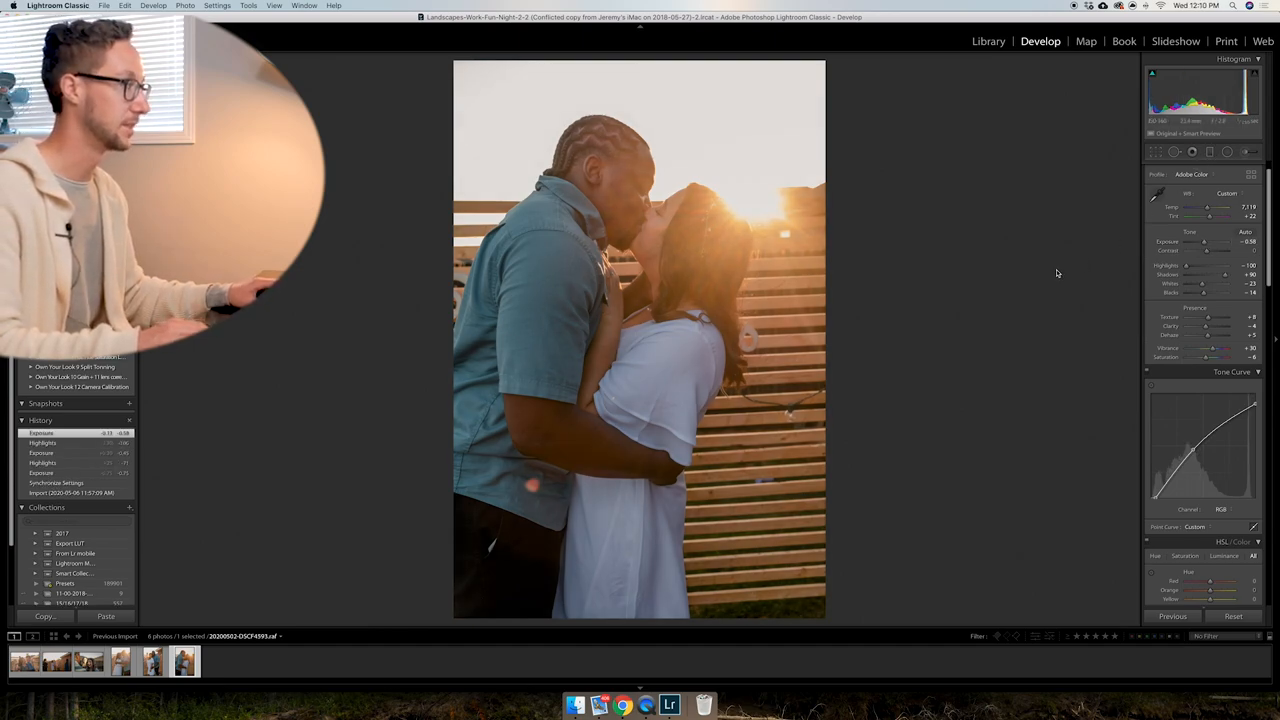
left_click(1156, 152)
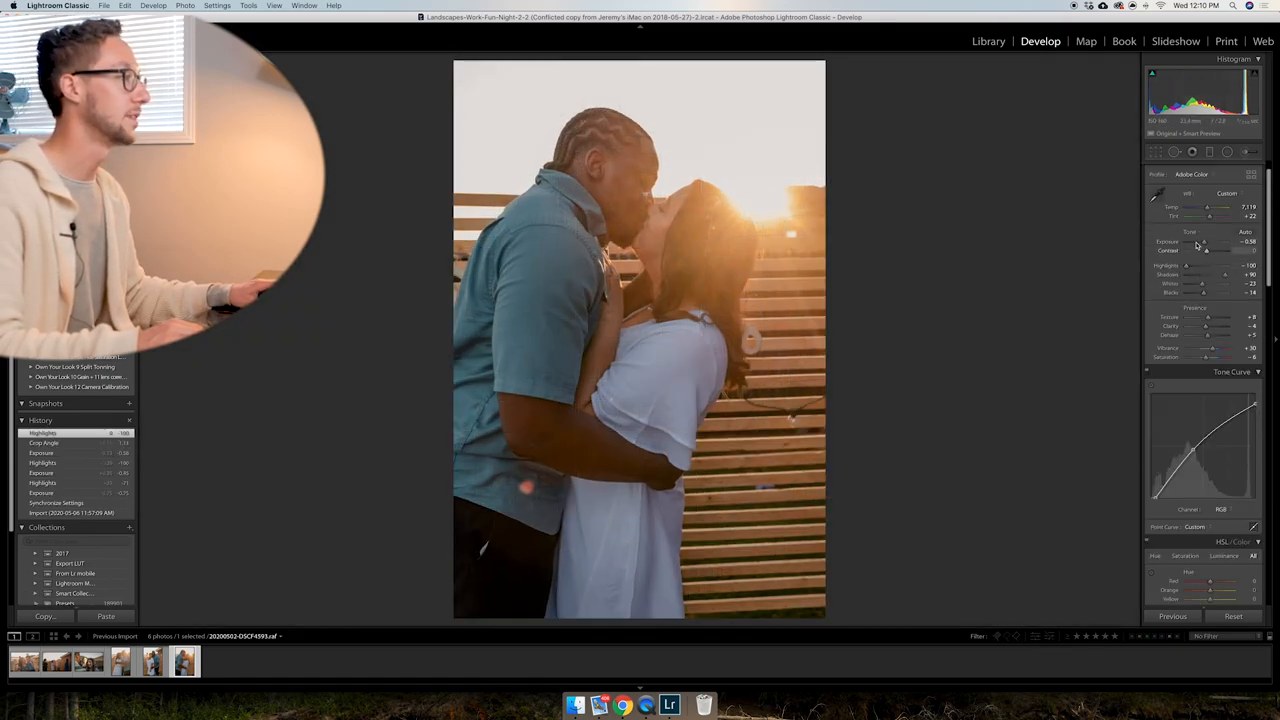
Rebalance the kissing photo's exposure, highlights and shadows to the final brightness.
left_click_drag(1204, 248, 1218, 248)
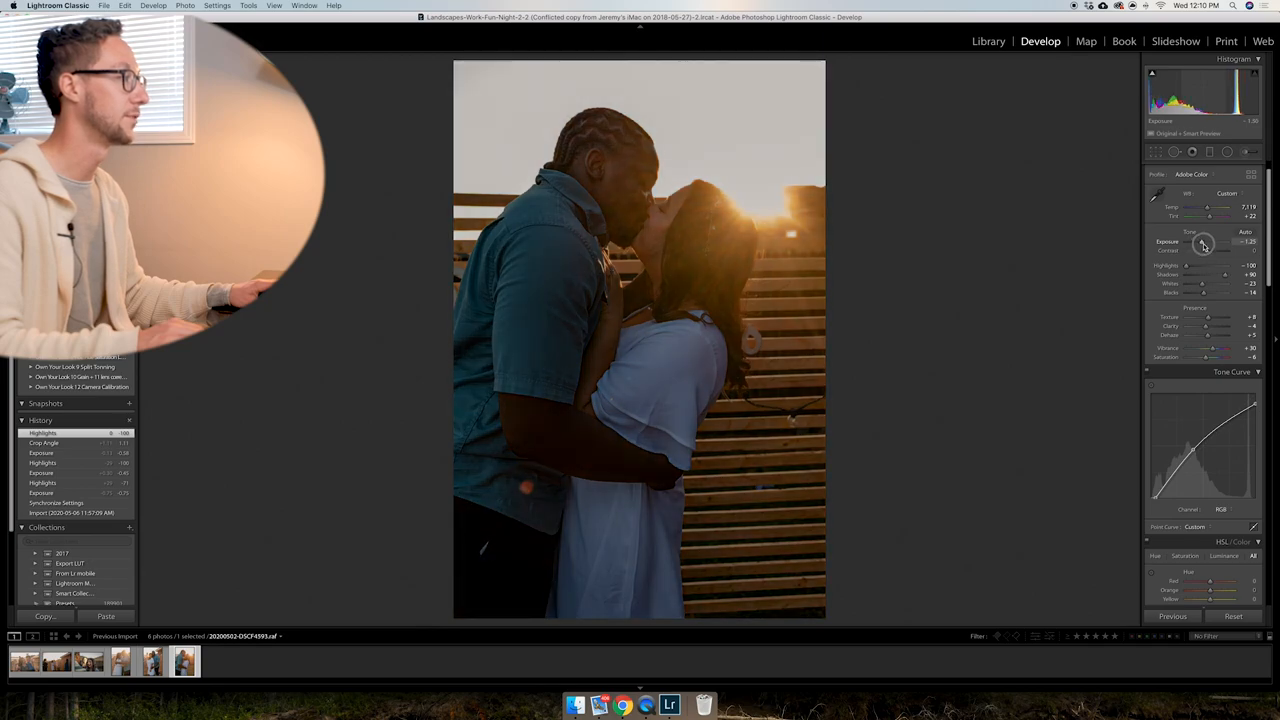
left_click_drag(1220, 242, 1204, 242)
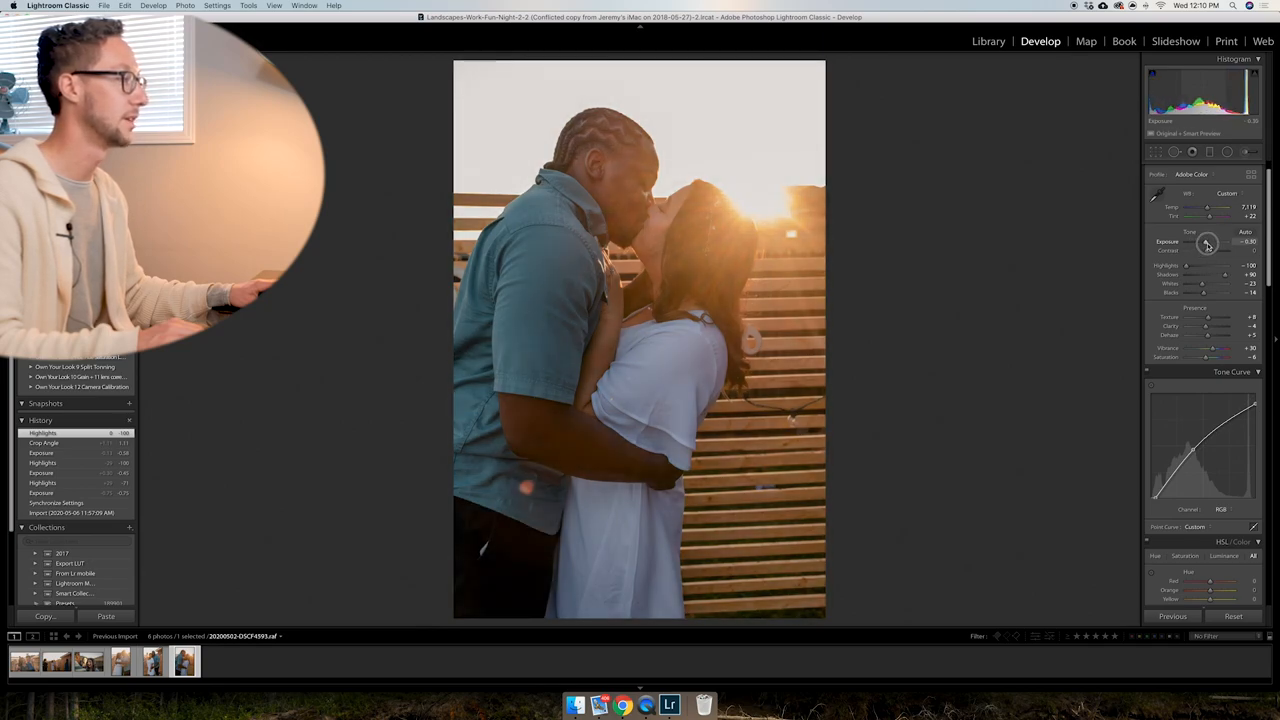
left_click_drag(1208, 244, 1210, 244)
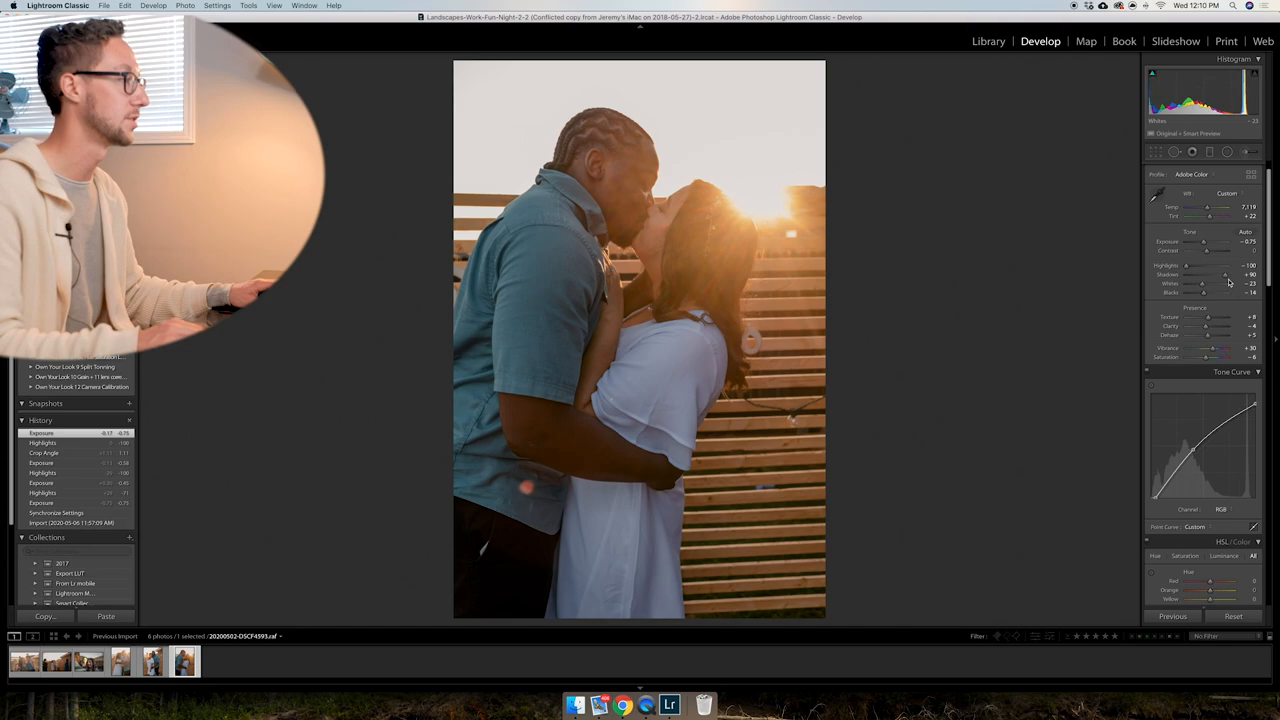
left_click_drag(1210, 276, 1224, 276)
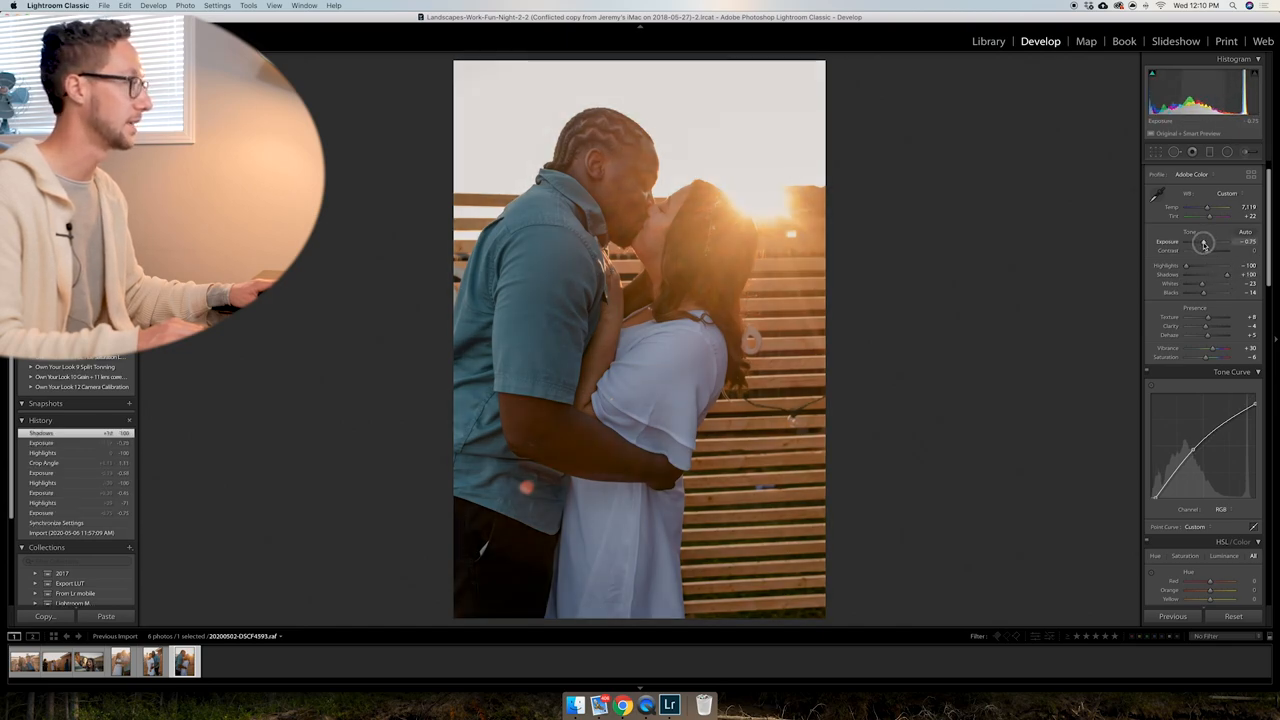
left_click_drag(1216, 244, 1204, 244)
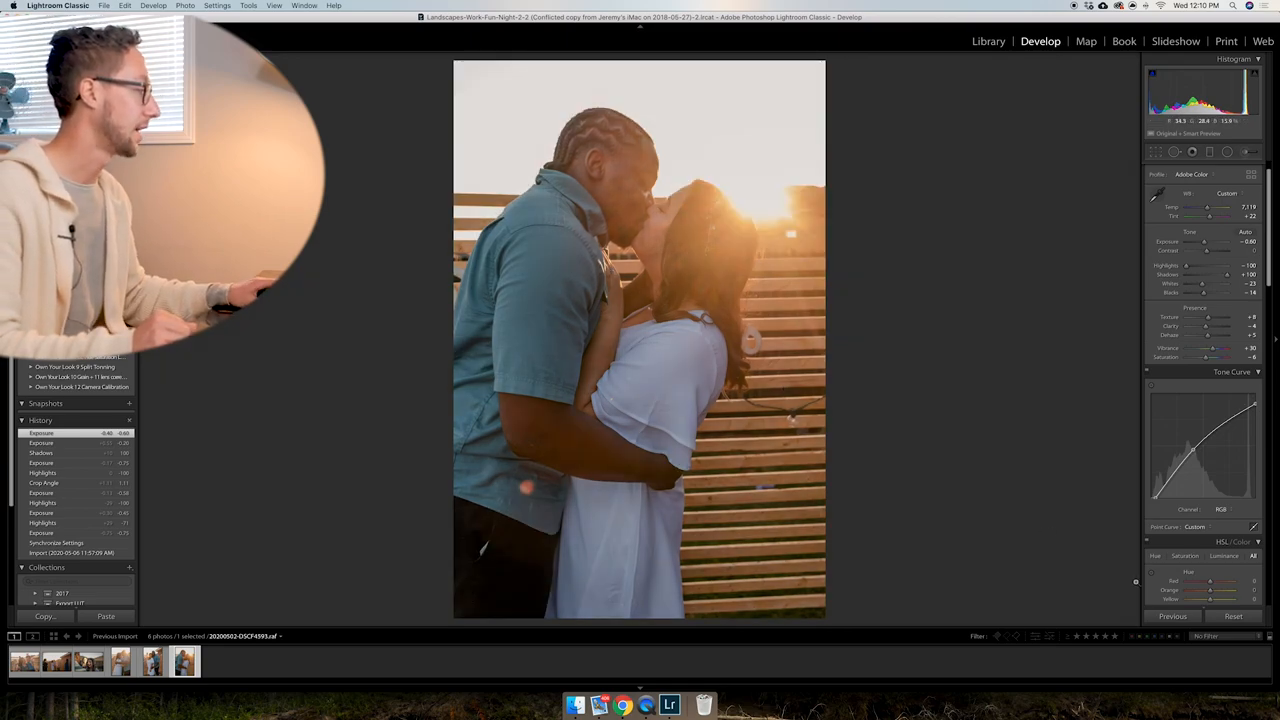
Shift saturation of individual colours in the HSL panel for the kissing-couple photo.
left_click(1222, 510)
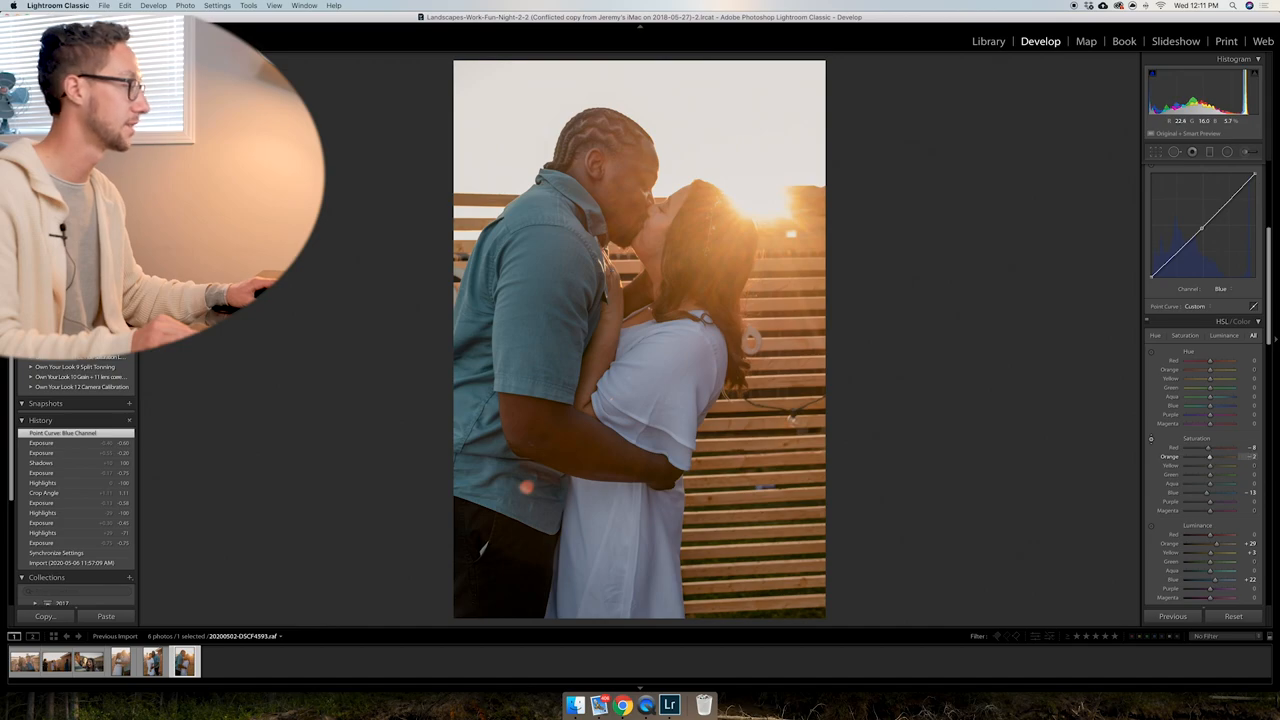
left_click_drag(1210, 456, 1196, 456)
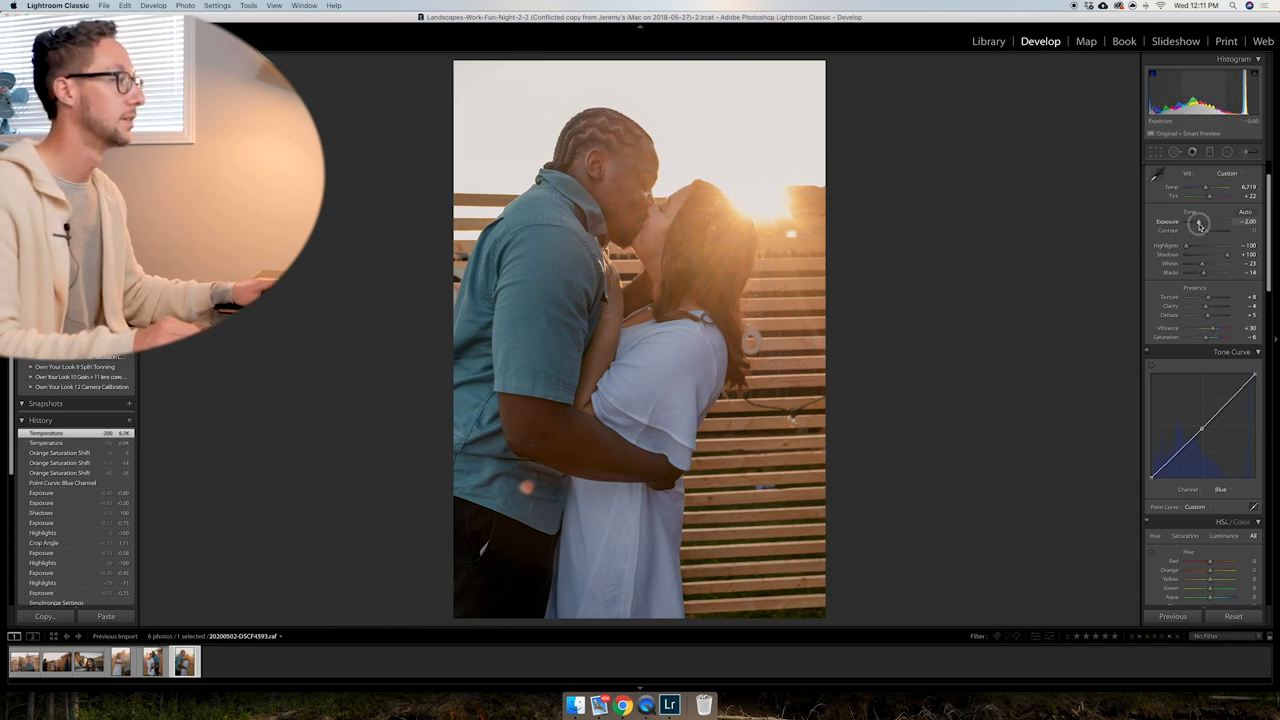
Adjust white-balance temperature and fine-tune exposure on the kissing-couple photo.
left_click_drag(1200, 220, 1208, 220)
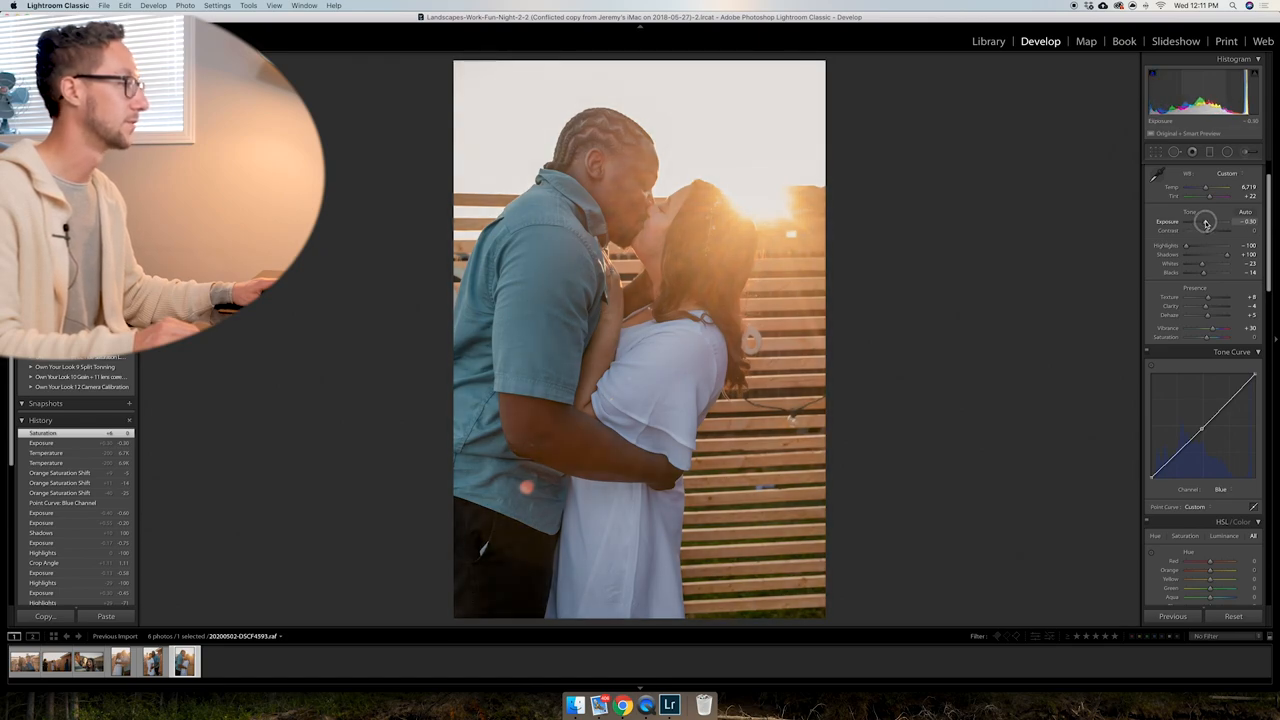
left_click_drag(1204, 220, 1216, 220)
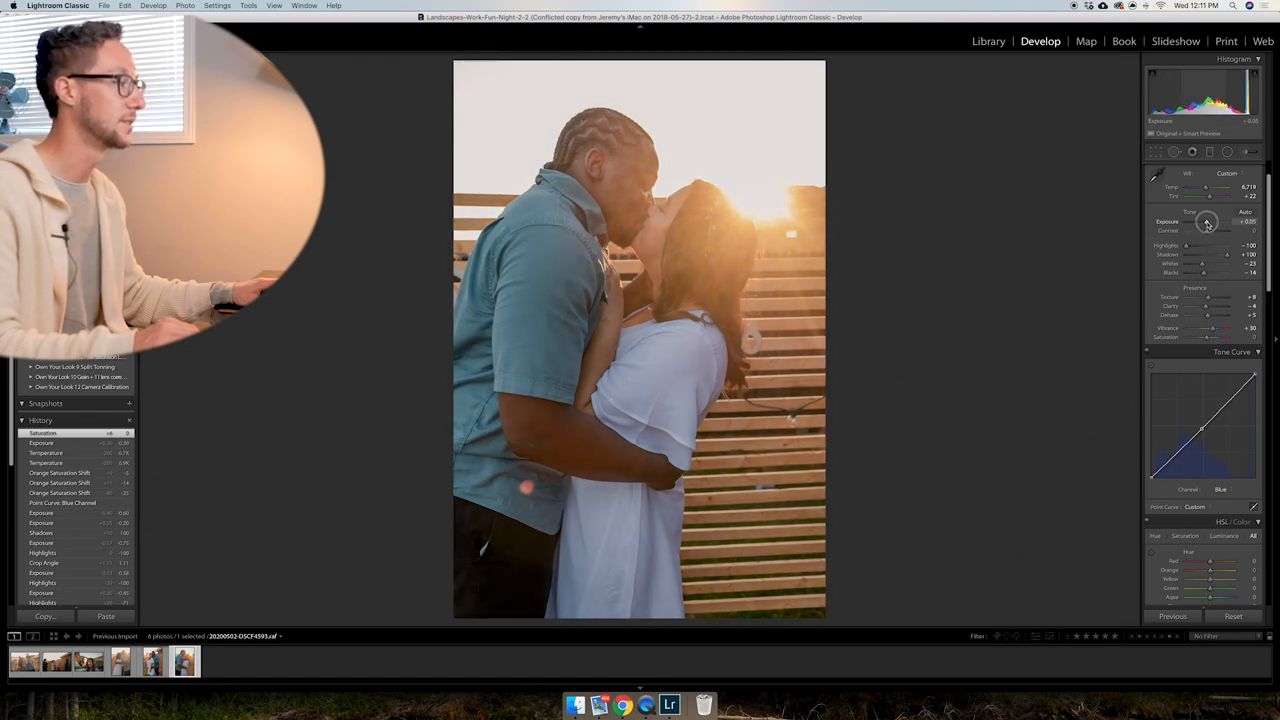
left_click_drag(1216, 220, 1204, 220)
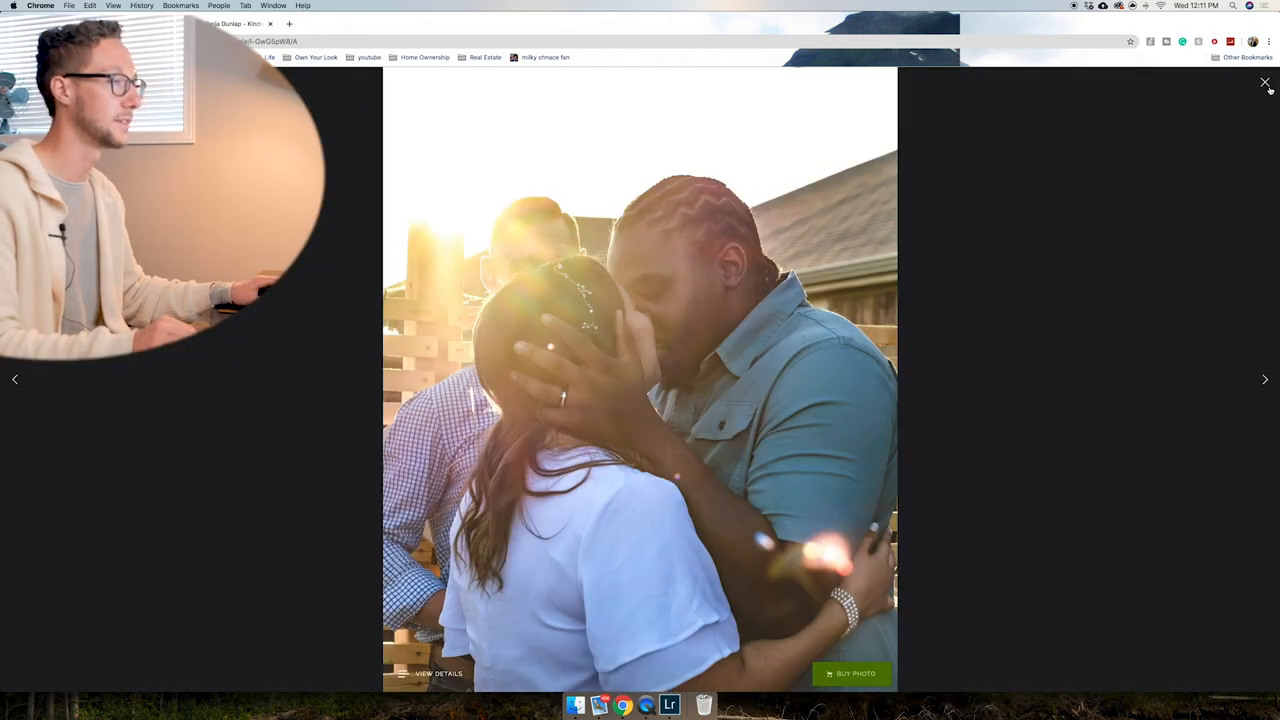
Browse full-size through the first run of ceremony photos in the SmugMug lightbox.
left_click(1264, 80)
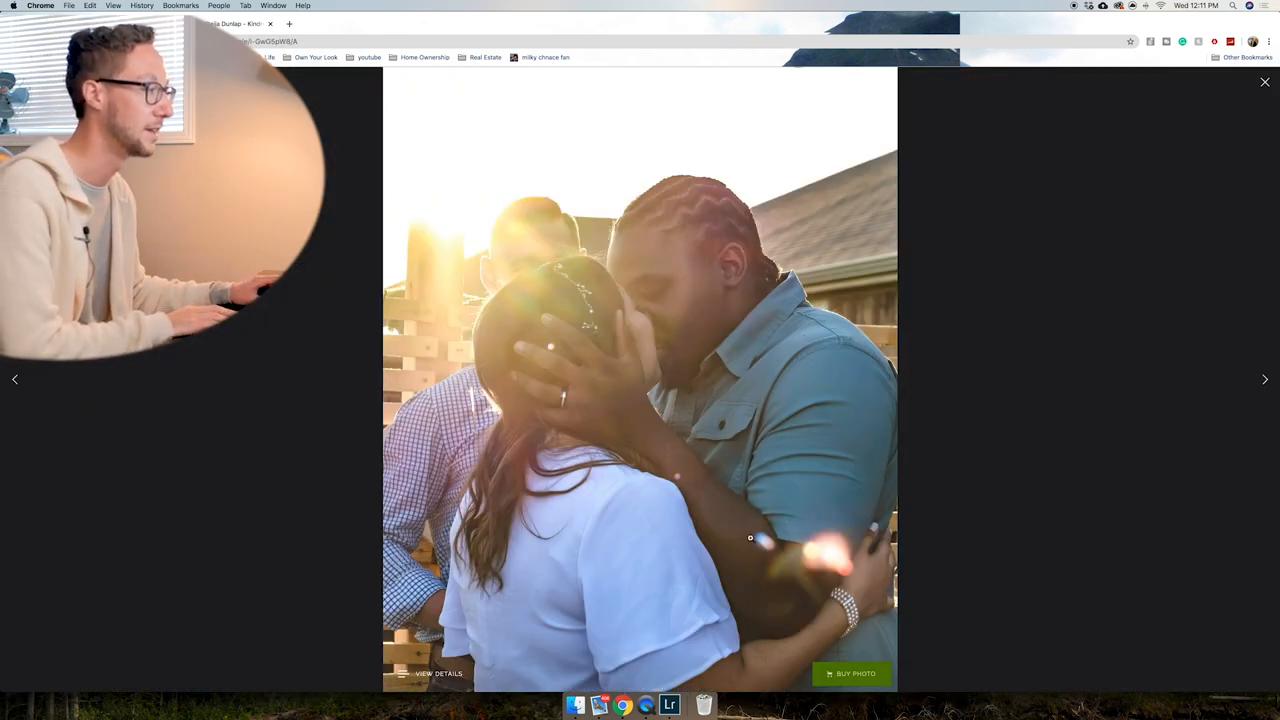
left_click(1264, 380)
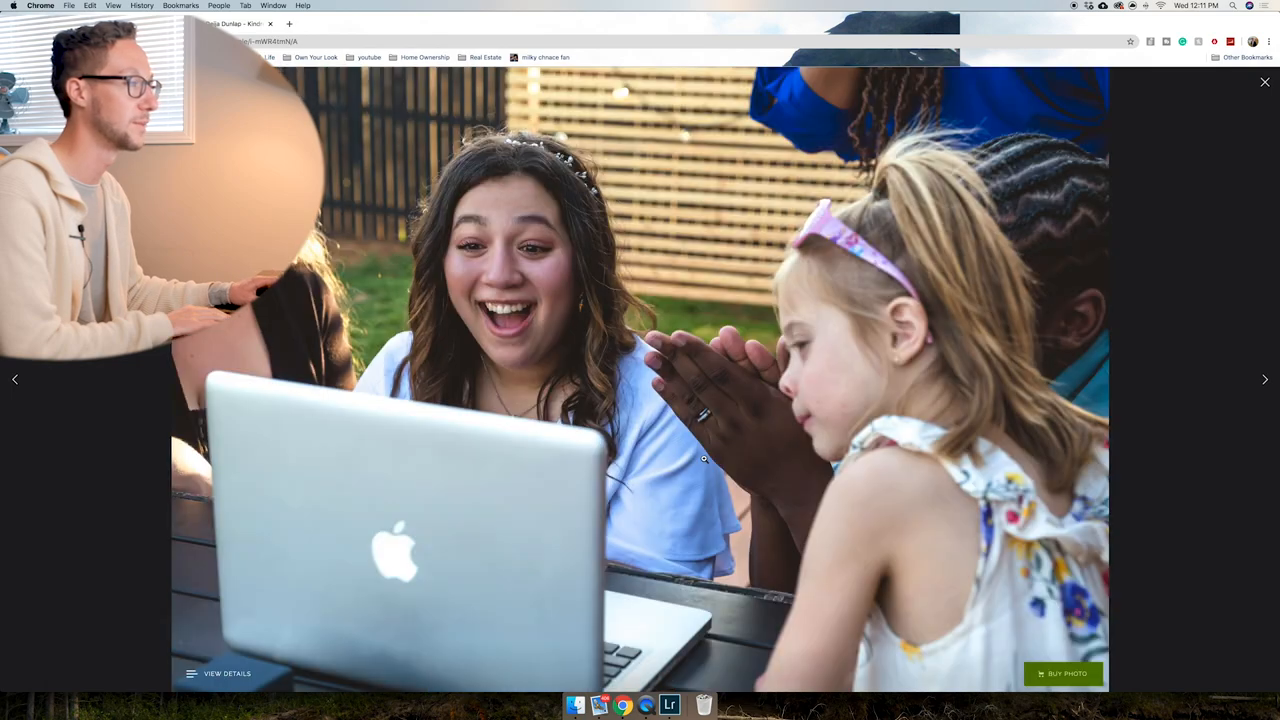
left_click(1264, 380)
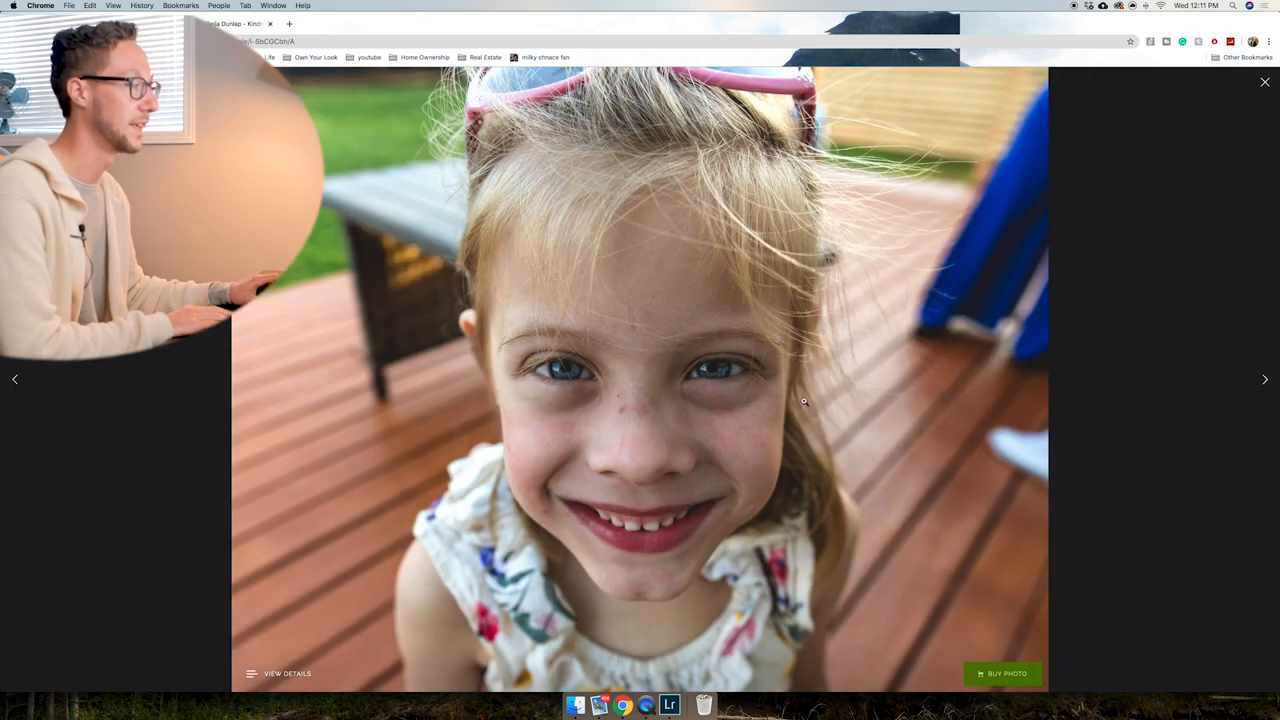
left_click(1264, 380)
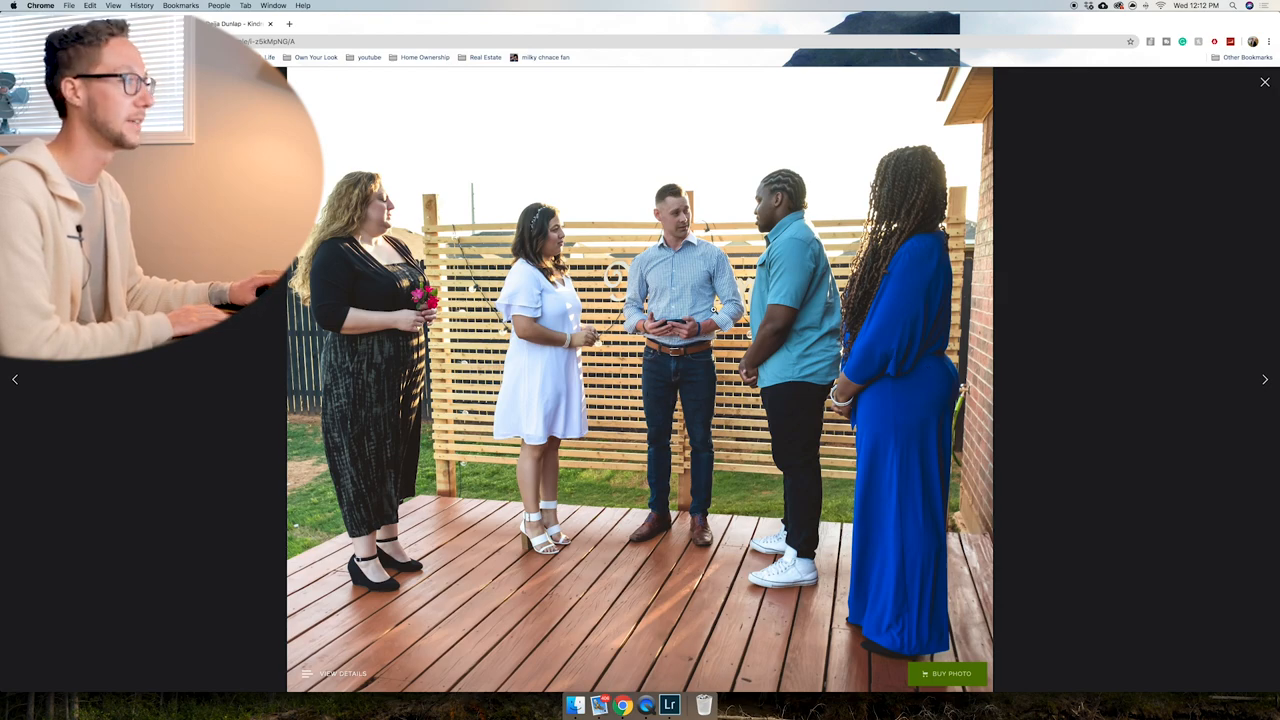
left_click(1264, 380)
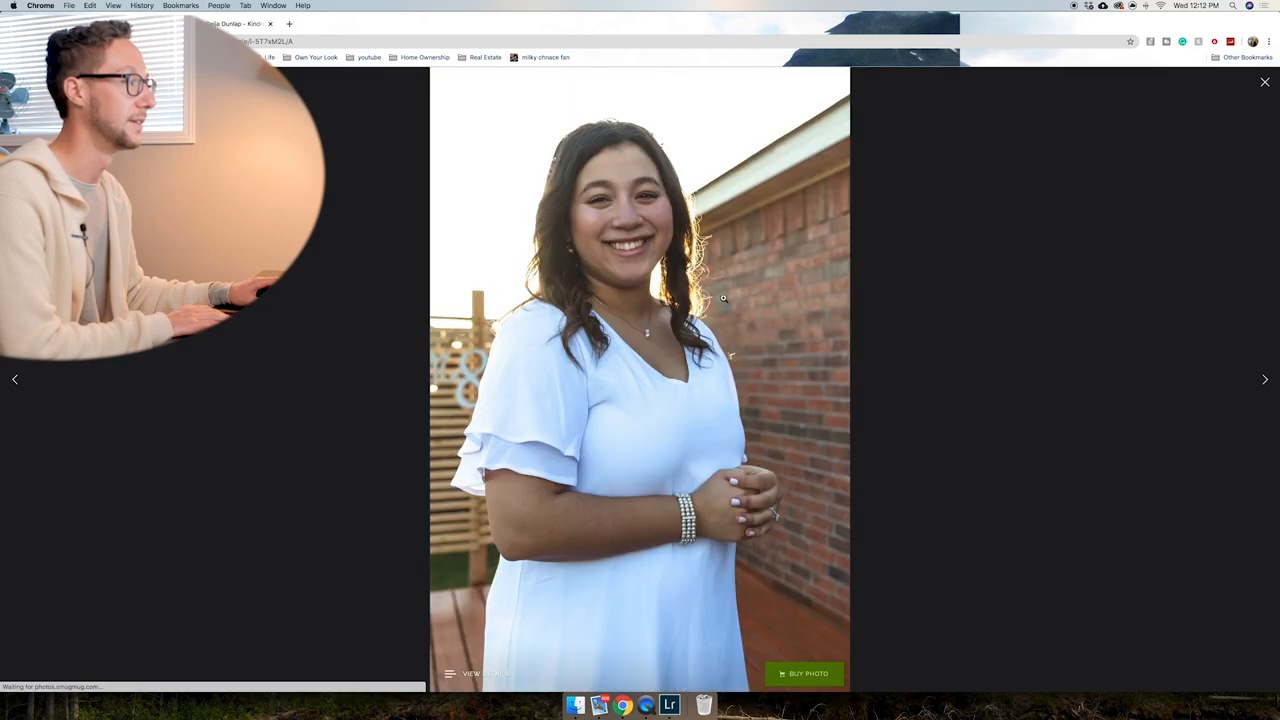
left_click(1264, 380)
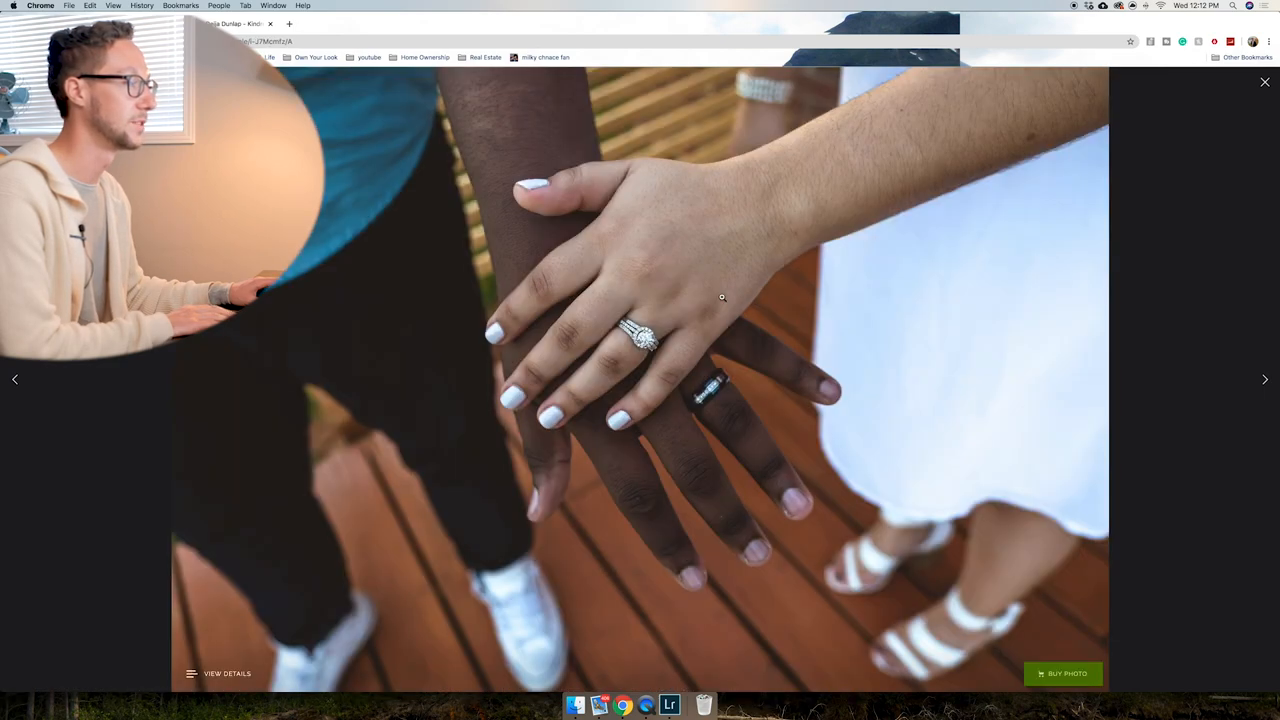
left_click(1264, 380)
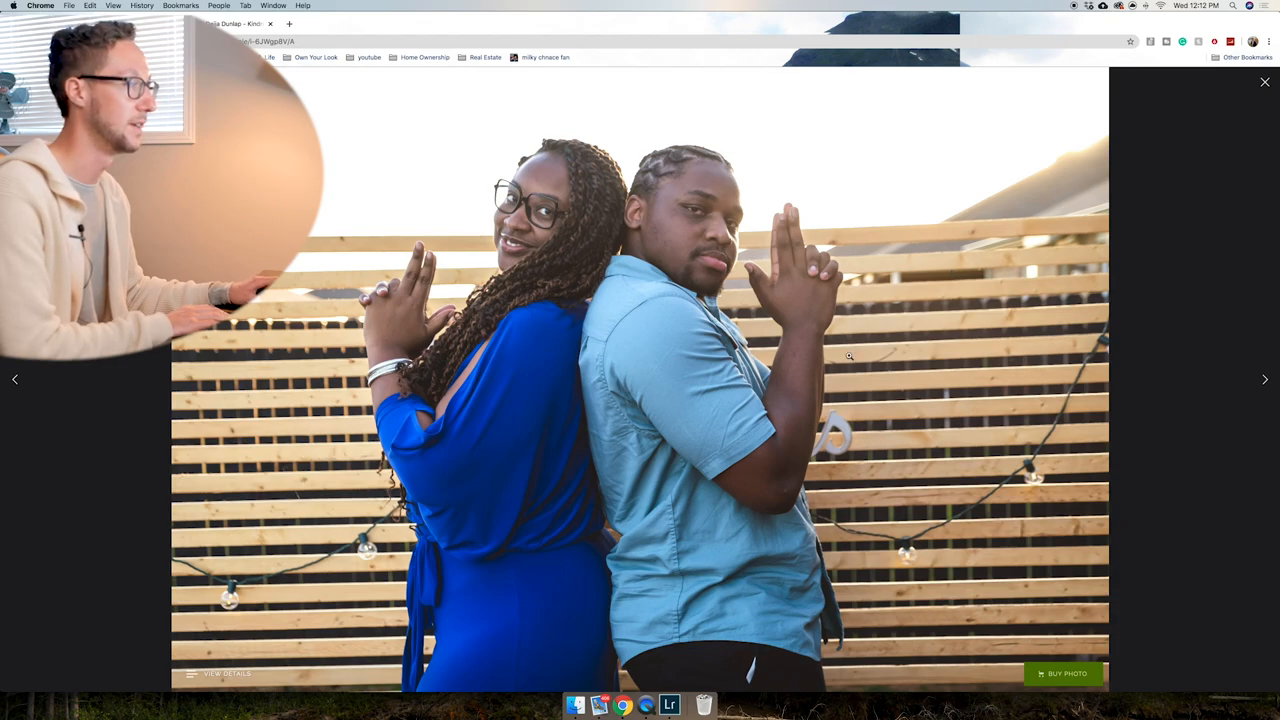
left_click(1264, 380)
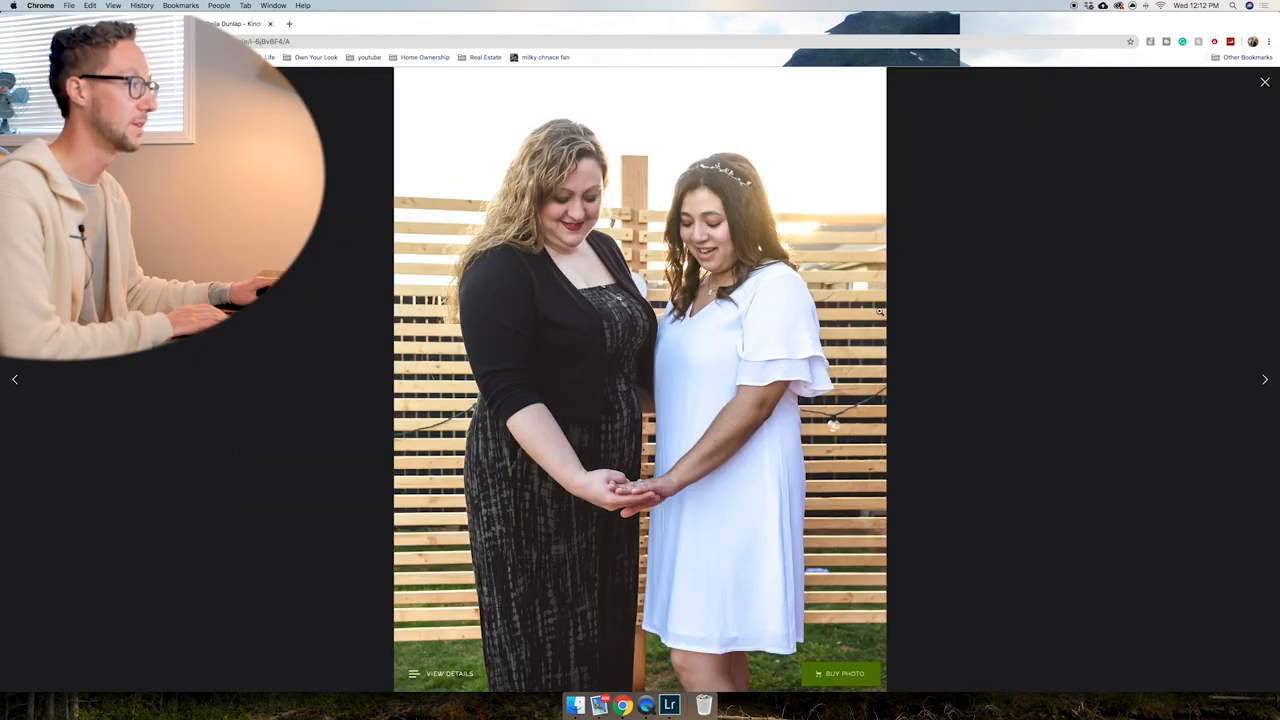
left_click(1264, 380)
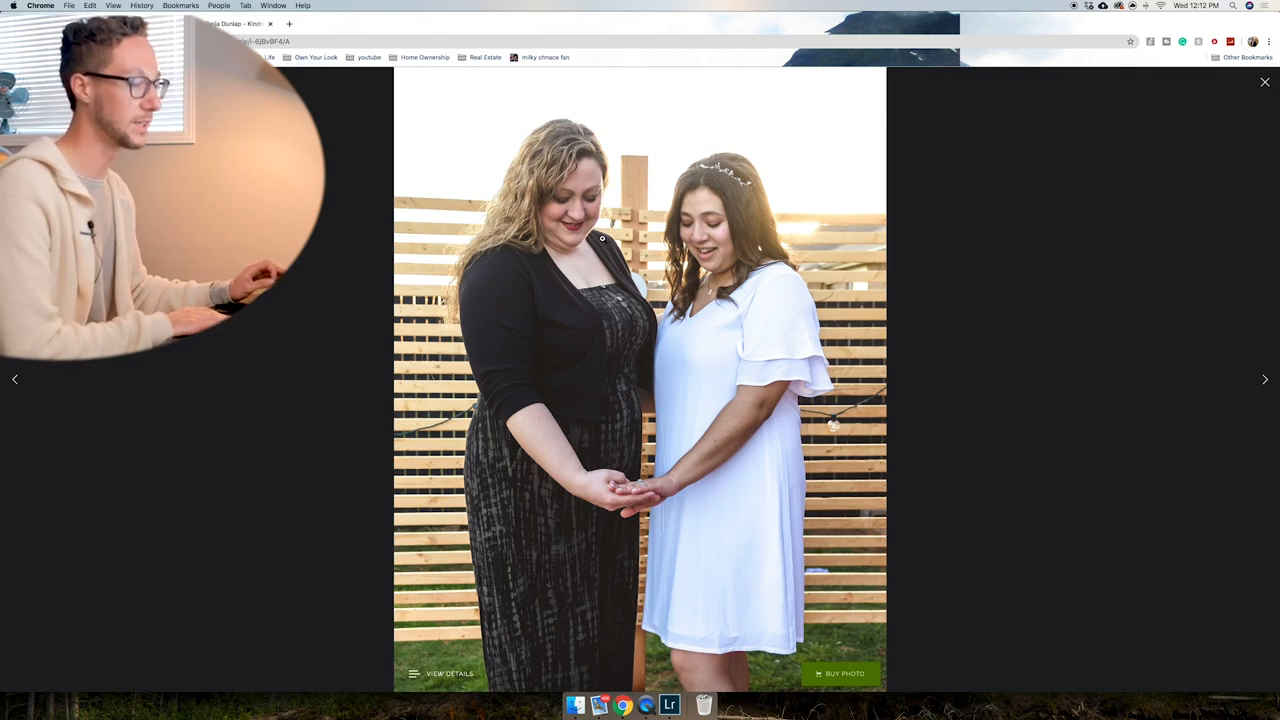
left_click(1264, 380)
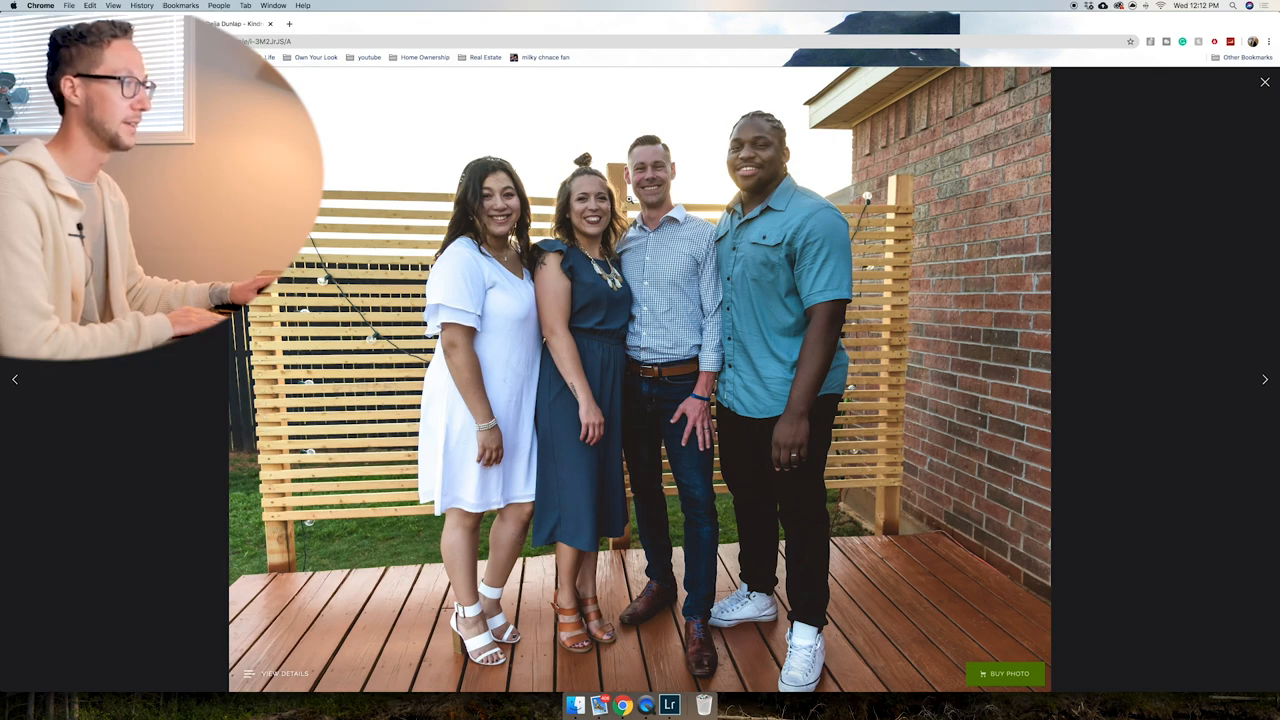
mouse_move(444, 152)
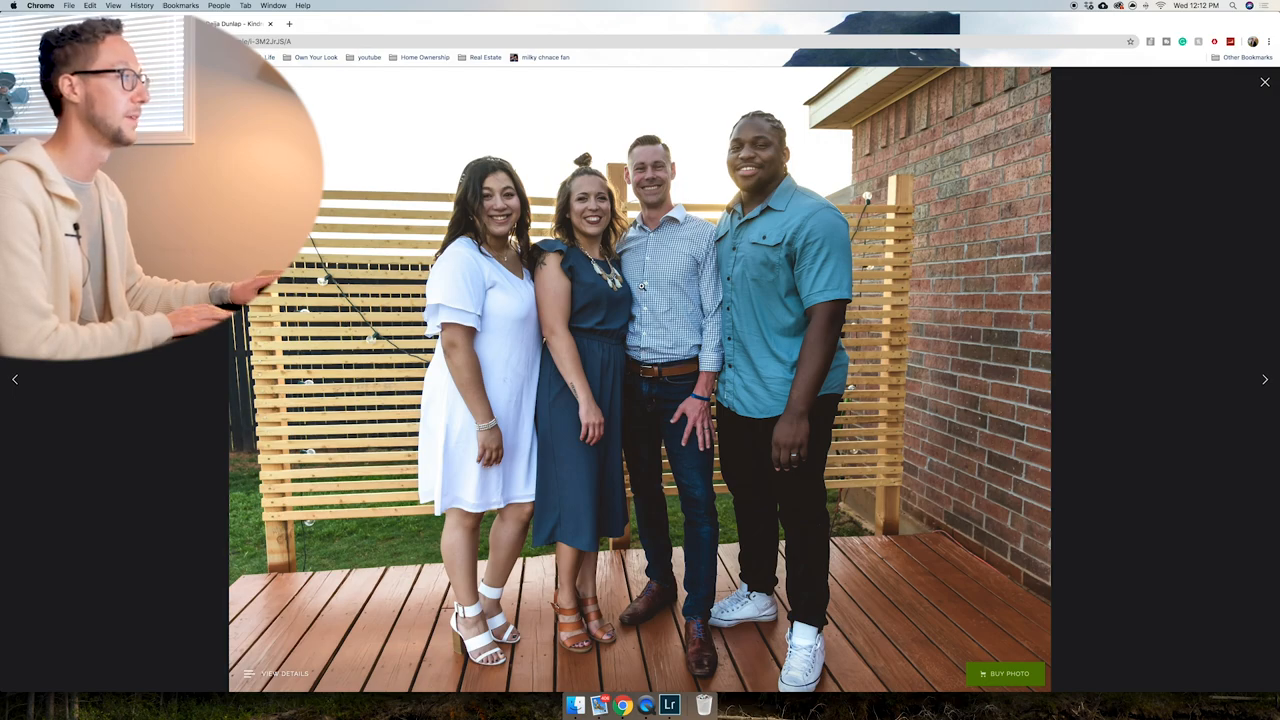
Continue through the remaining photos and return to the gallery thumbnail grid.
left_click(1264, 380)
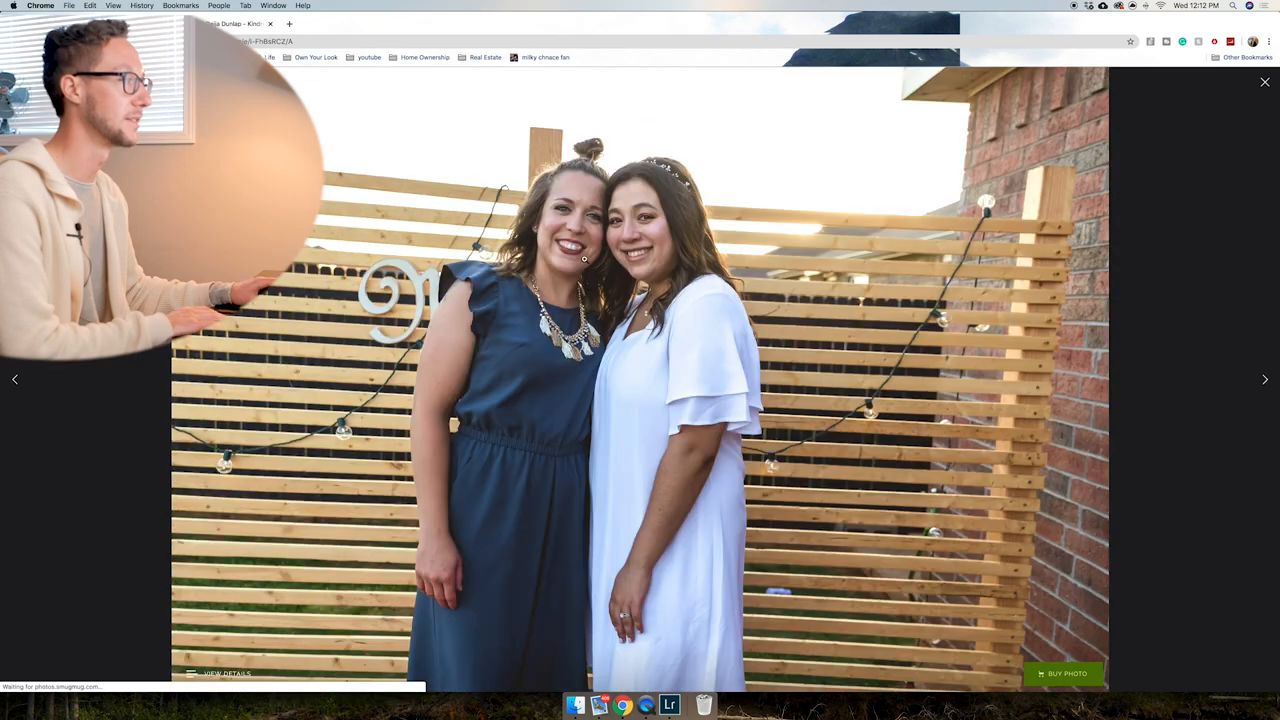
left_click(1264, 380)
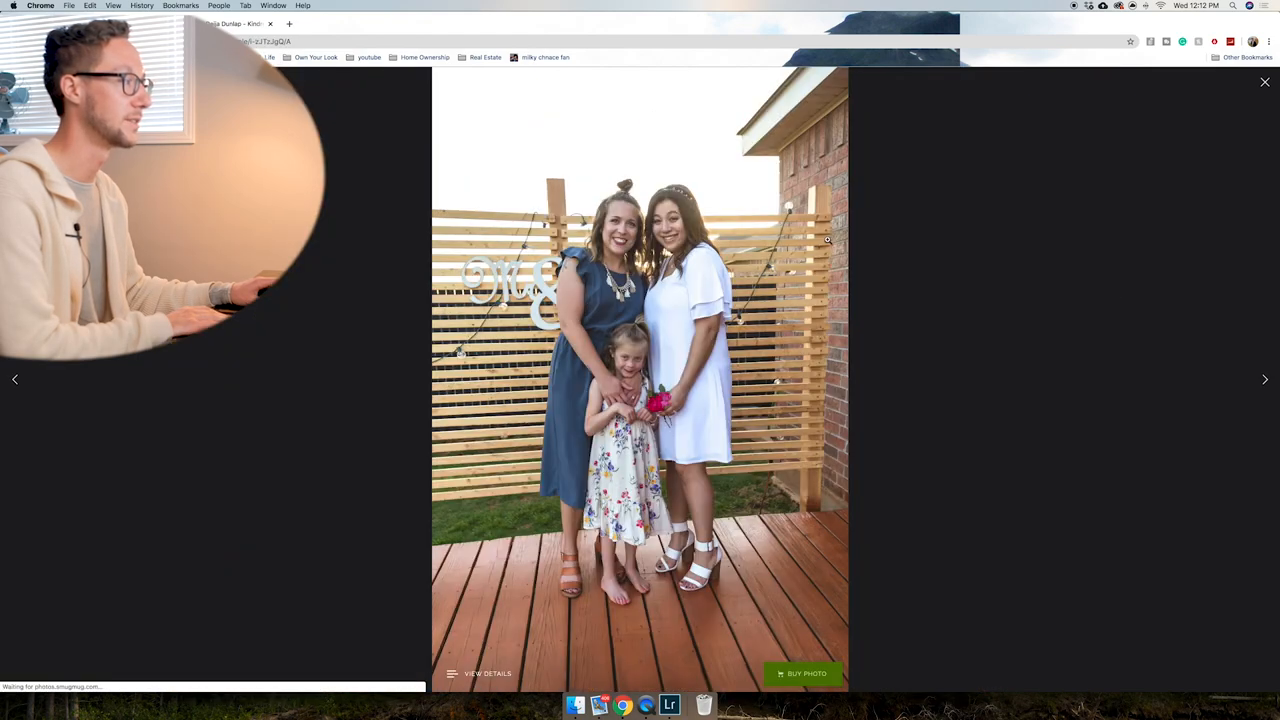
left_click(1264, 380)
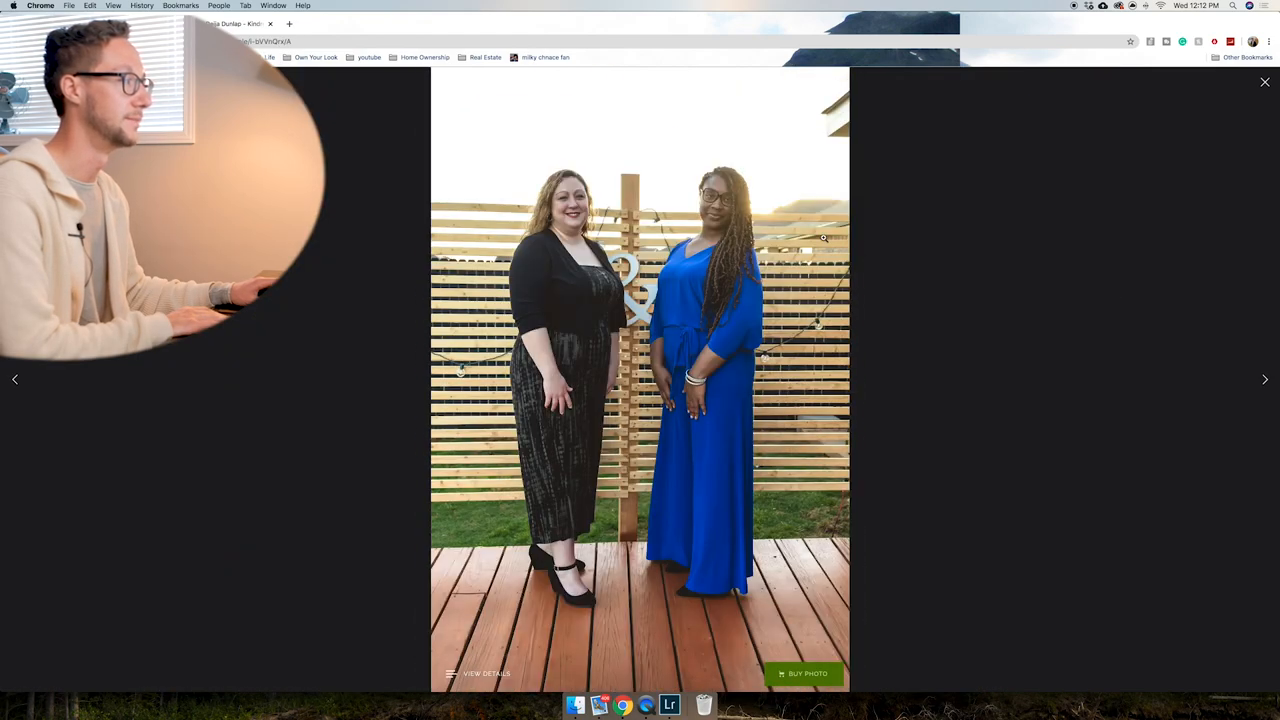
left_click(1264, 380)
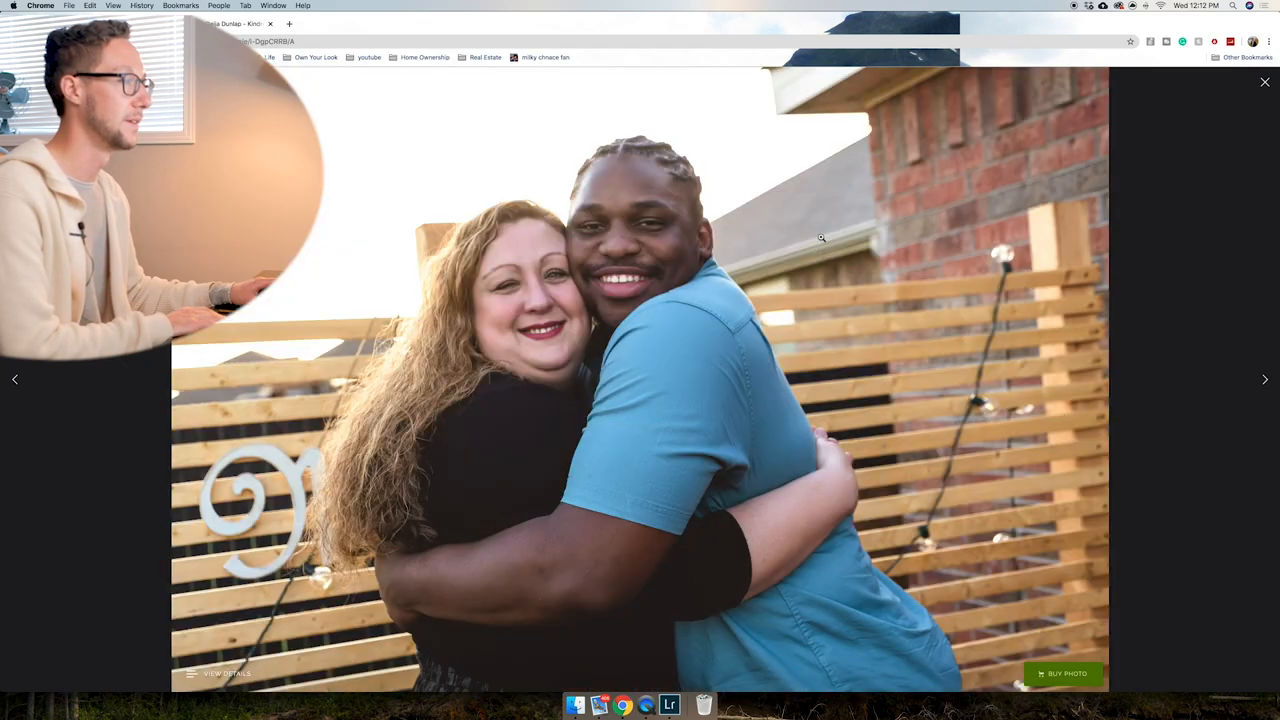
left_click(1264, 380)
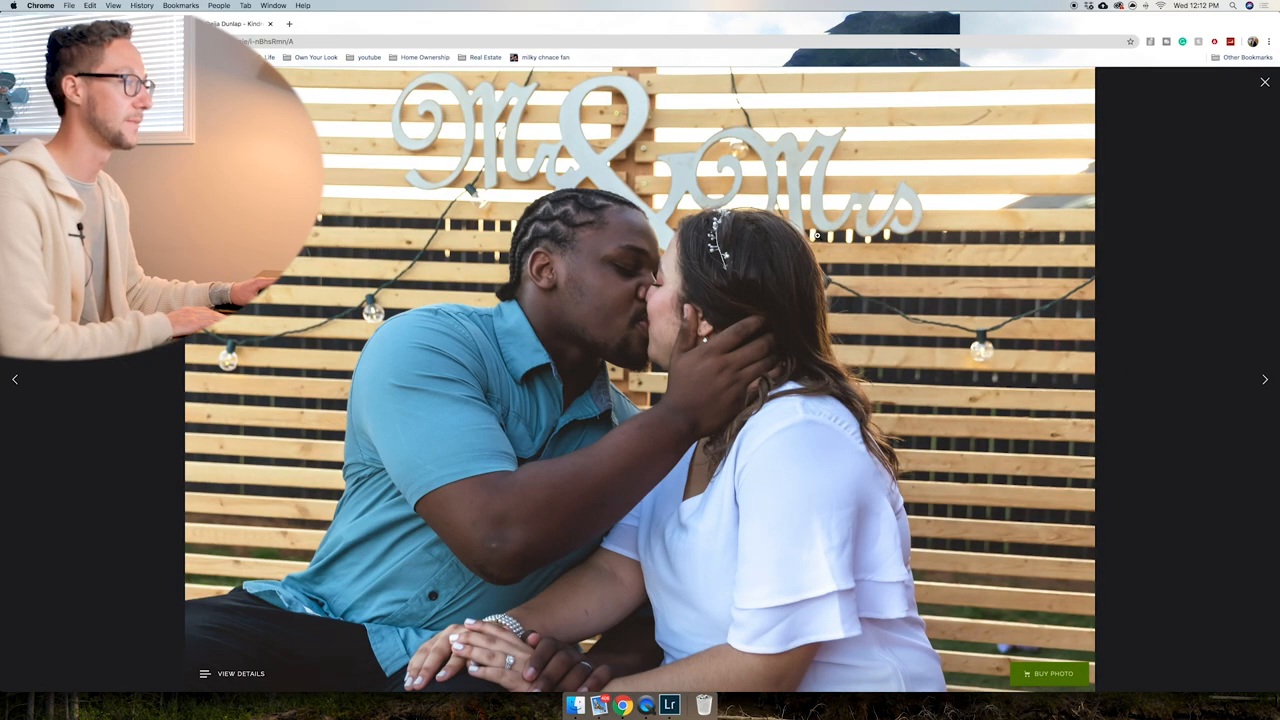
left_click(1264, 380)
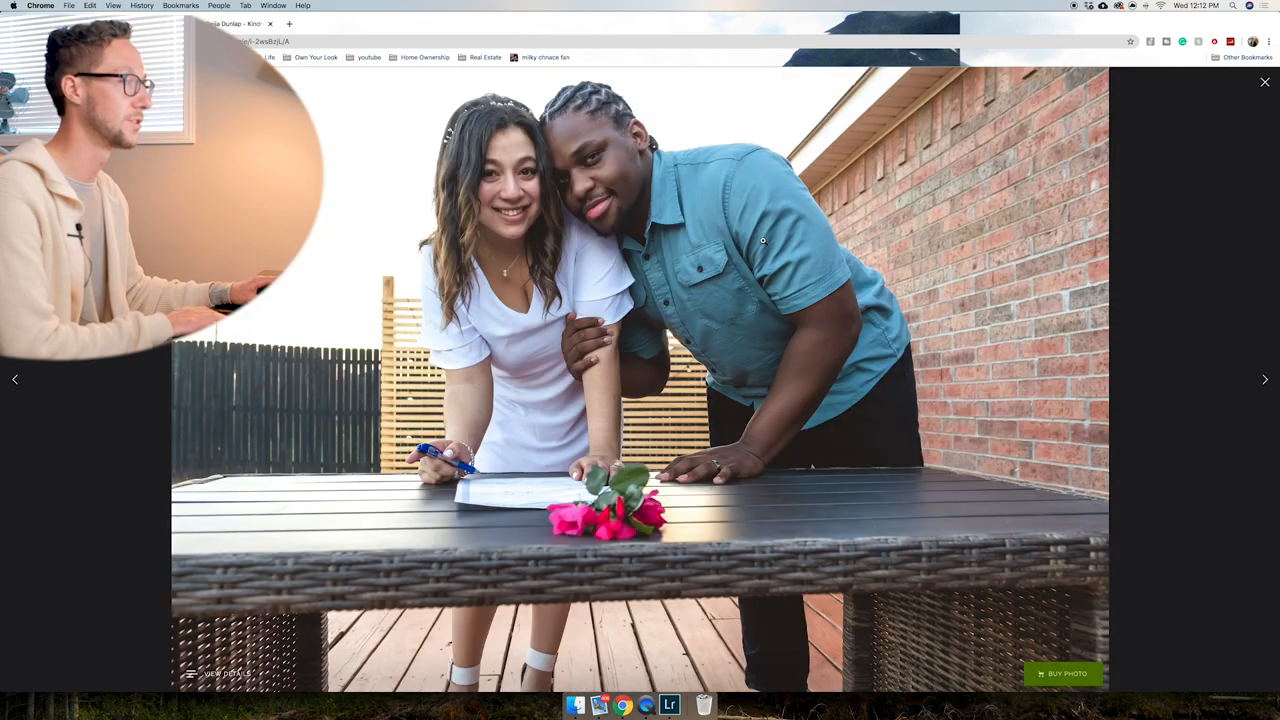
left_click(1264, 380)
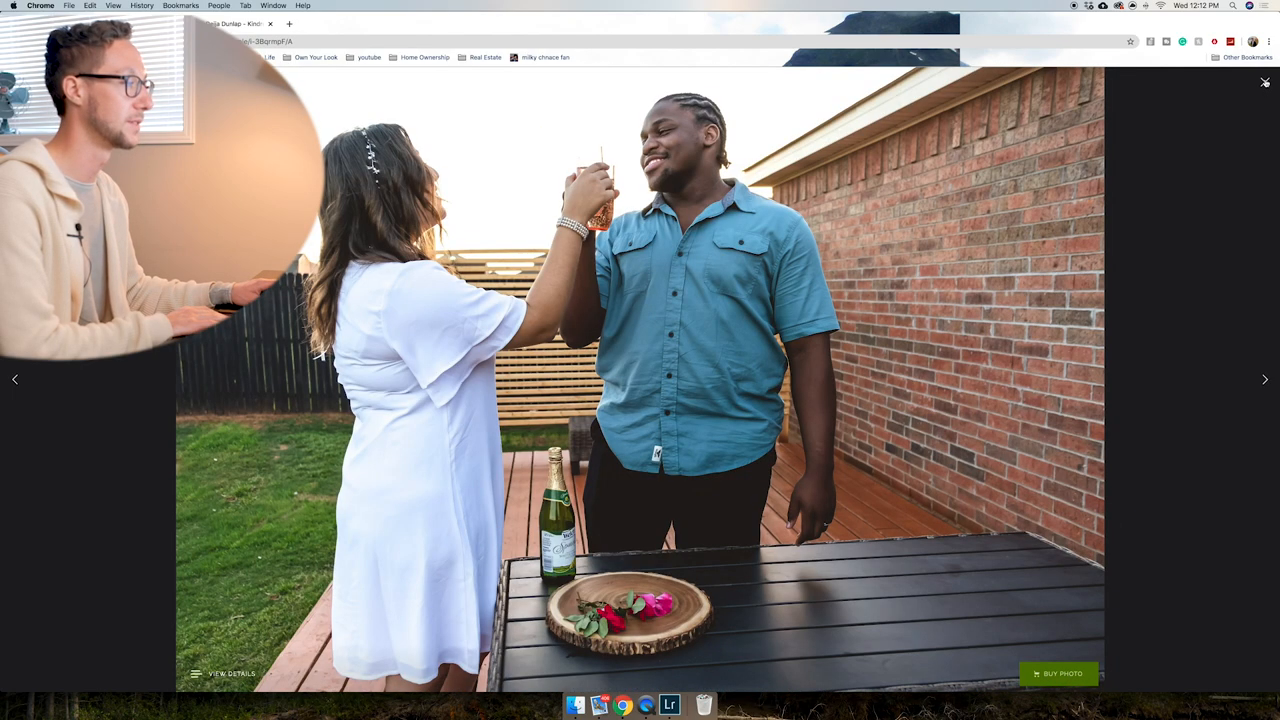
left_click(1264, 380)
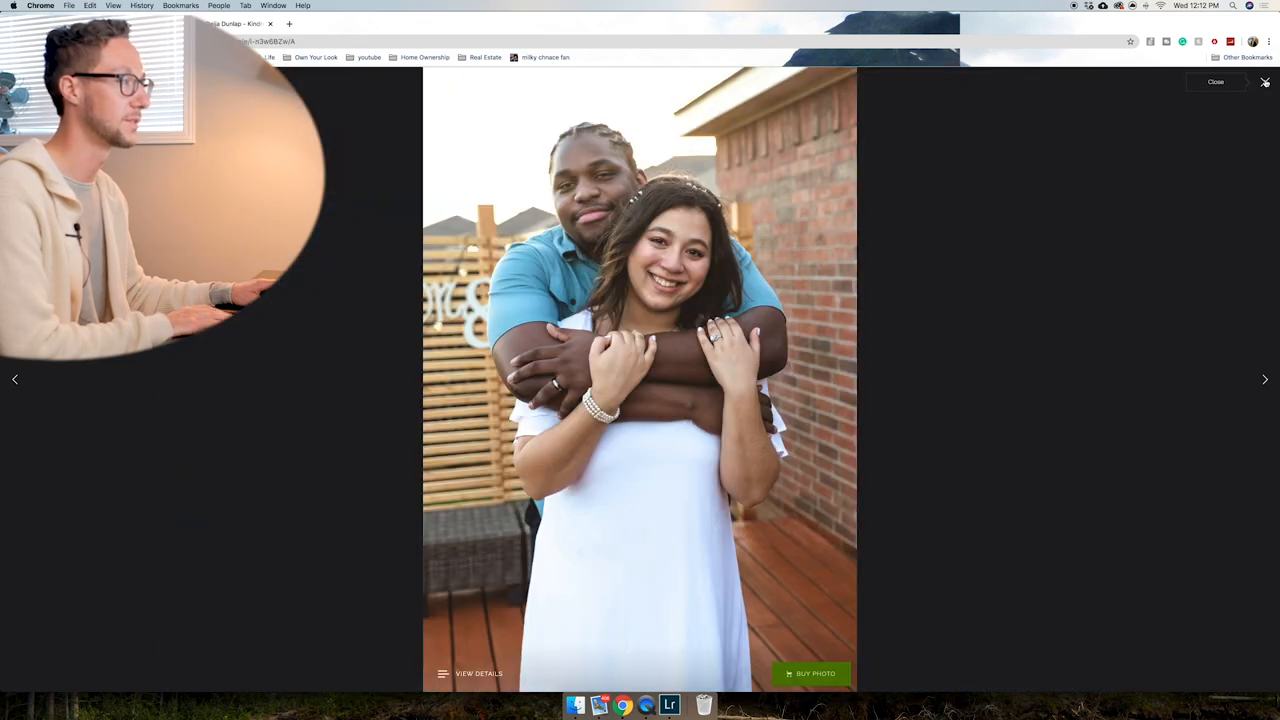
left_click(1216, 82)
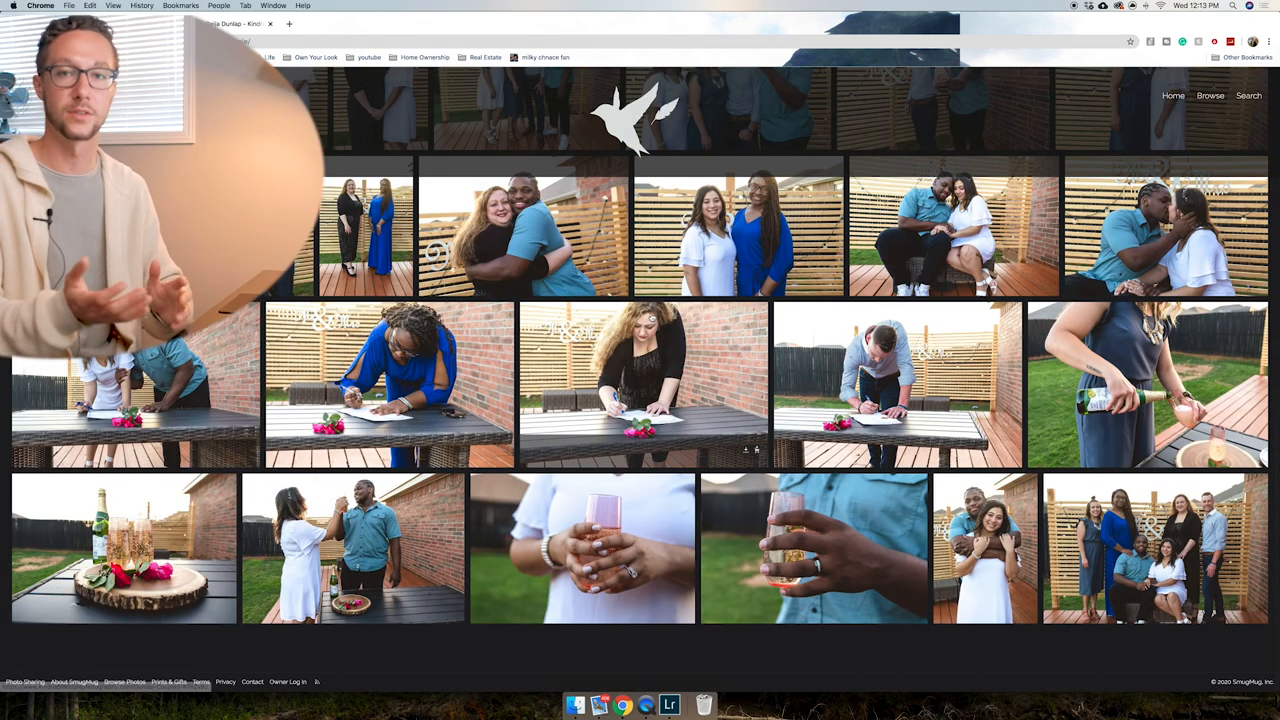